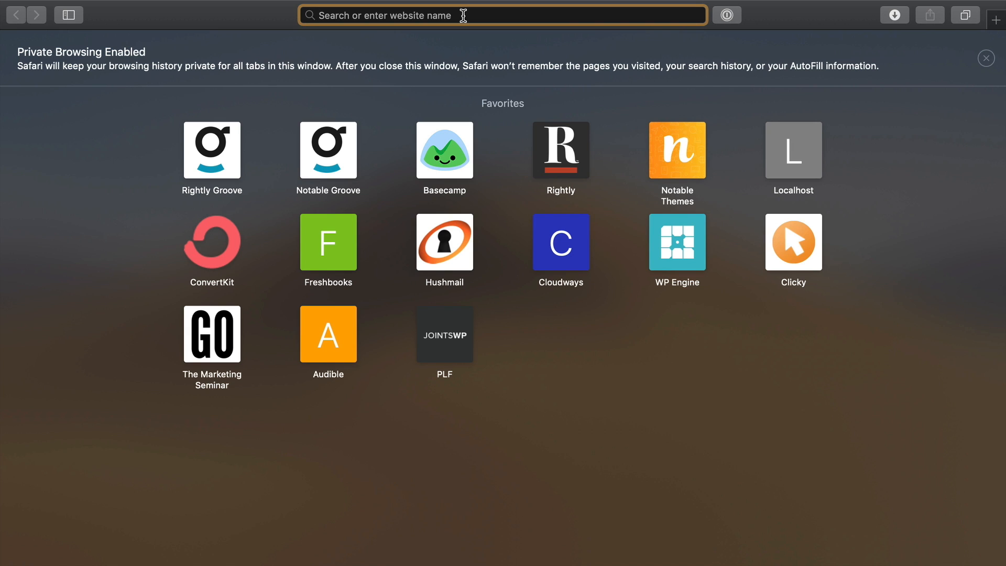
pyautogui.write('rightly')
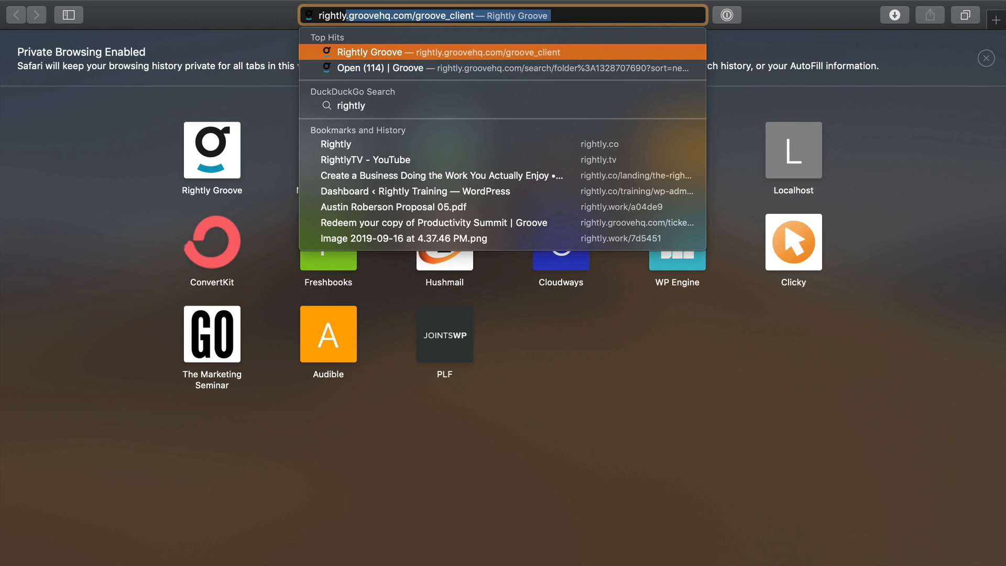
pyautogui.write('rightly.tv/s')
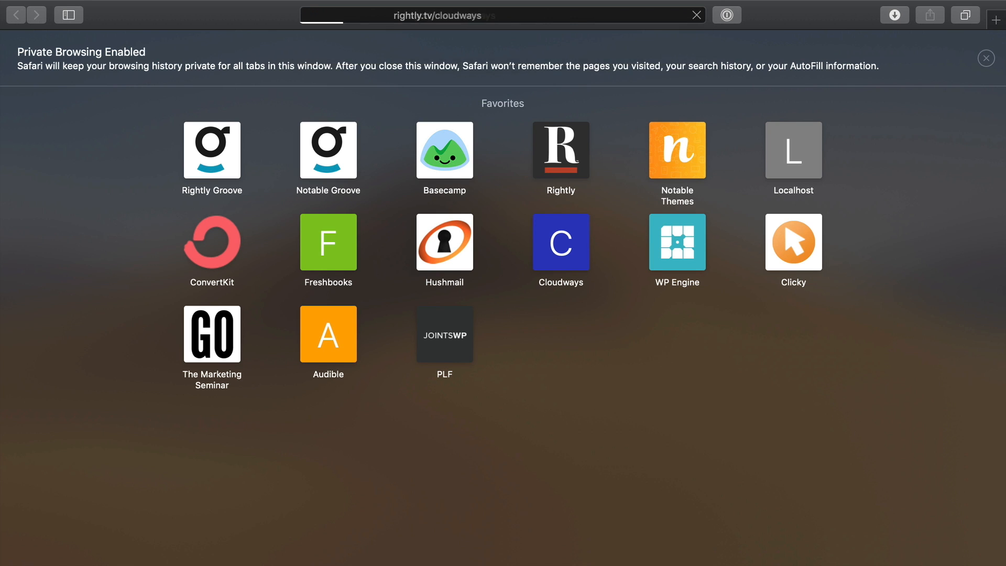
pyautogui.click(559, 242)
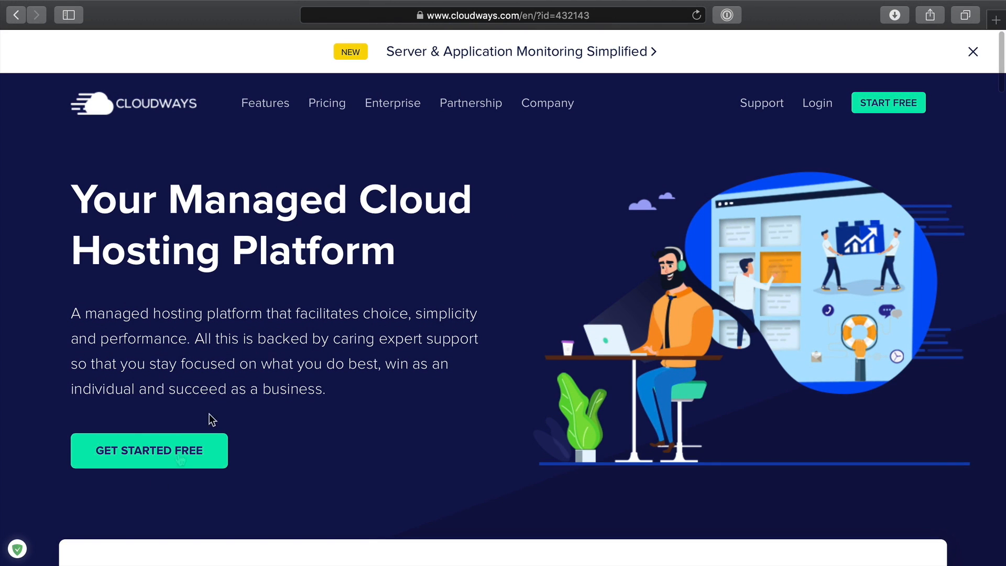
# Start a free Cloudways account sign-up from the homepage's GET STARTED FREE button.
pyautogui.click(147, 451)
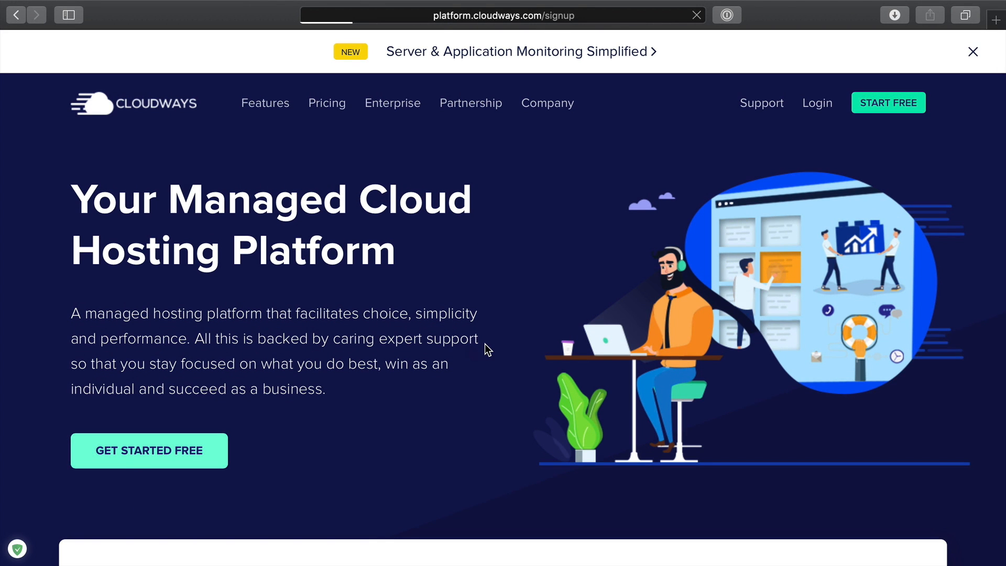
pyautogui.click(148, 450)
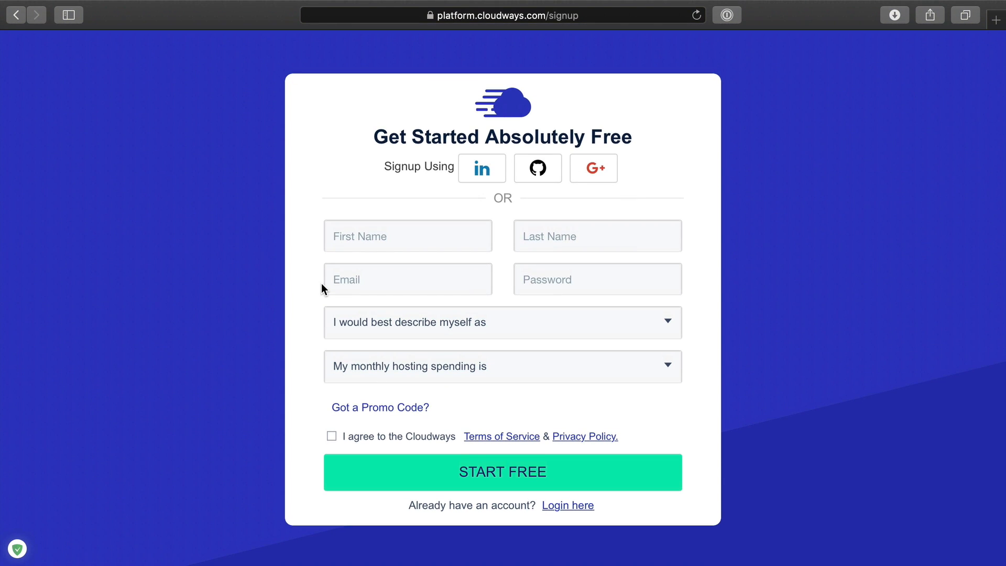
pyautogui.moveTo(808, 330)
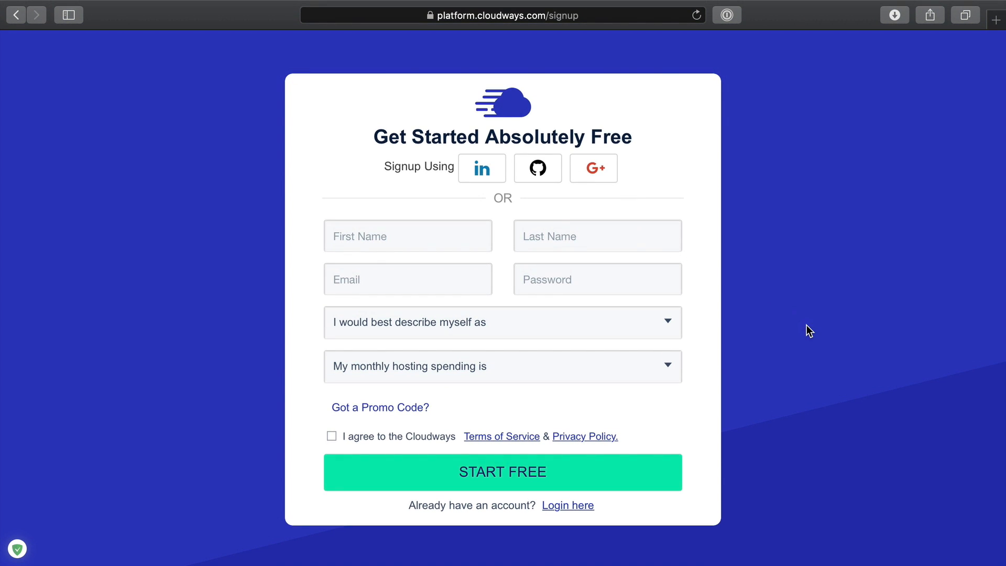
pyautogui.moveTo(725, 211)
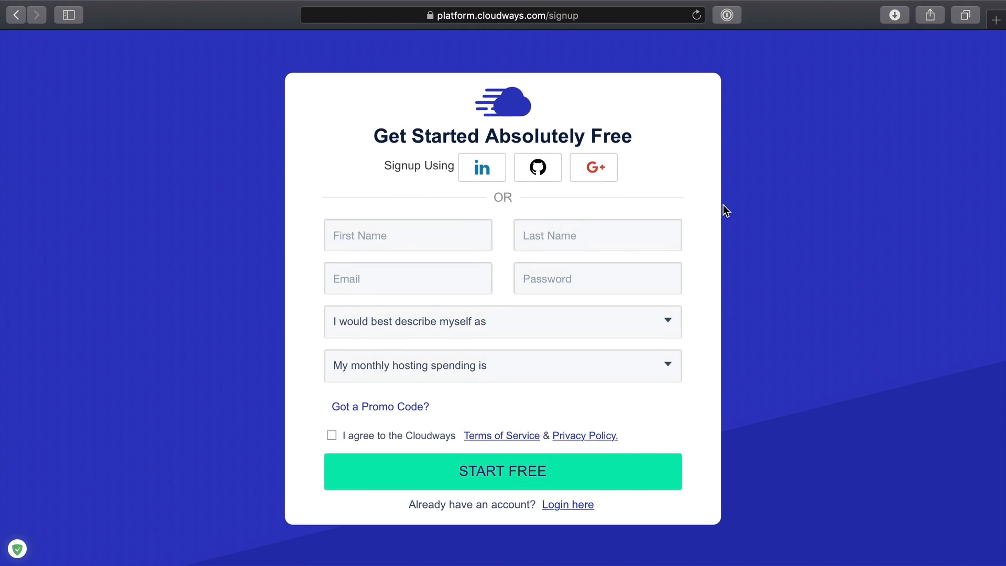
pyautogui.moveTo(780, 256)
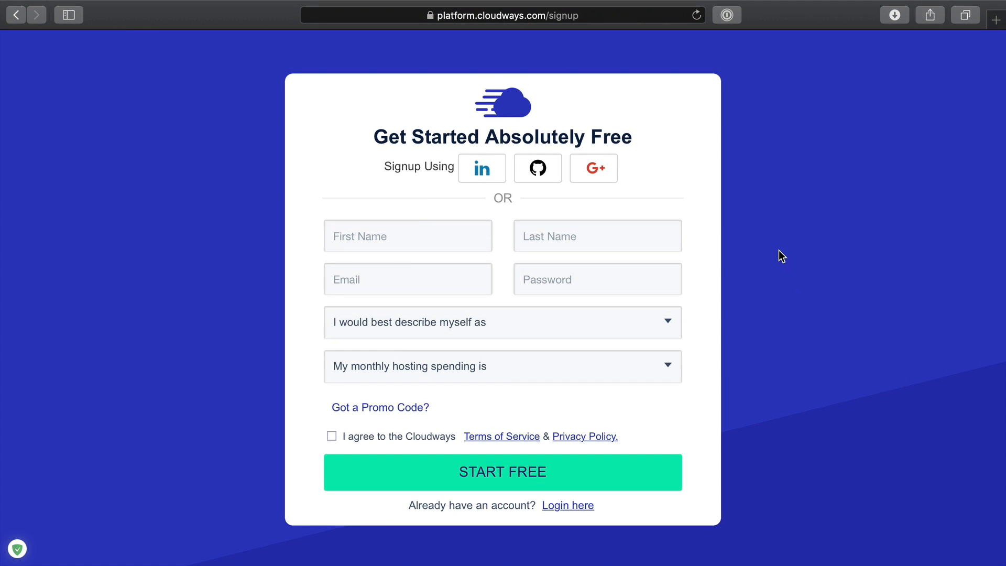
pyautogui.moveTo(768, 424)
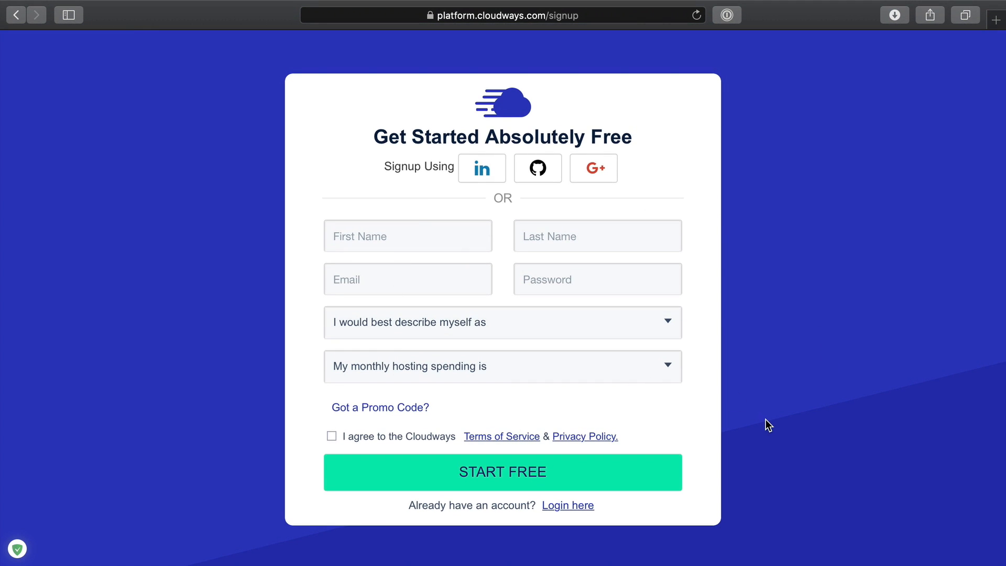
pyautogui.moveTo(442, 375)
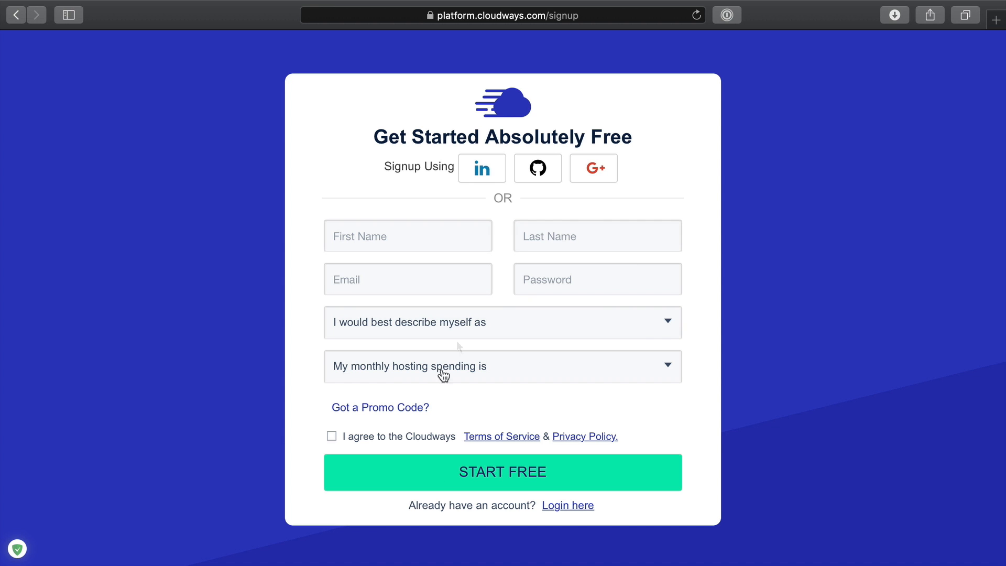
pyautogui.moveTo(818, 123)
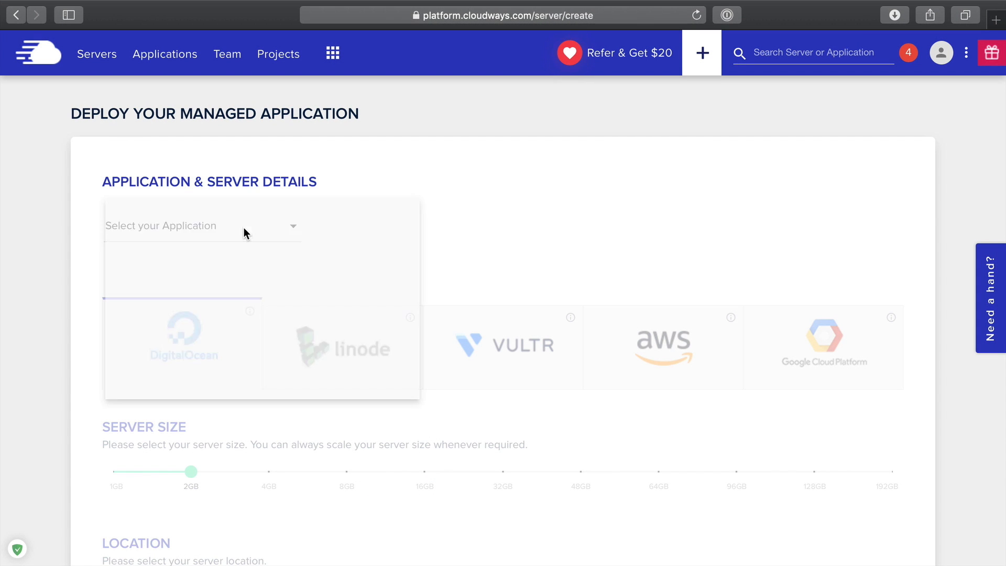
# Choose WordPress Multisite 5.2.2, naming the app 'My Great Multisite' and server 'My Server'.
pyautogui.click(199, 225)
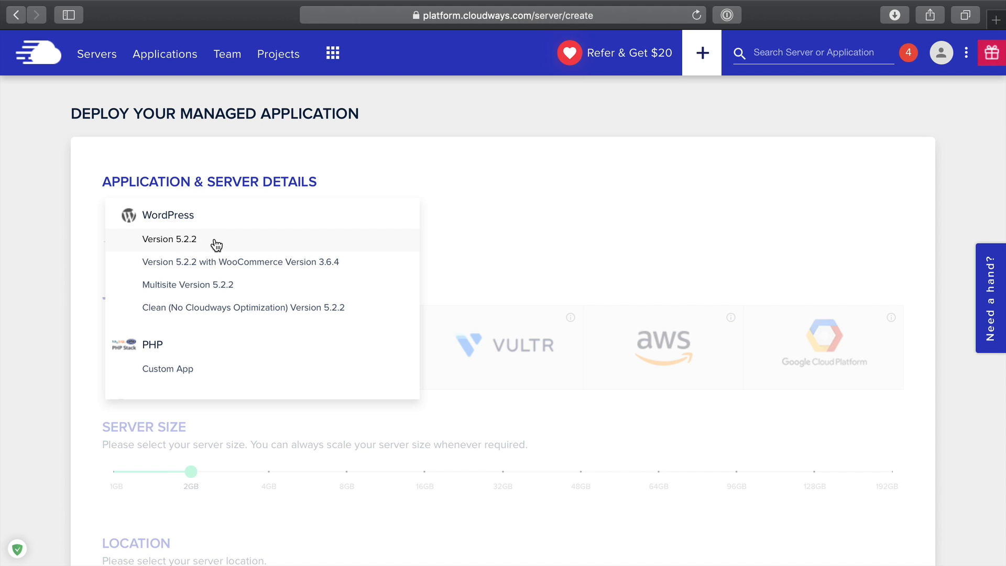
pyautogui.moveTo(292, 266)
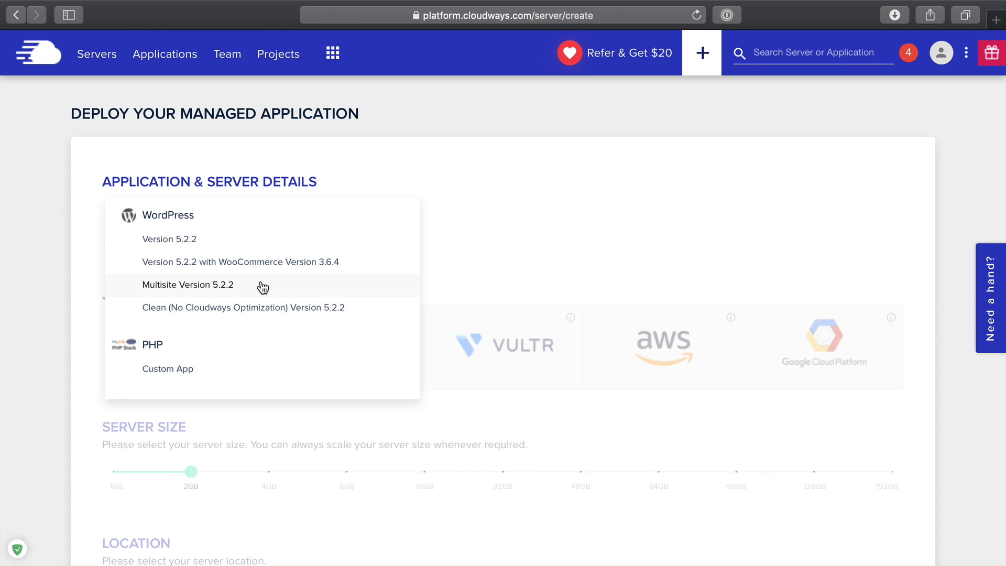
pyautogui.moveTo(249, 292)
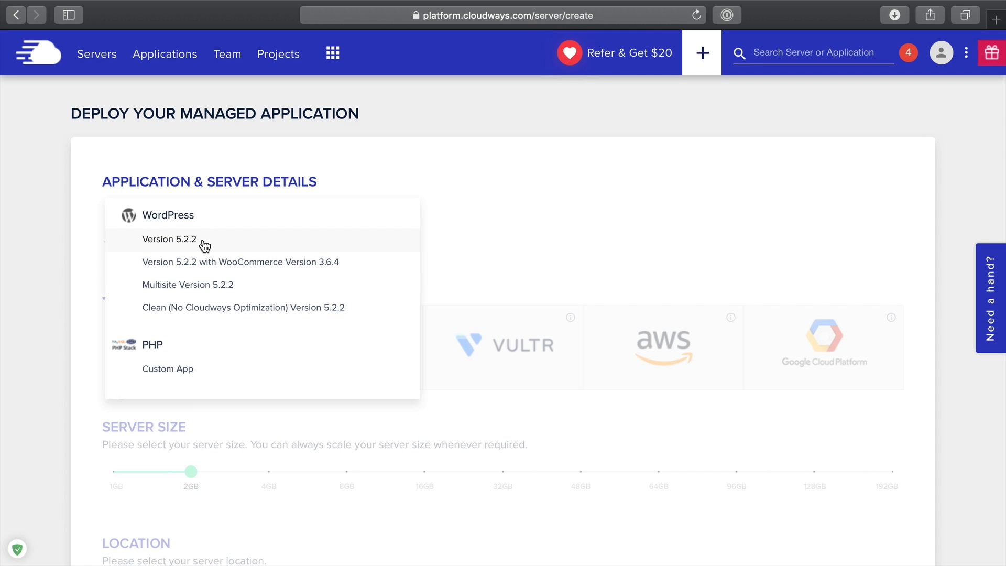
pyautogui.moveTo(269, 291)
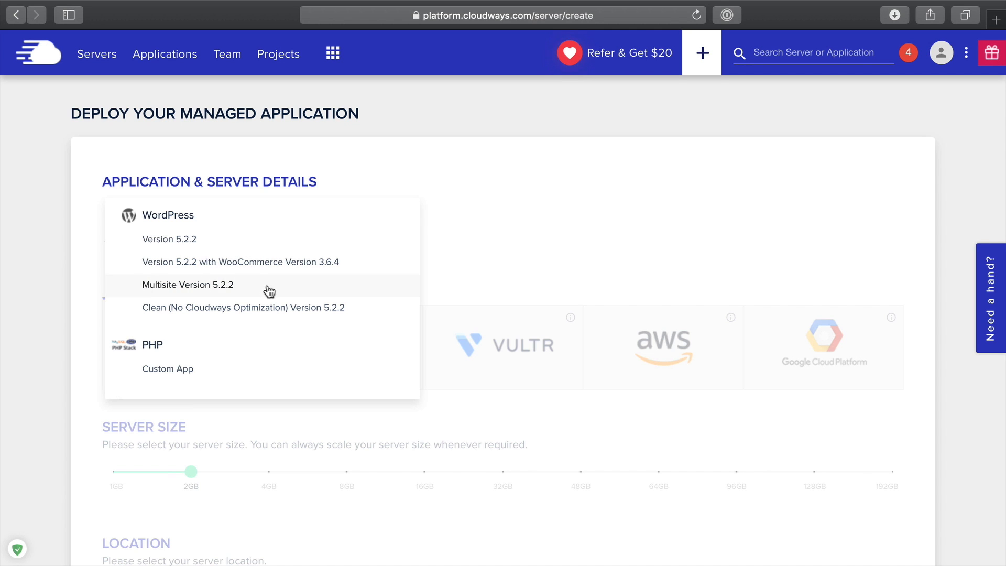
pyautogui.click(188, 285)
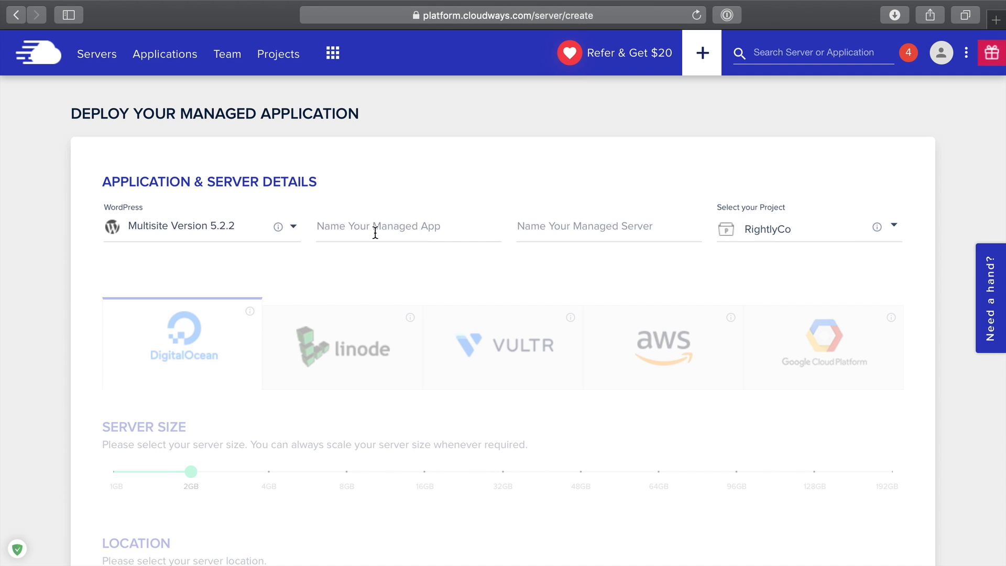
pyautogui.write('My Great')
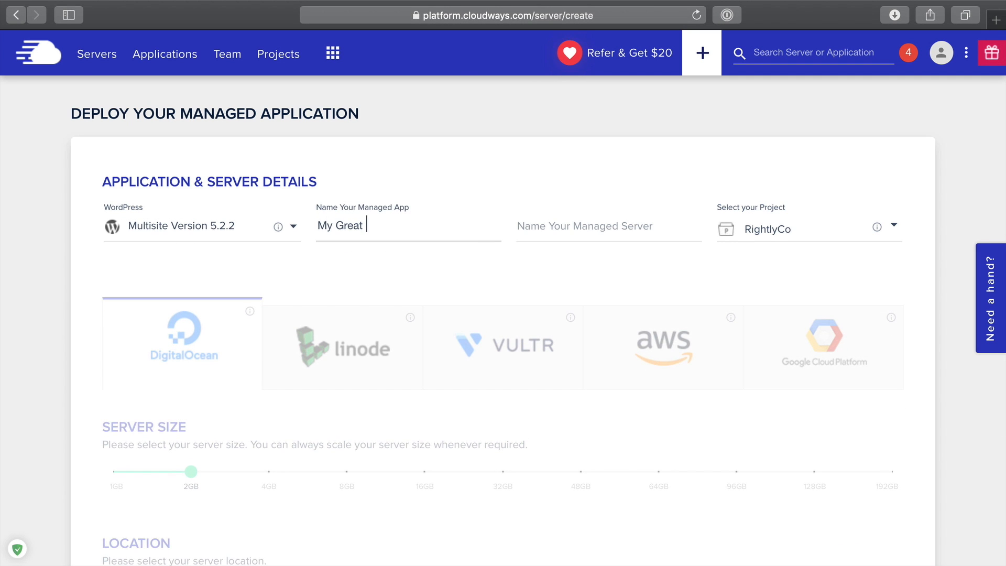
pyautogui.write('Multisite')
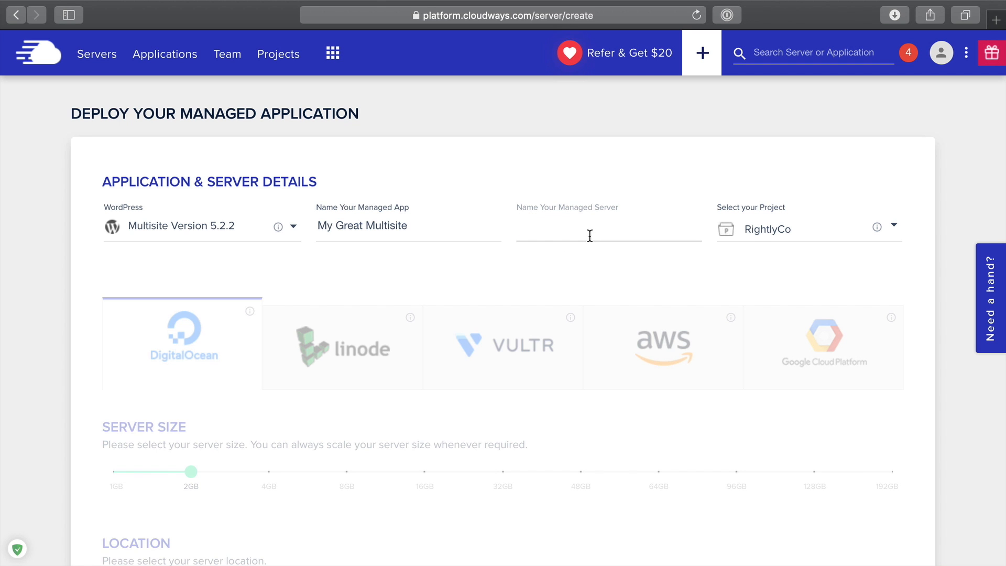
pyautogui.write('My Server')
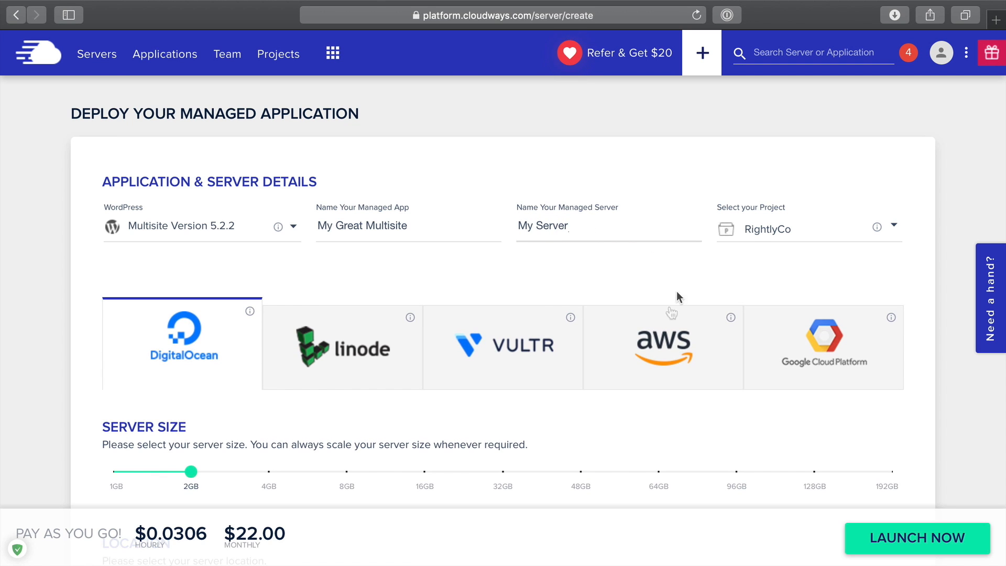
pyautogui.moveTo(794, 235)
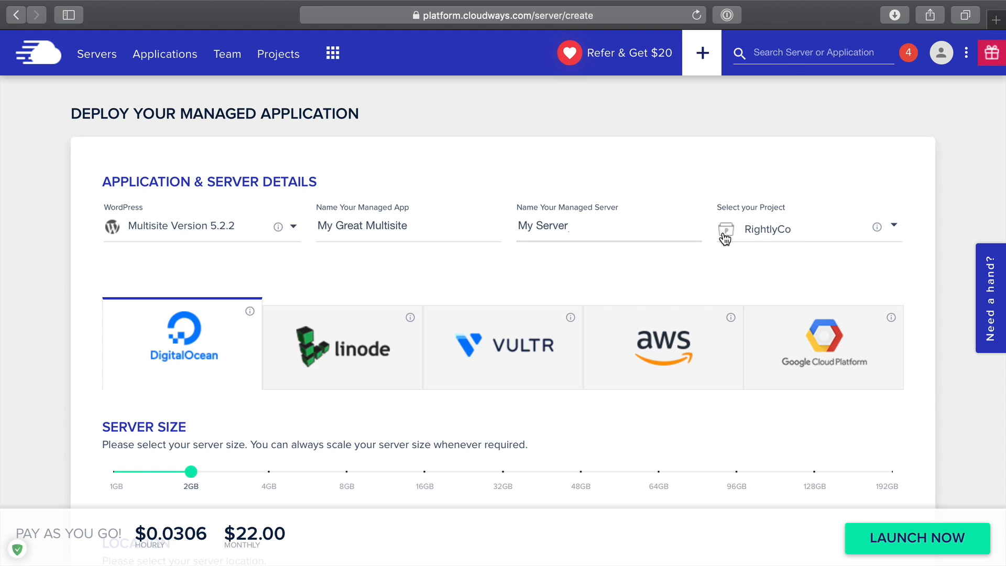
# Compare providers, pick DigitalOcean and shrink the server to 1GB at $10.00 monthly.
pyautogui.scroll(-3)
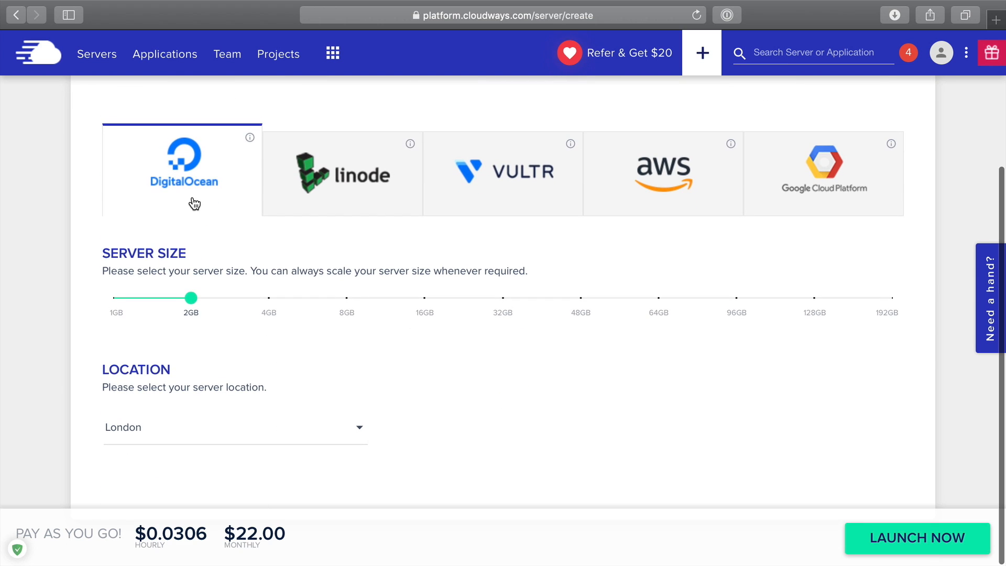
pyautogui.click(502, 171)
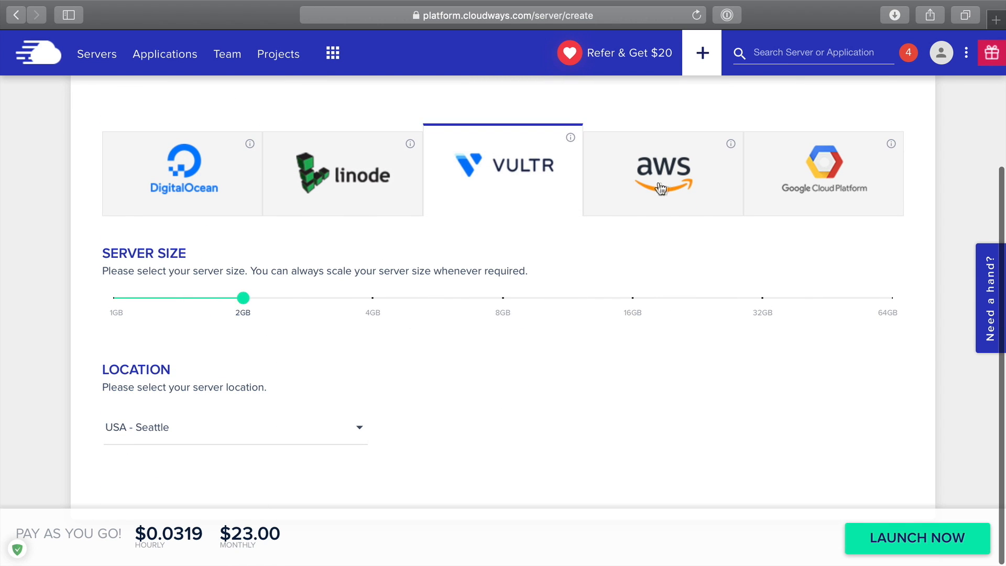
pyautogui.click(823, 173)
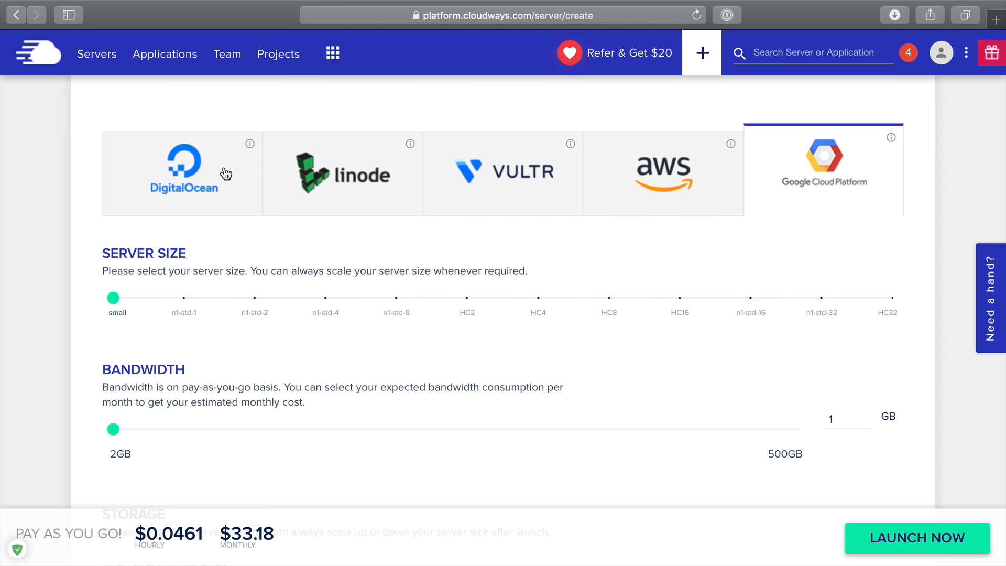
pyautogui.click(182, 169)
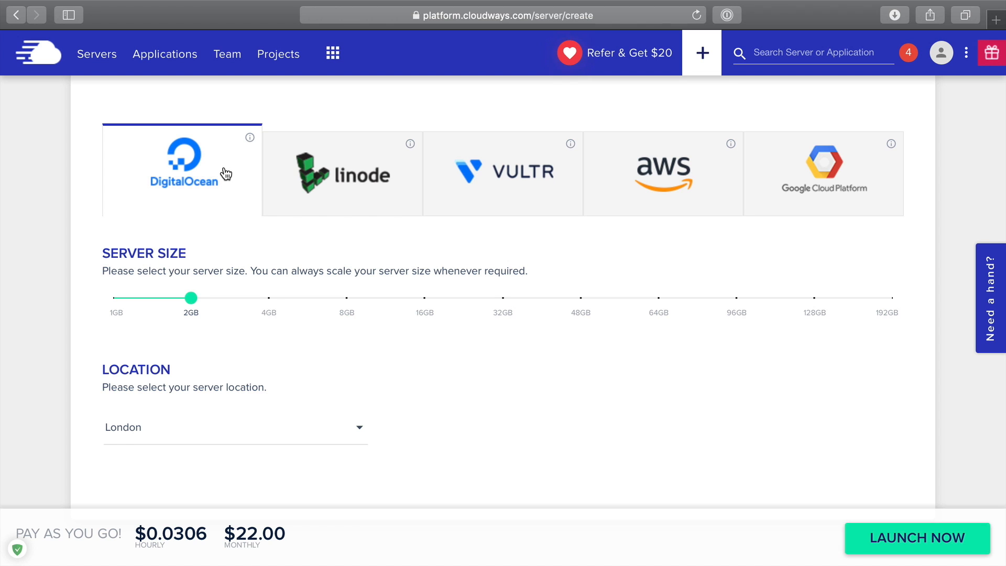
pyautogui.moveTo(227, 234)
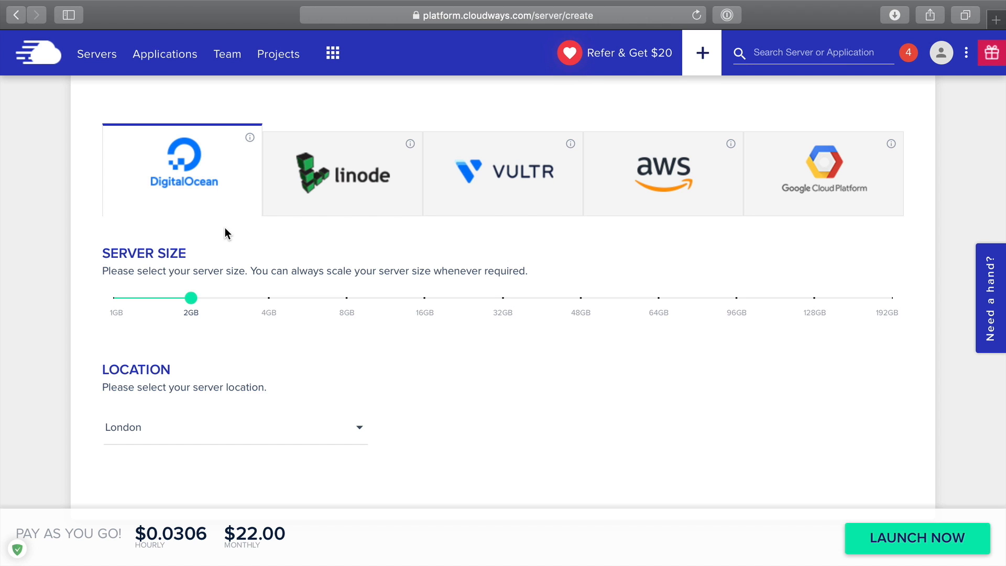
pyautogui.click(341, 171)
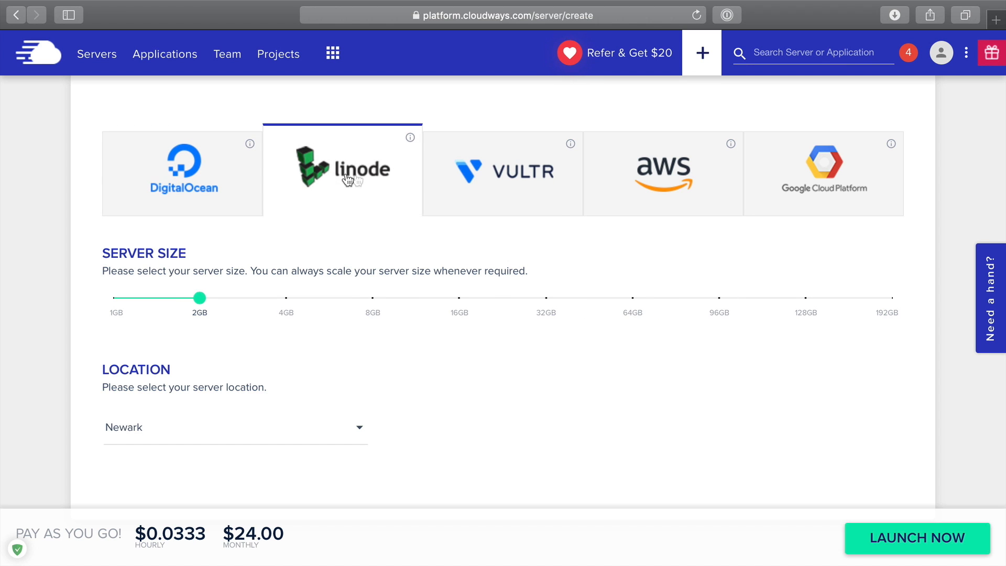
pyautogui.click(662, 170)
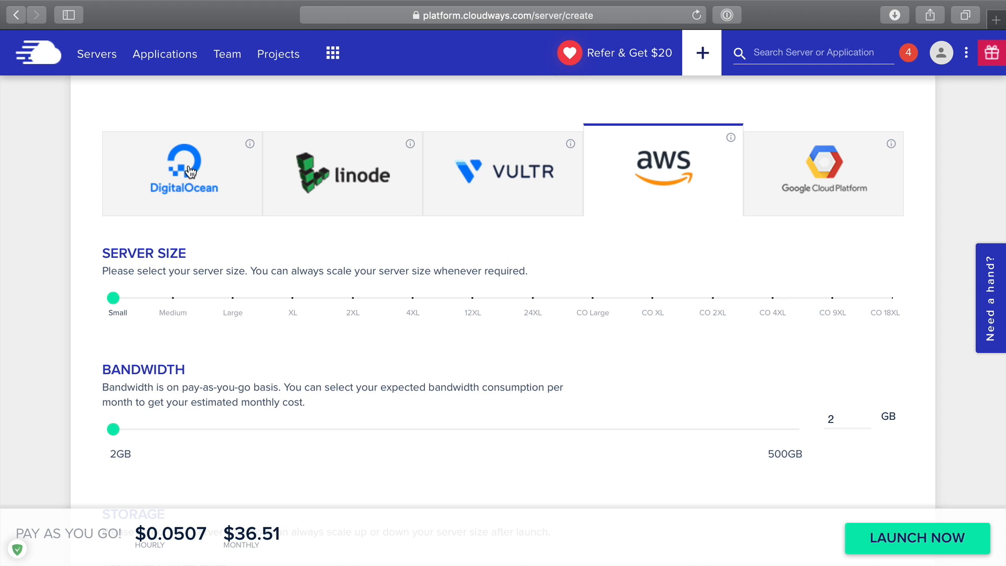
pyautogui.click(182, 173)
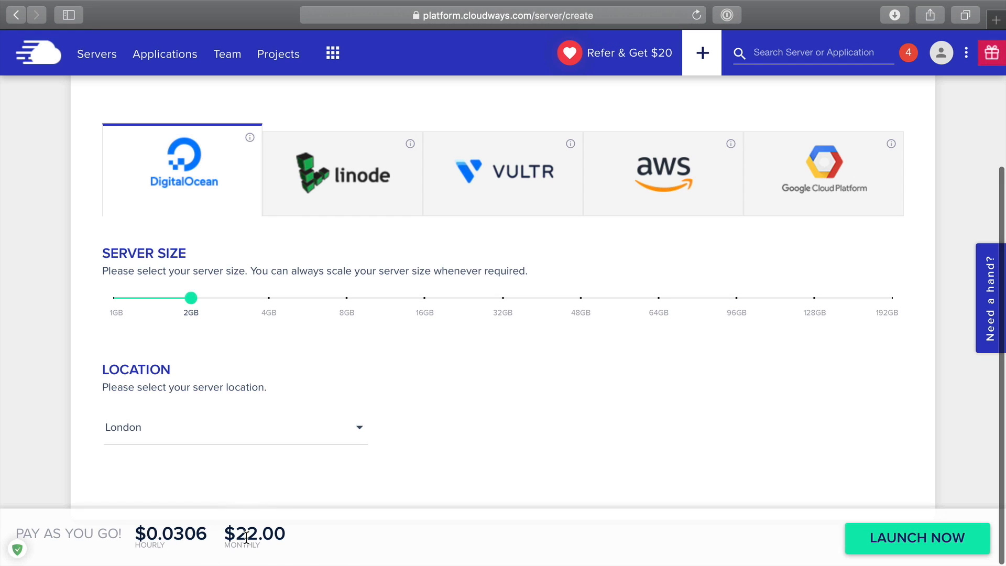
pyautogui.moveTo(117, 312)
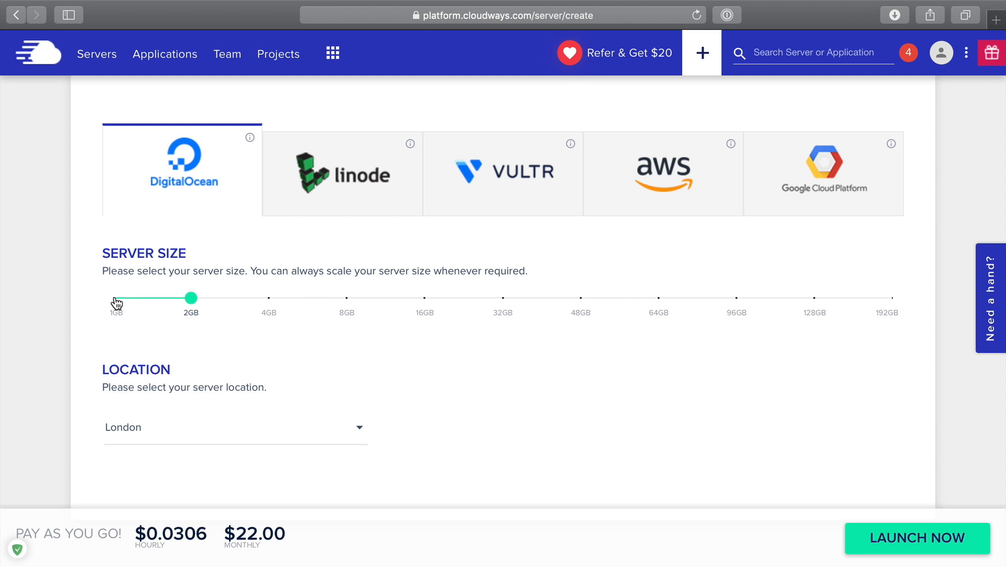
pyautogui.moveTo(191, 299); pyautogui.dragTo(113, 298)
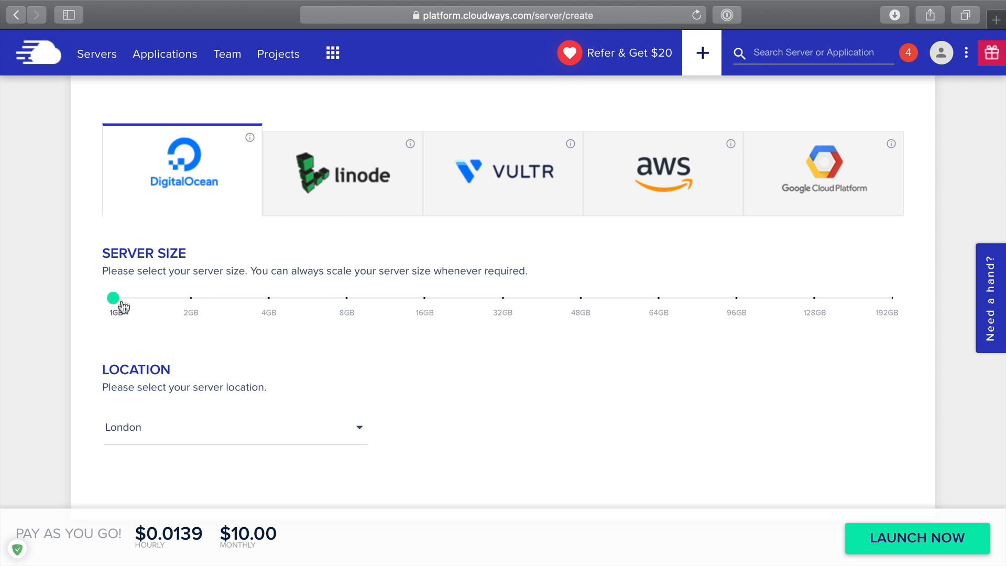
pyautogui.moveTo(296, 548)
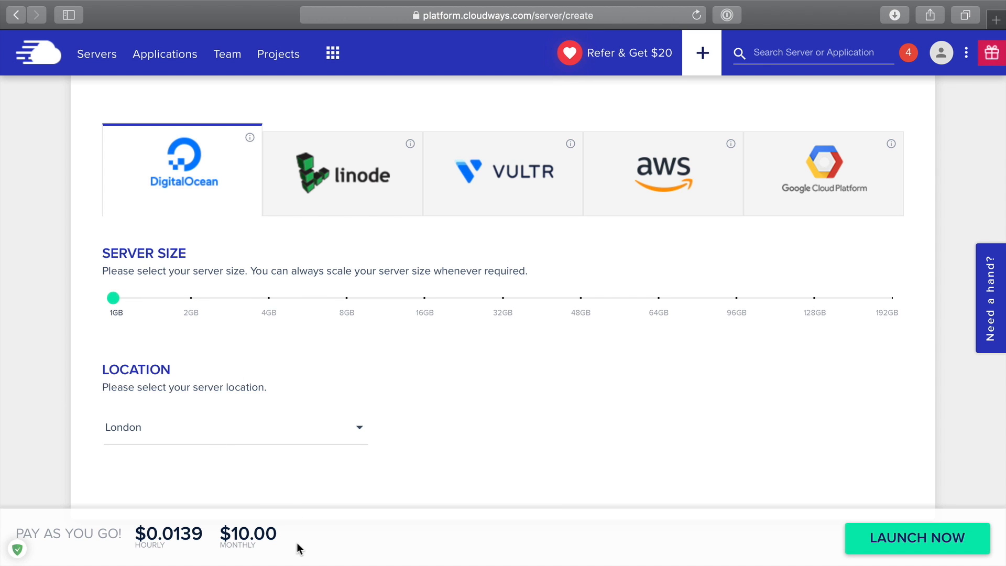
pyautogui.moveTo(261, 467)
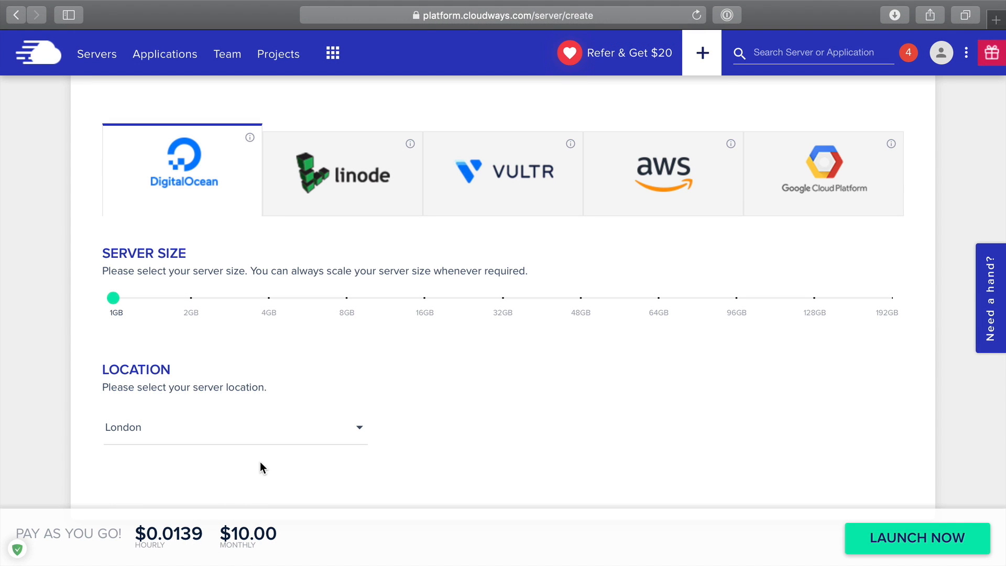
# Set the server location to San Francisco instead of London.
pyautogui.scroll(-3)
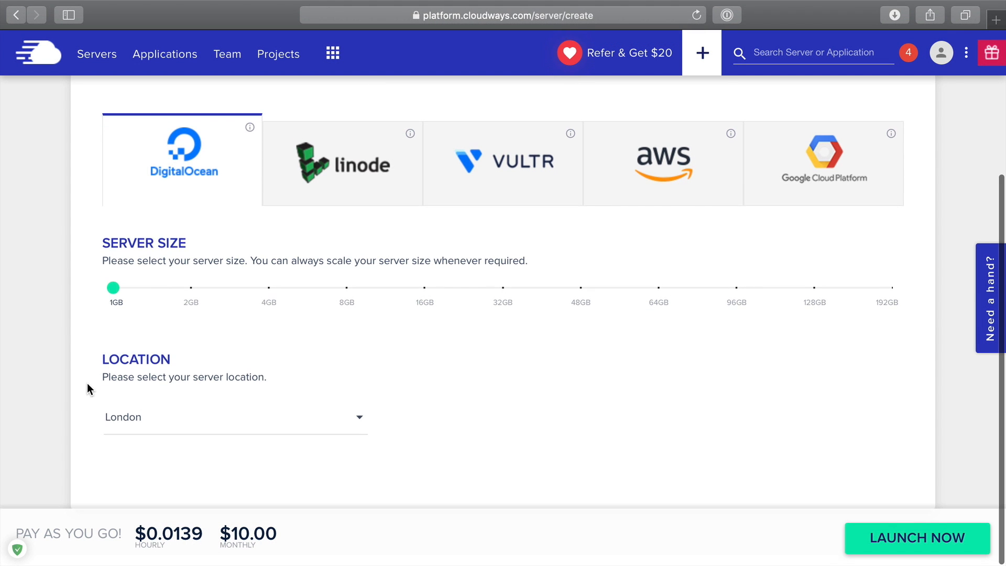
pyautogui.scroll(-3)
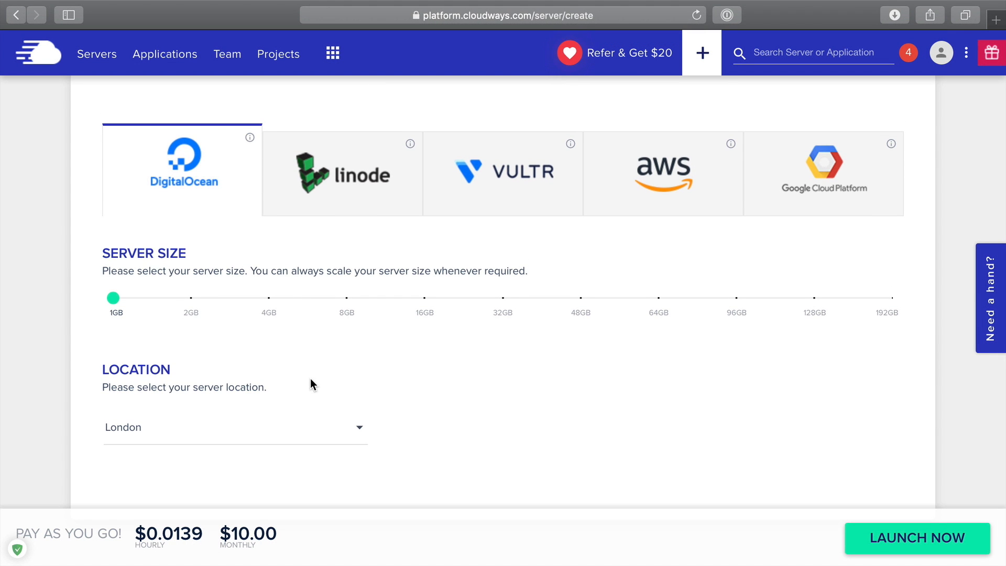
pyautogui.click(235, 426)
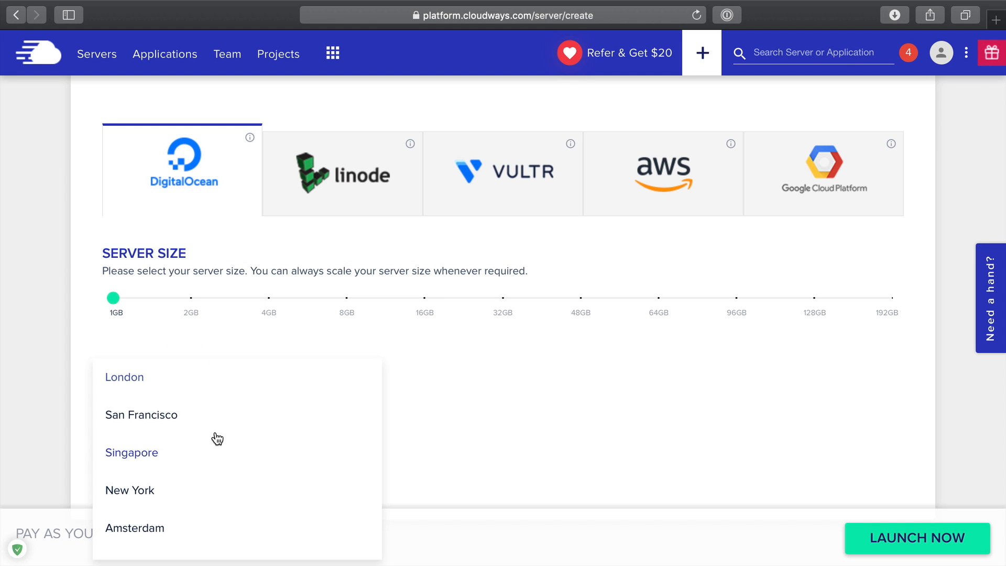
pyautogui.scroll(-3)
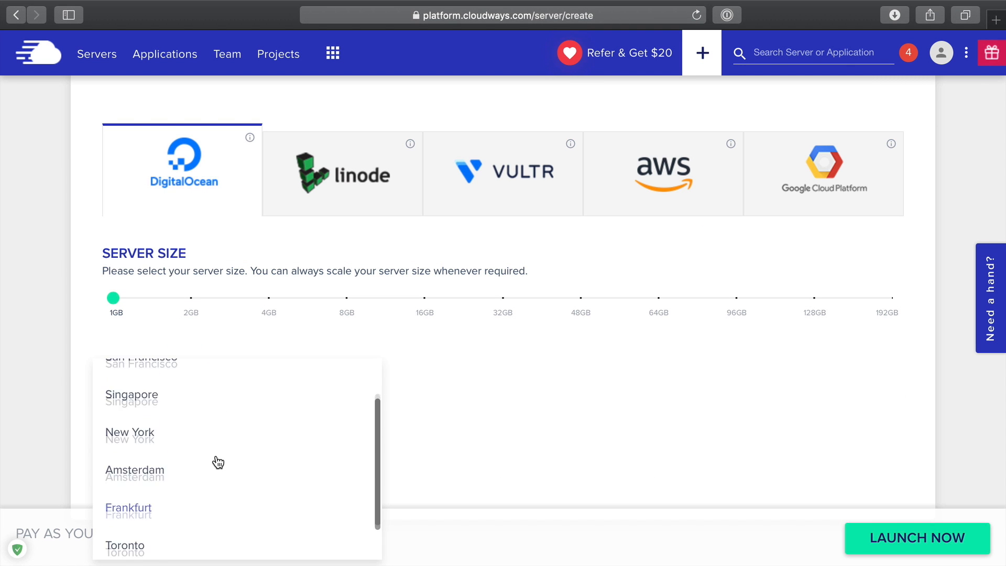
pyautogui.scroll(3)
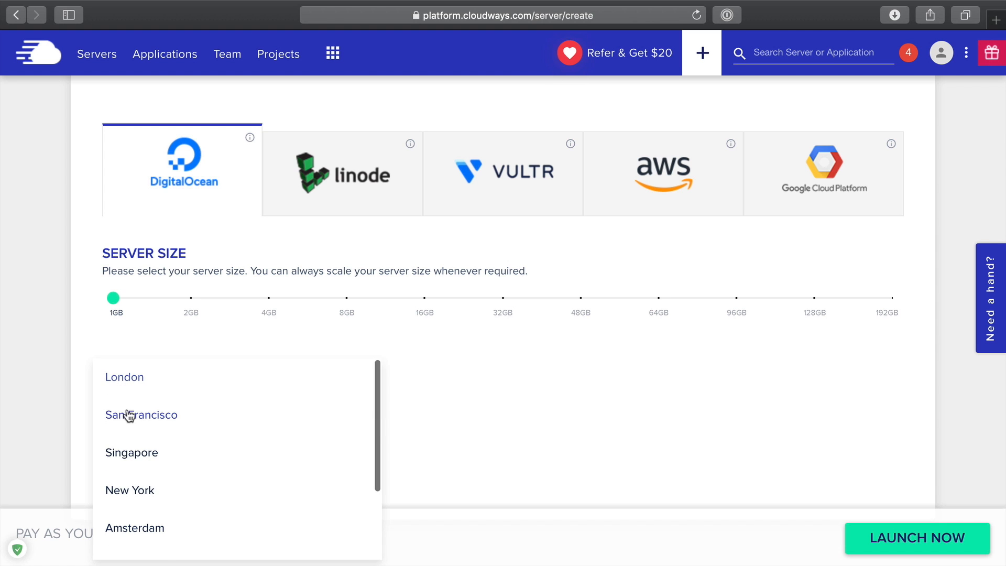
pyautogui.click(140, 414)
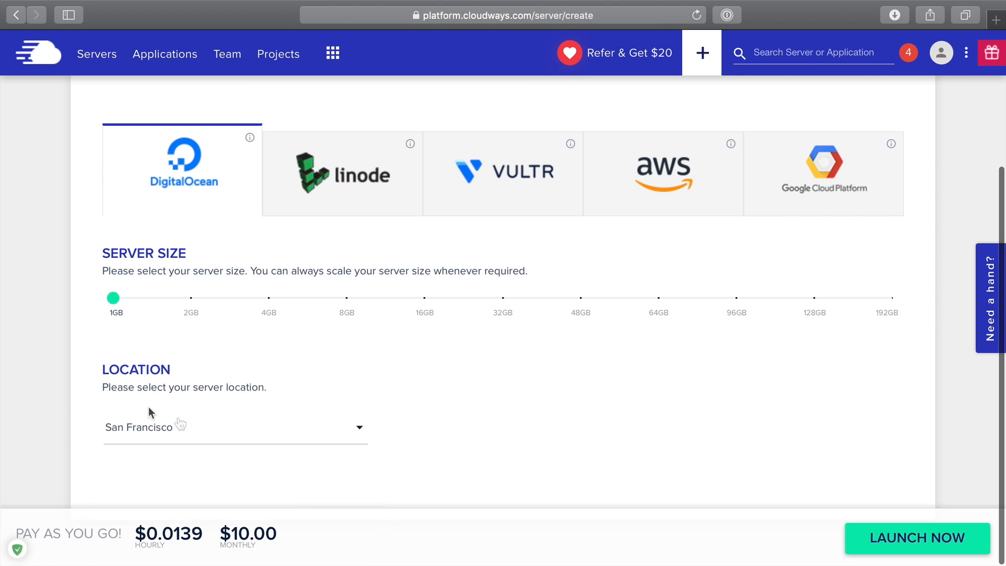
pyautogui.moveTo(482, 447)
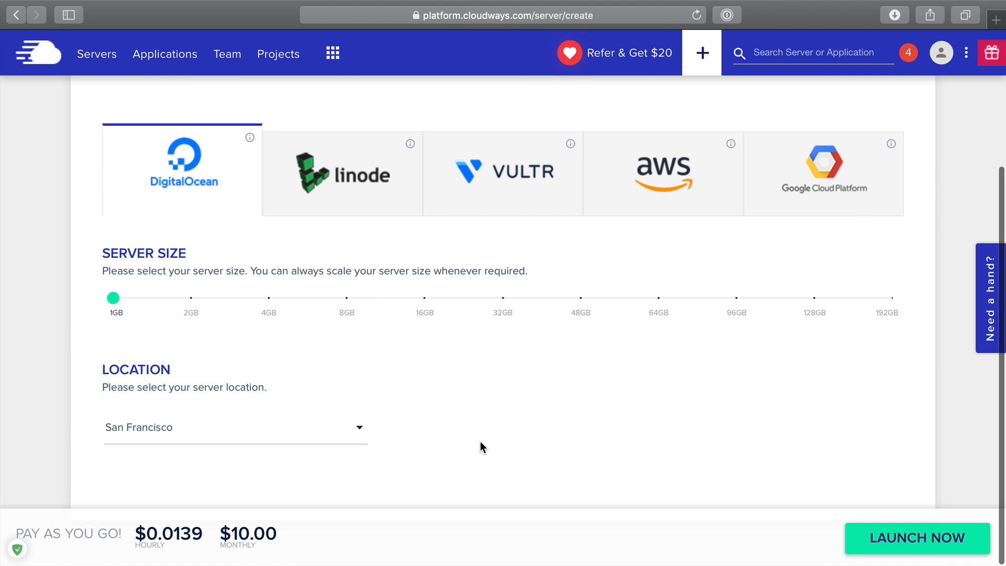
pyautogui.moveTo(743, 384)
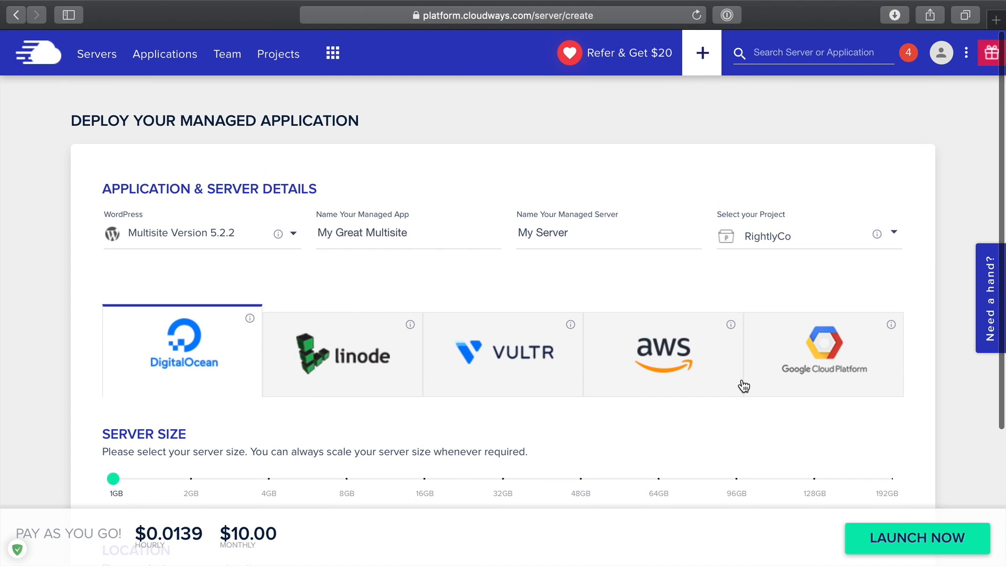
pyautogui.moveTo(96, 53)
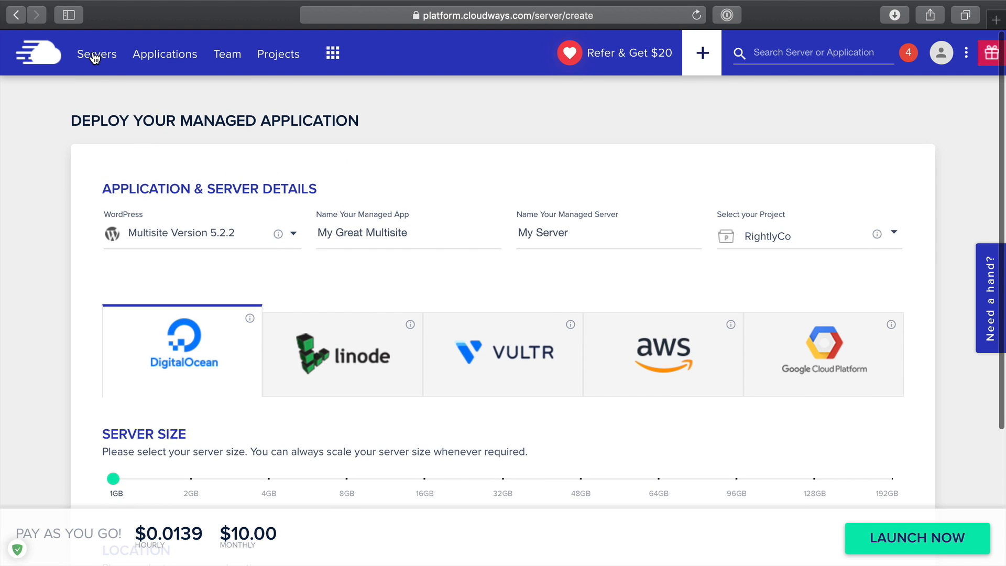
pyautogui.moveTo(97, 53)
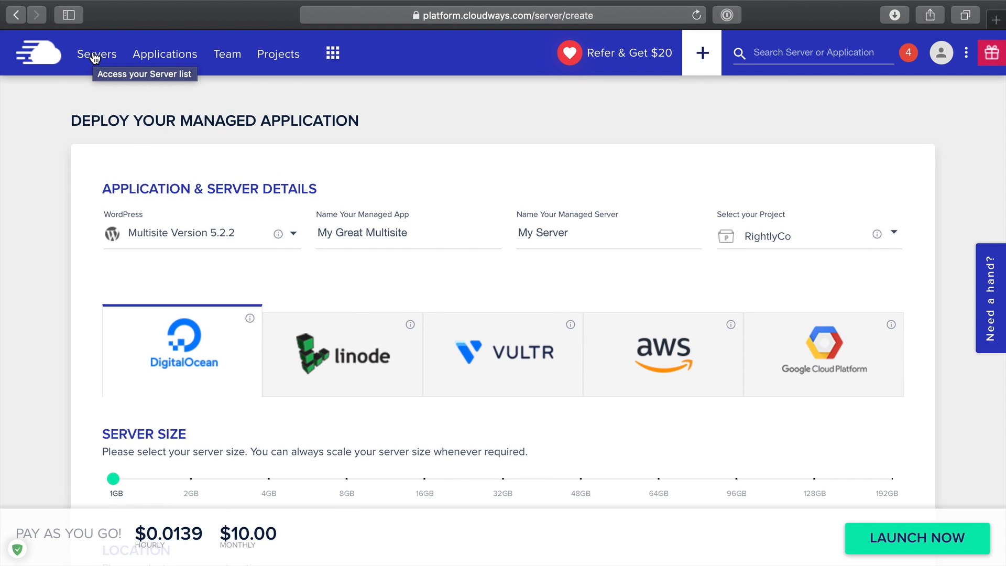
# Go to the Applications list and begin adding a new application.
pyautogui.click(96, 53)
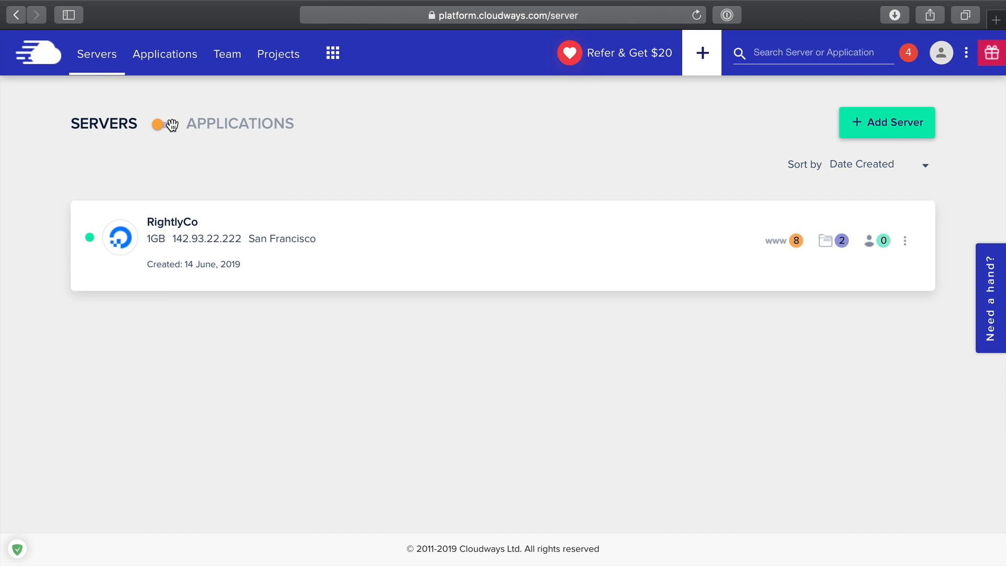
pyautogui.click(165, 123)
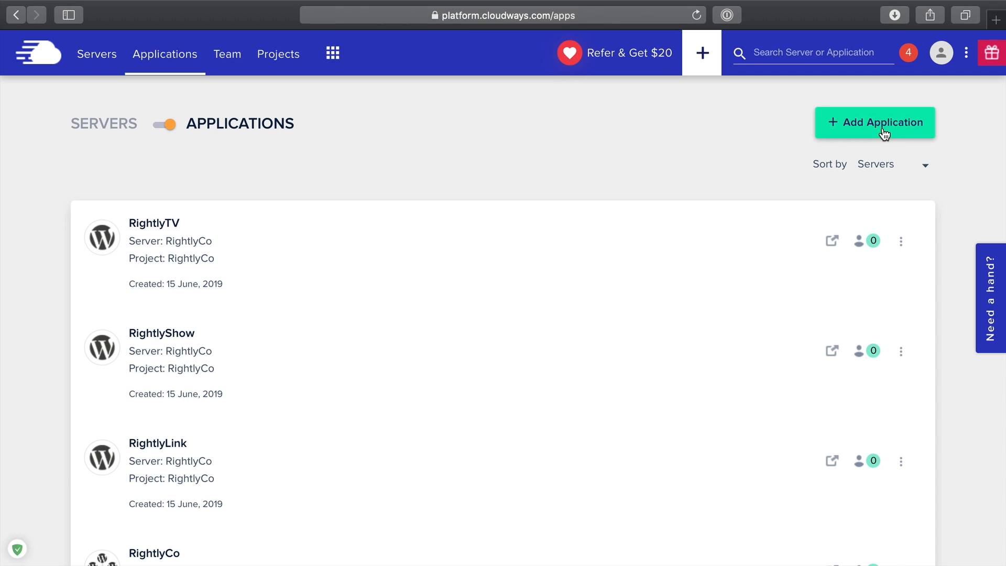
pyautogui.click(874, 122)
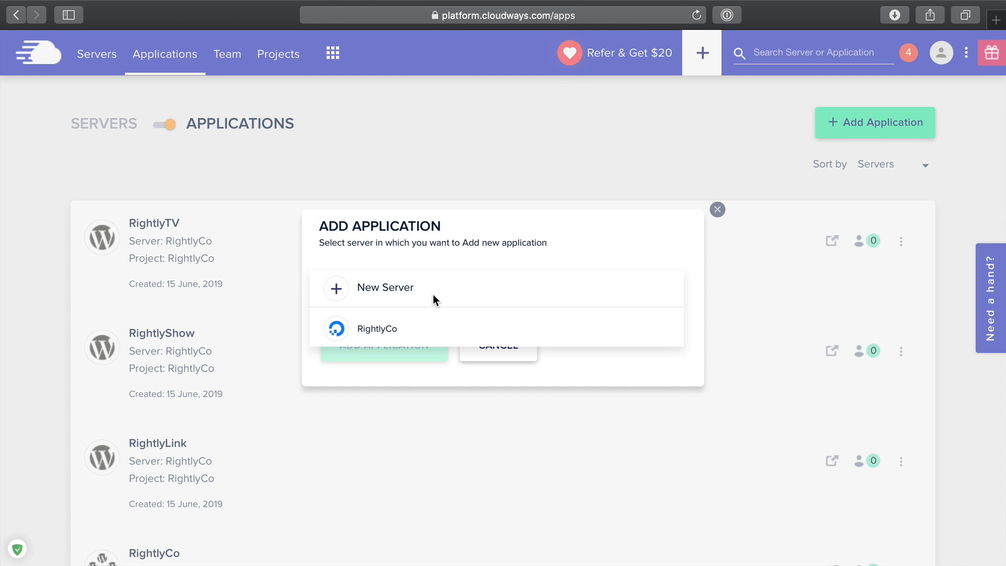
# Create a WordPress Multisite 5.2.2 app named 'My Rightly Multisite' on the RightlyCo server.
pyautogui.click(377, 328)
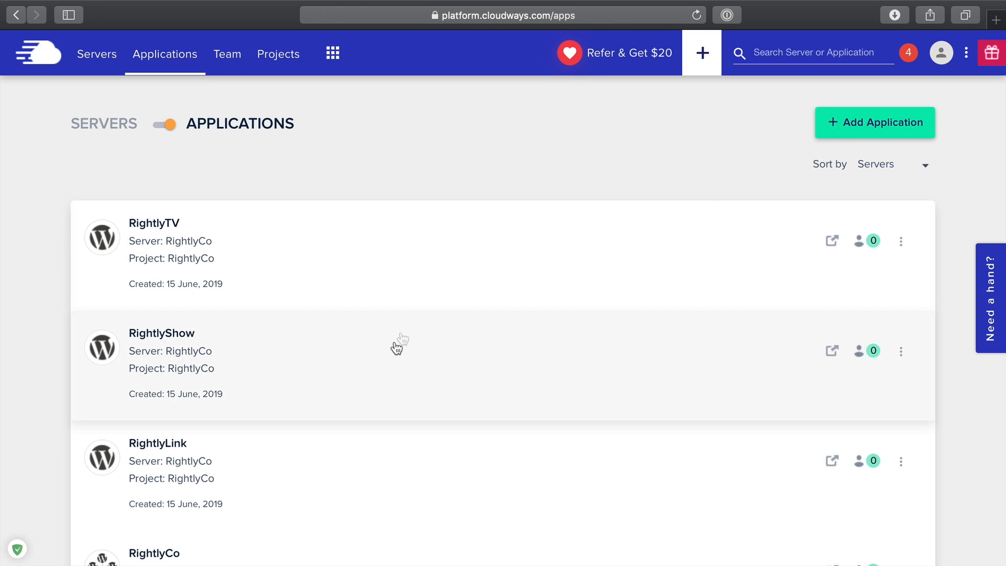
pyautogui.click(874, 123)
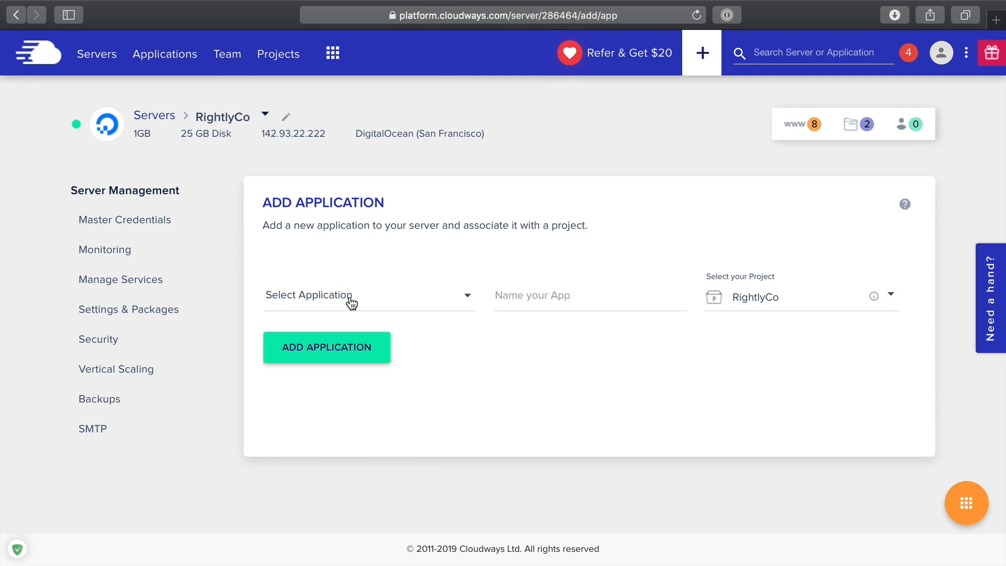
pyautogui.click(369, 295)
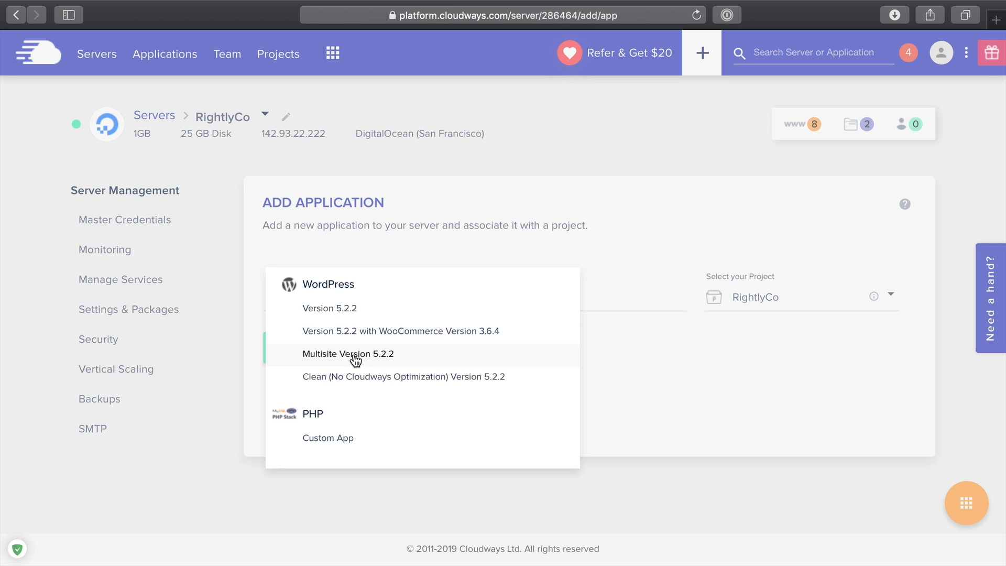
pyautogui.click(347, 353)
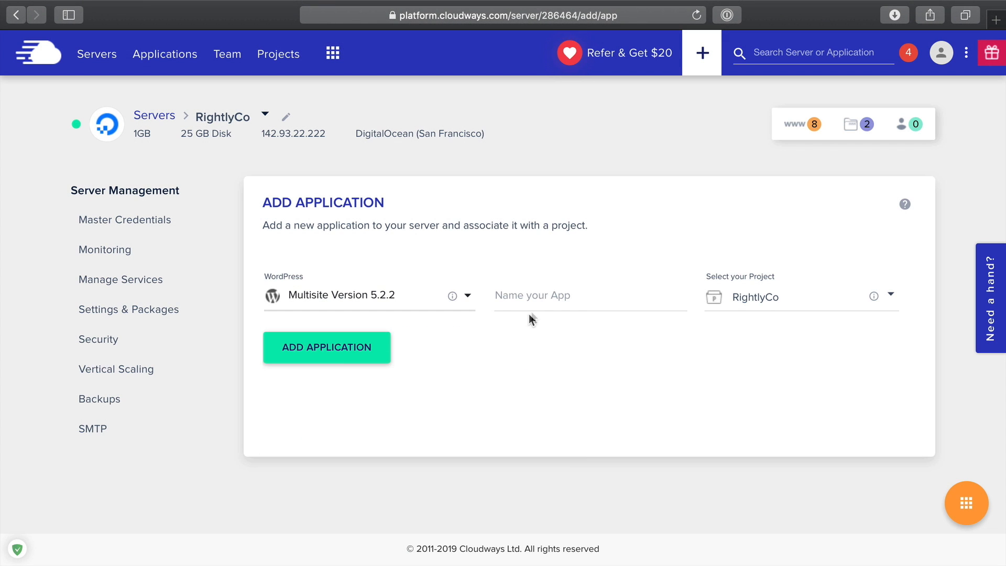
pyautogui.write('My Rightly Multisite')
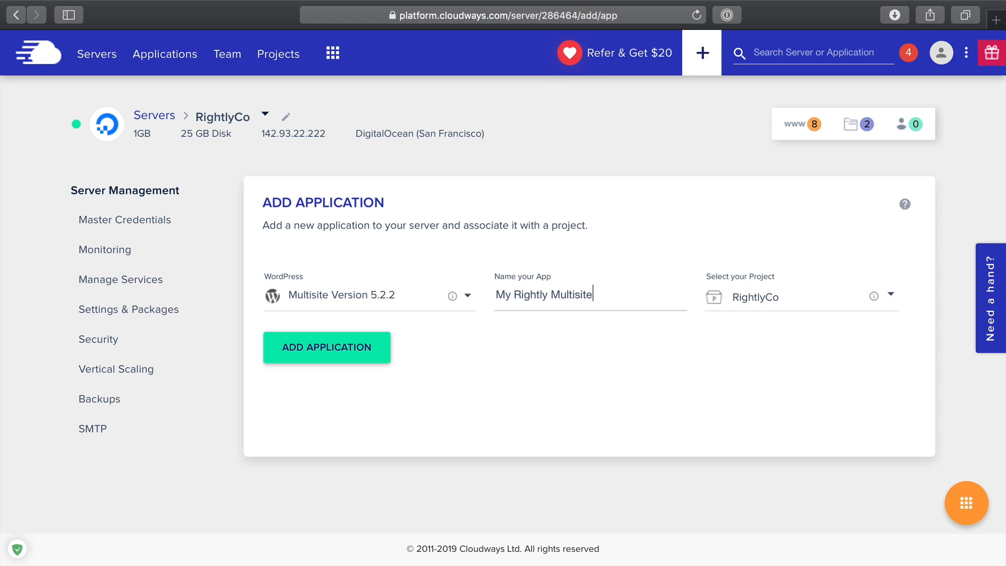
pyautogui.click(327, 347)
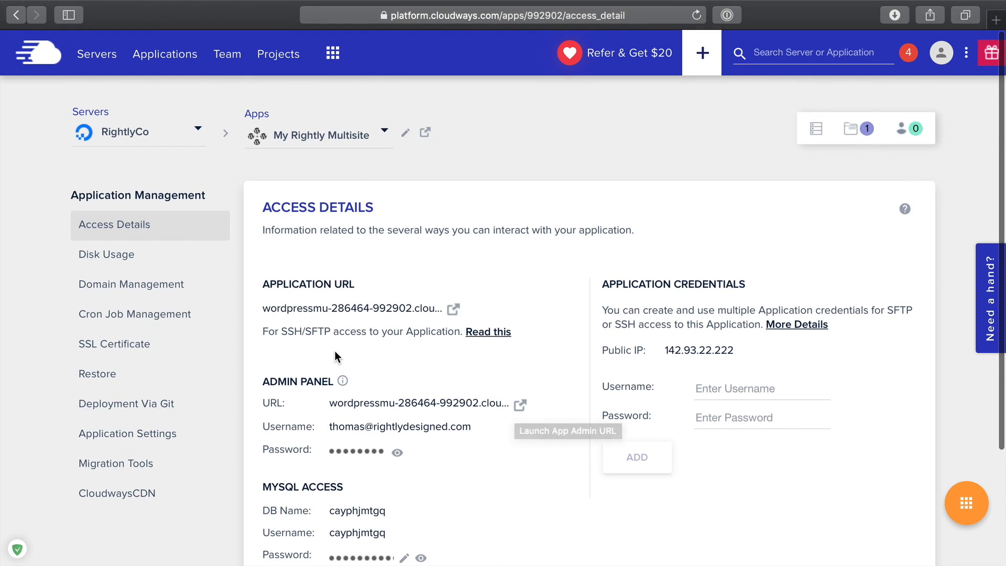
# Review the app's access details, closing the default WordPress site to see the database info.
pyautogui.scroll(-3)
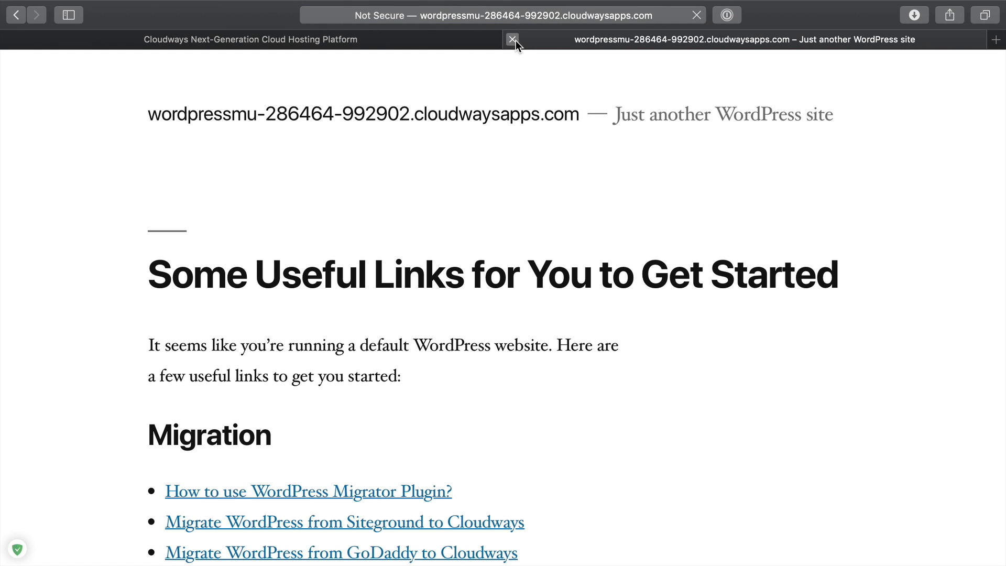
pyautogui.click(512, 39)
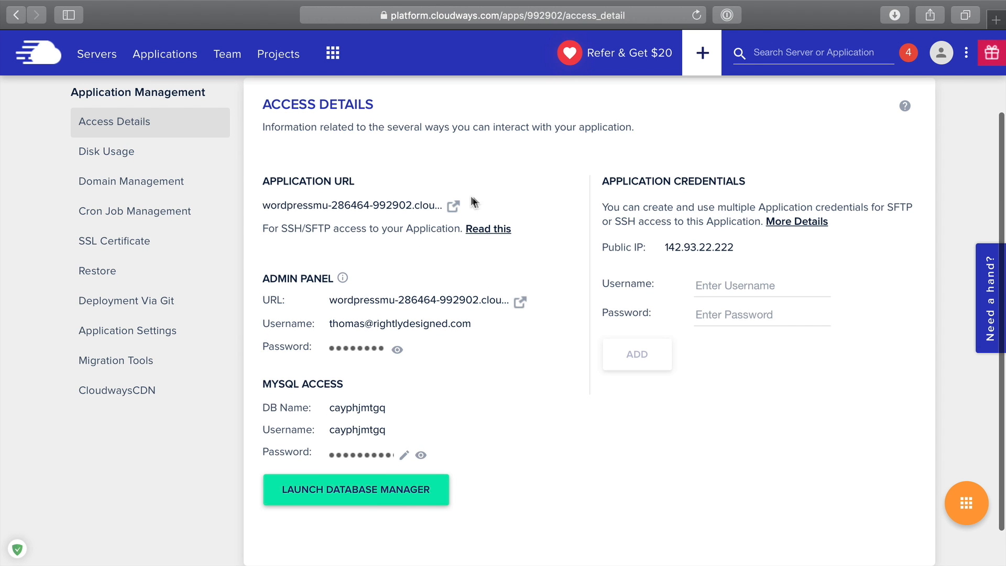
pyautogui.scroll(-3)
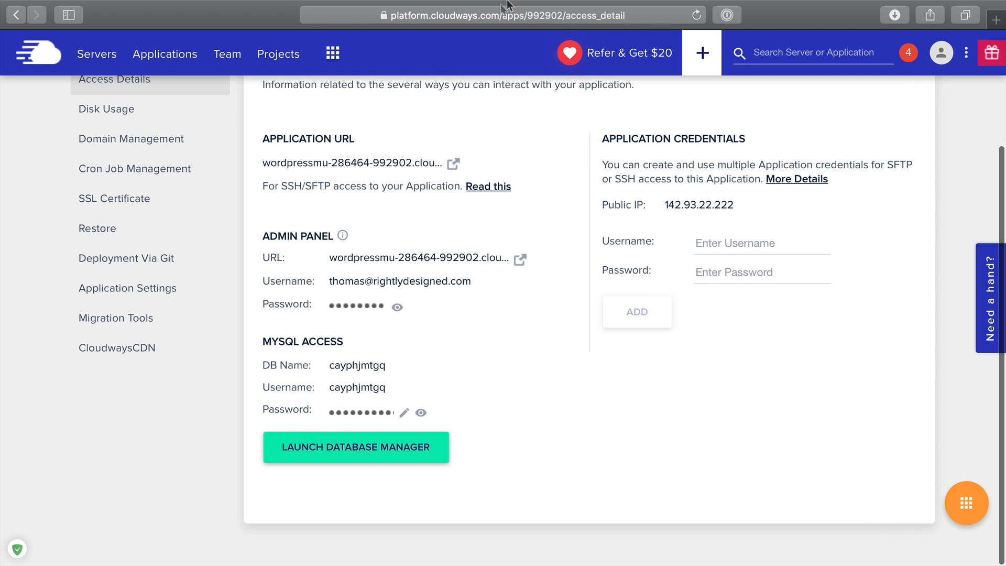
pyautogui.moveTo(366, 305)
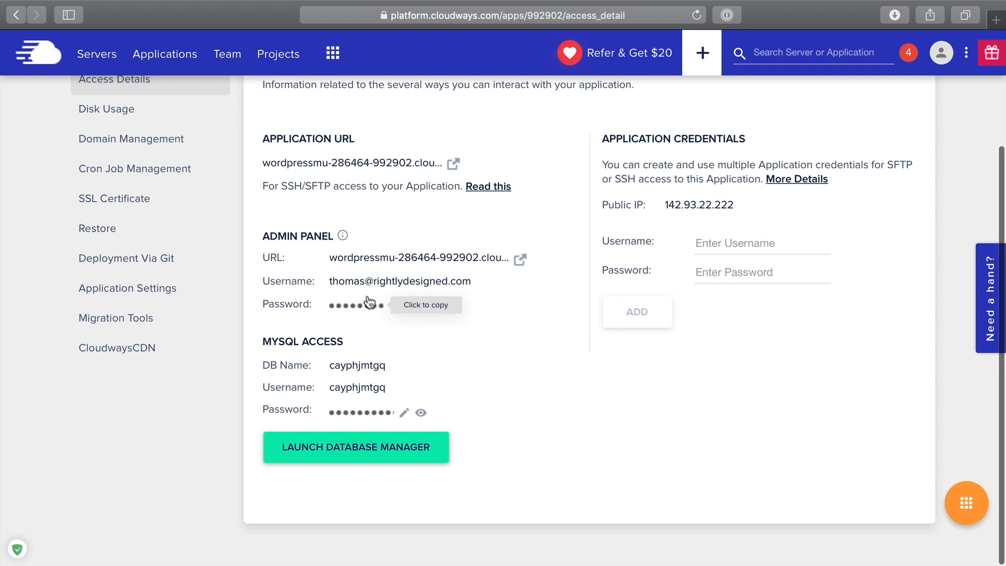
pyautogui.moveTo(380, 391)
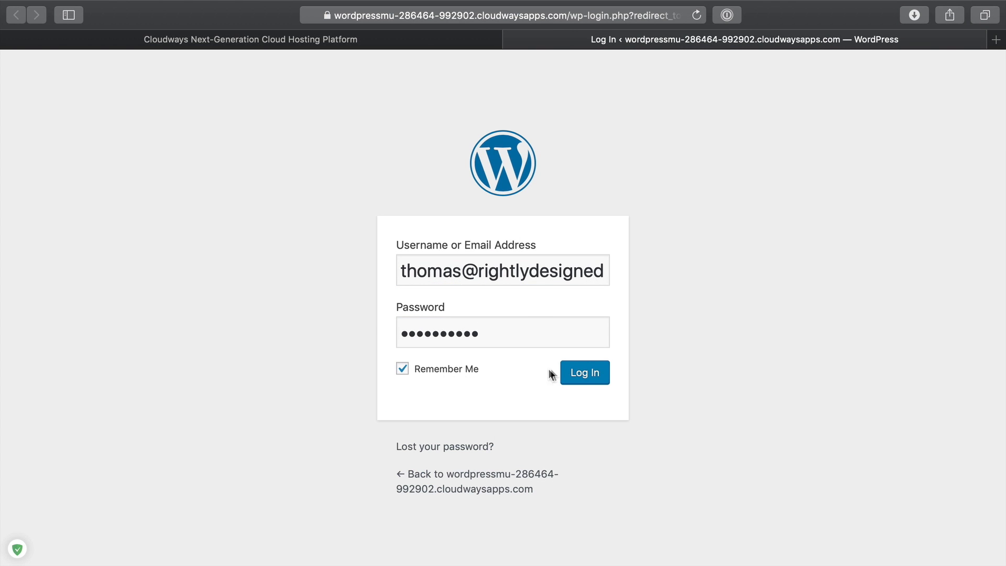
# Sign in to WordPress admin, dismiss the 1Password prompt and go to Tools.
pyautogui.click(583, 372)
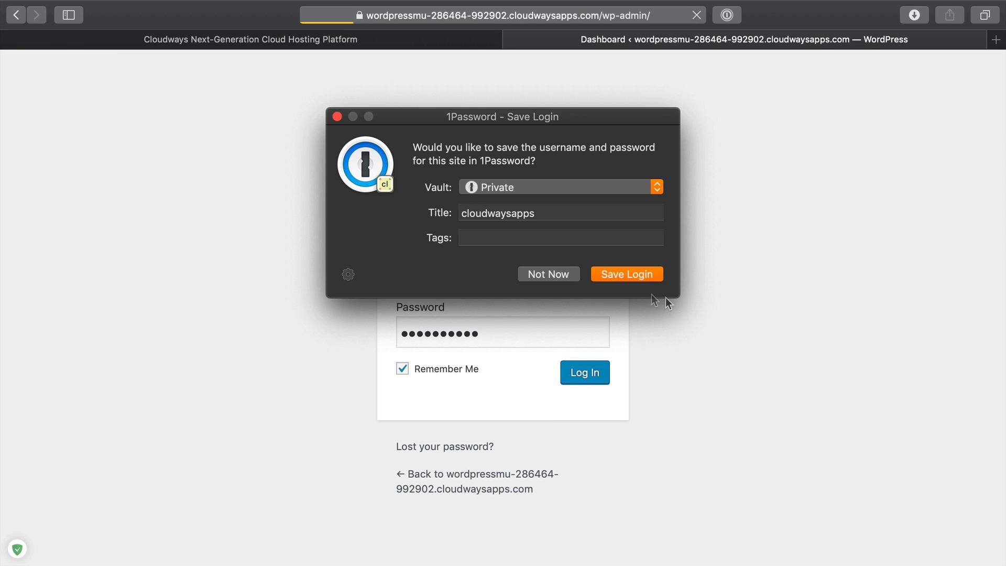
pyautogui.click(548, 273)
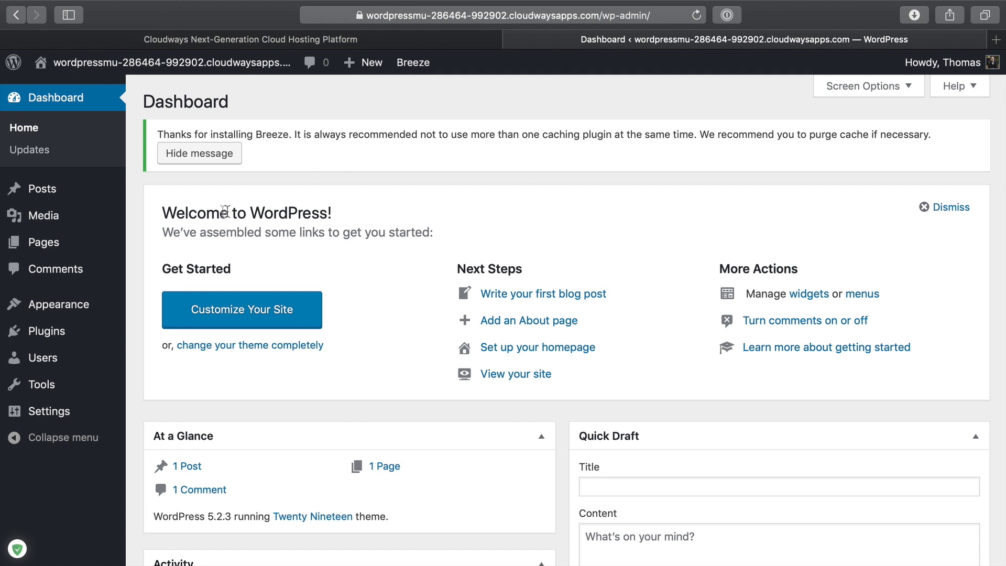
pyautogui.moveTo(352, 102)
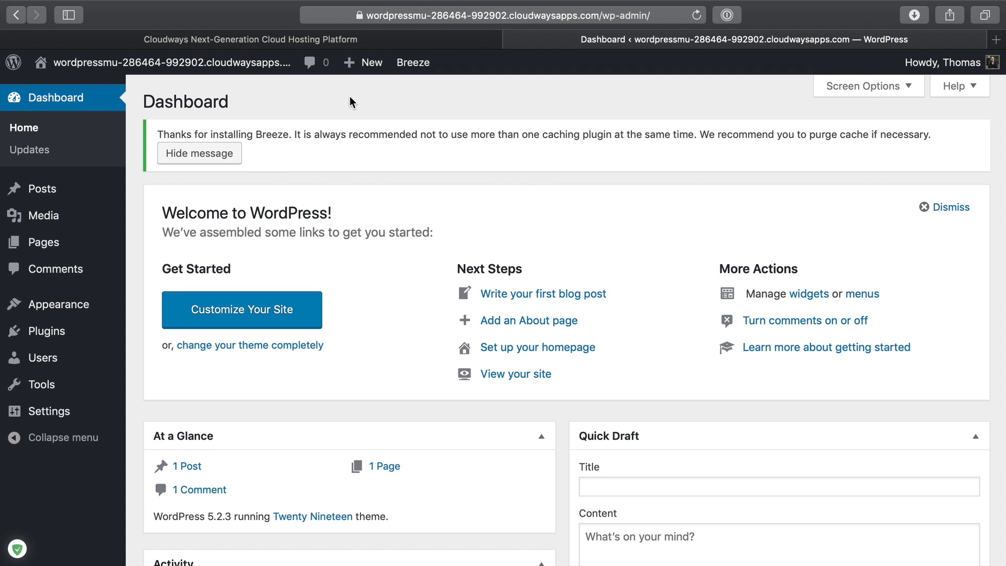
pyautogui.moveTo(434, 162)
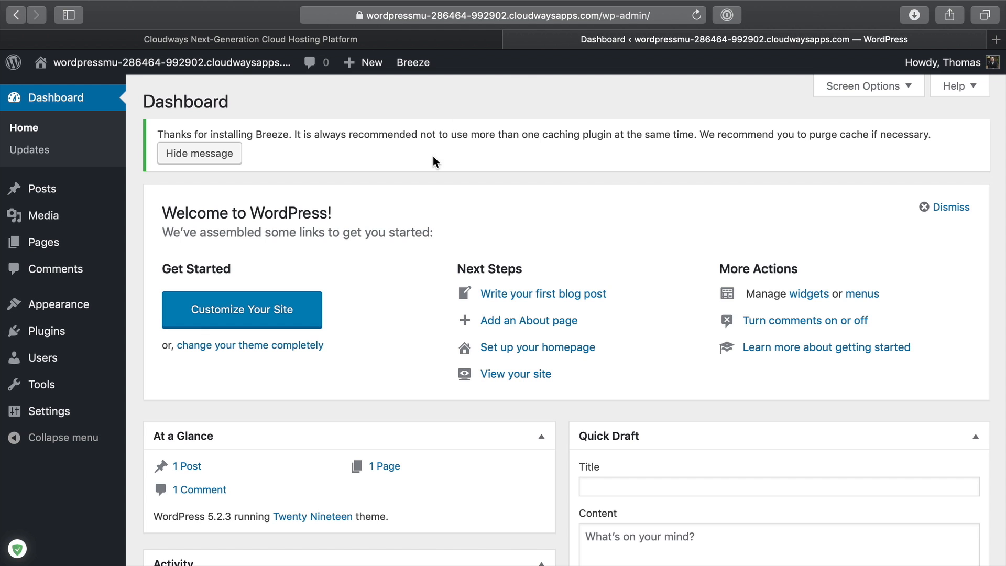
pyautogui.click(949, 207)
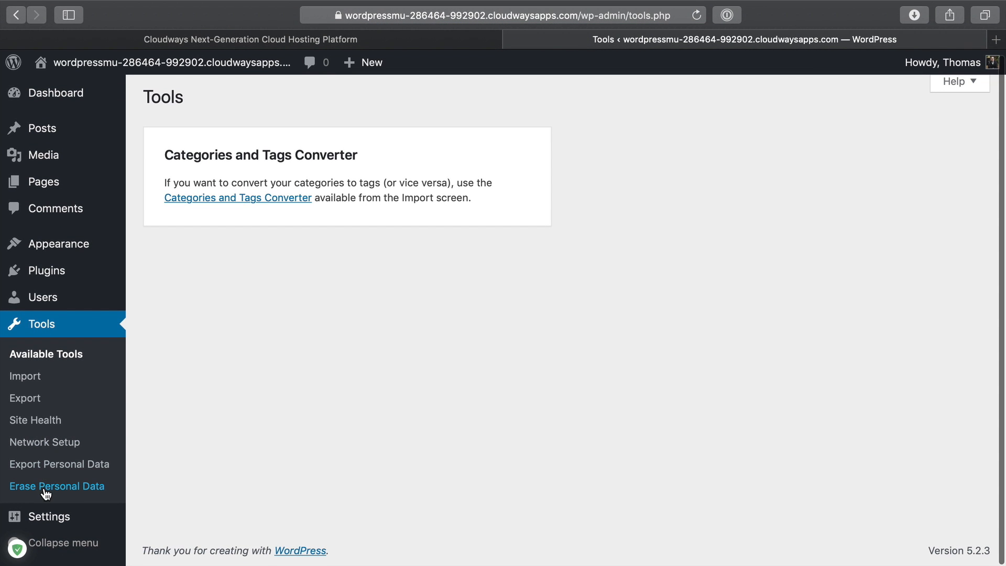
# Review the Network Setup form with network title 'Rightly T…' and return to Cloudways access details.
pyautogui.click(44, 441)
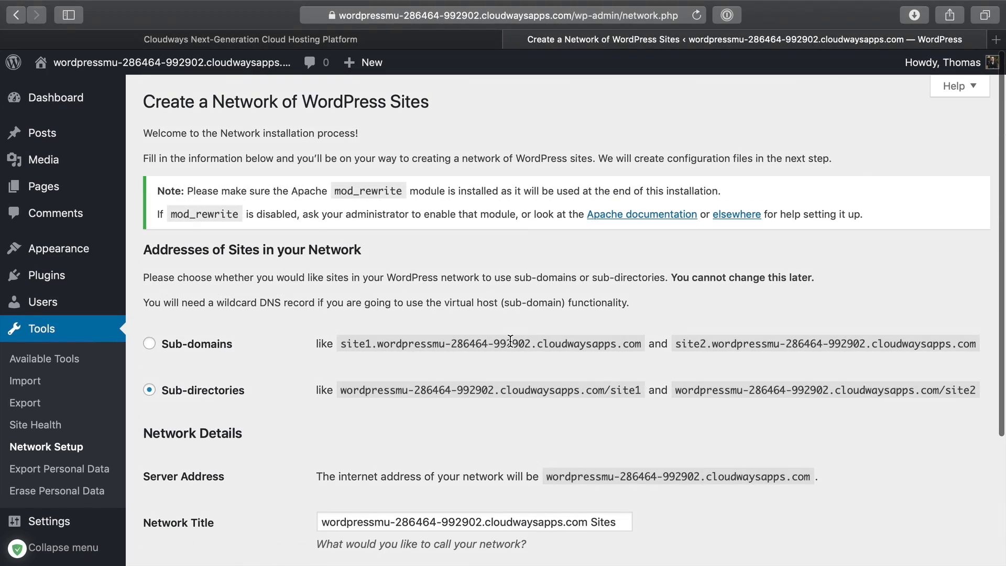
pyautogui.scroll(-3)
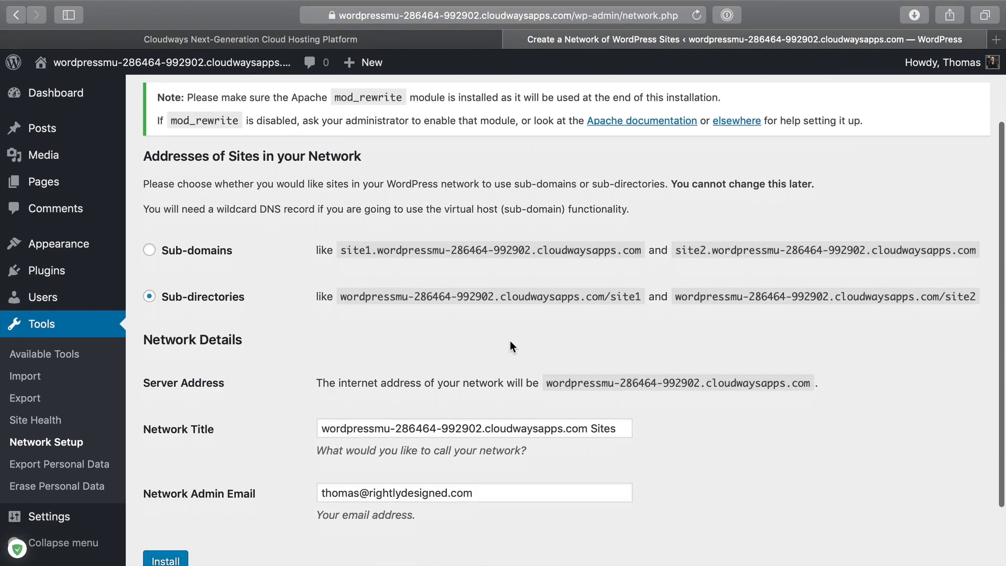
pyautogui.scroll(-3)
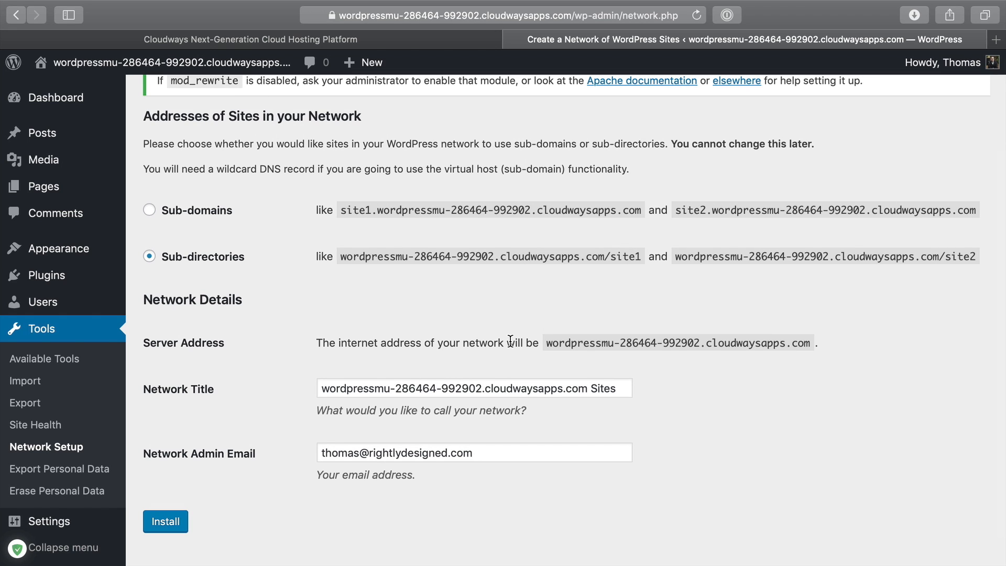
pyautogui.moveTo(199, 221)
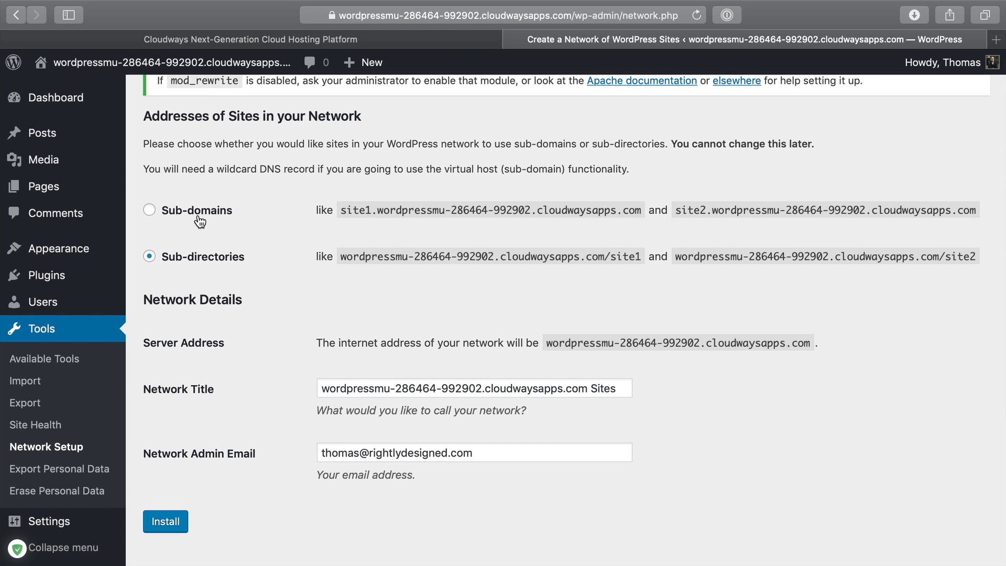
pyautogui.moveTo(387, 231)
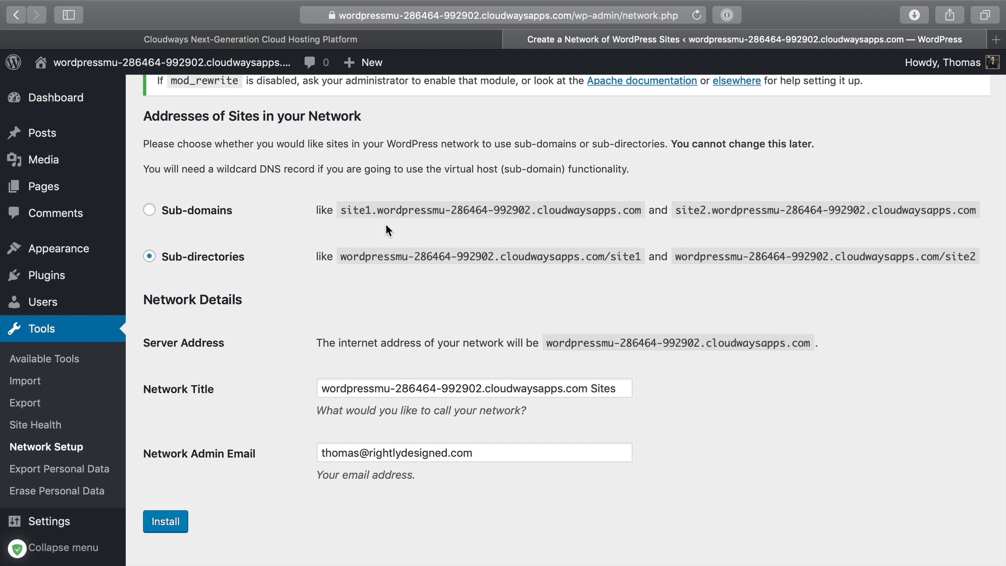
pyautogui.moveTo(413, 220)
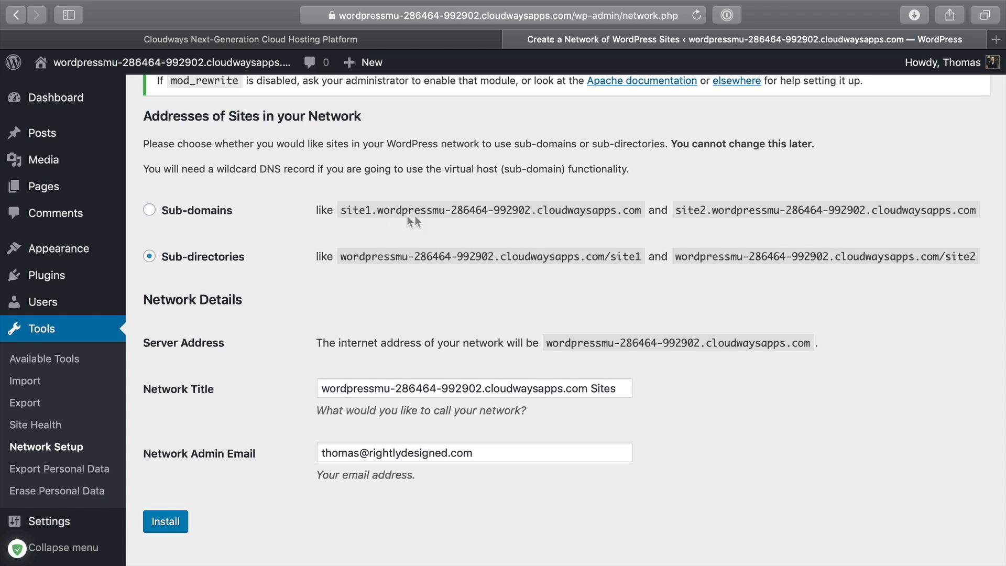
pyautogui.moveTo(350, 270)
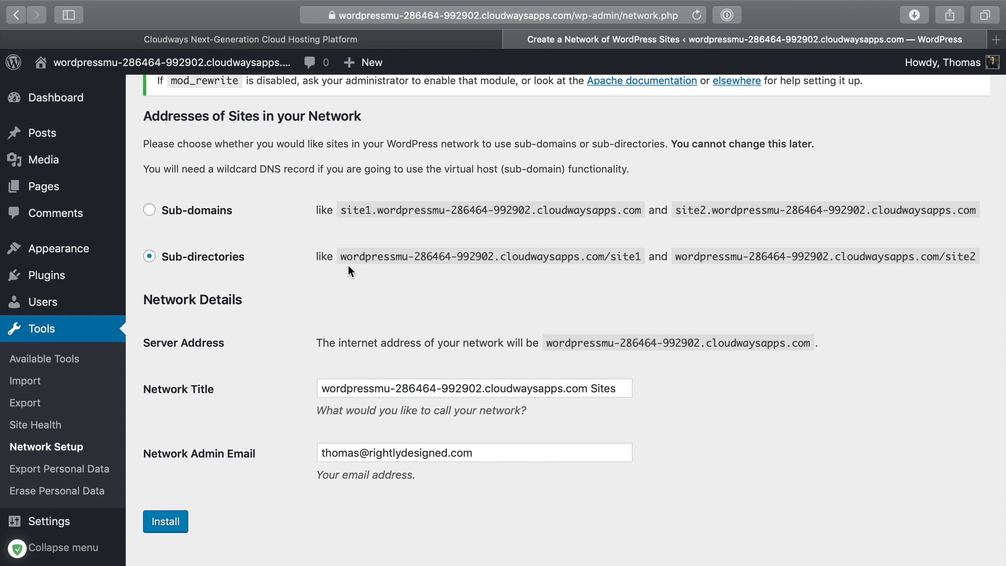
pyautogui.moveTo(358, 258)
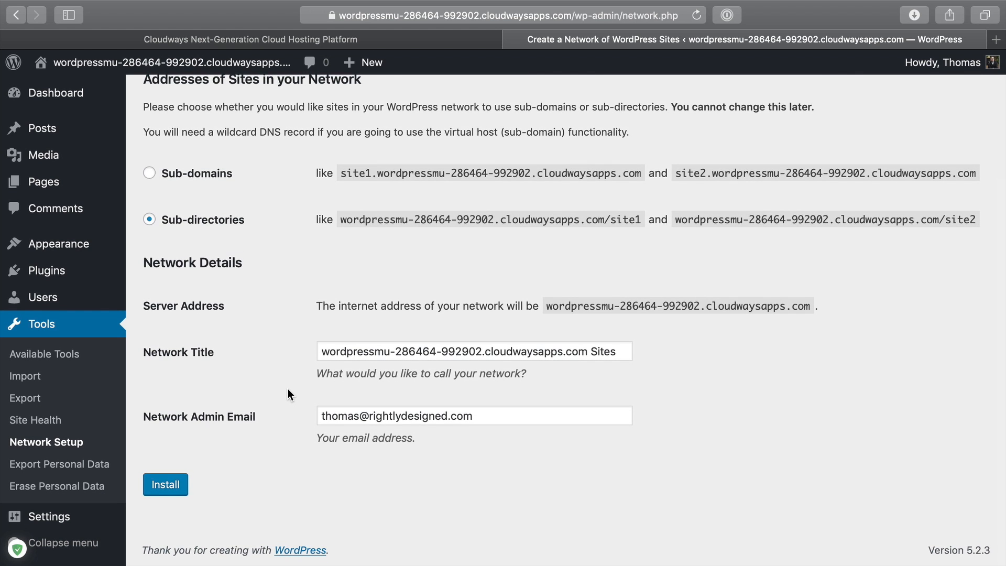
pyautogui.moveTo(370, 305)
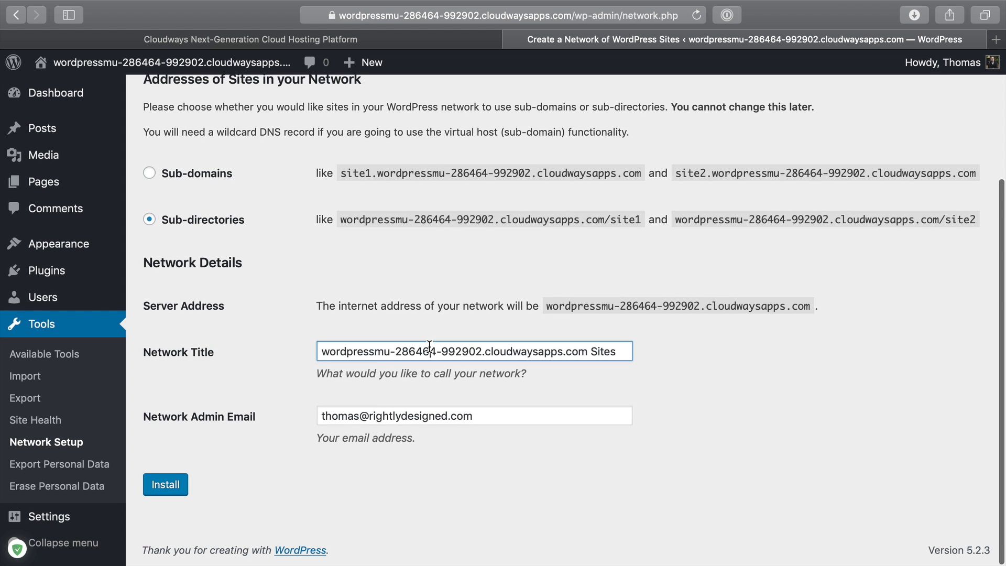
pyautogui.write('Rightly T')
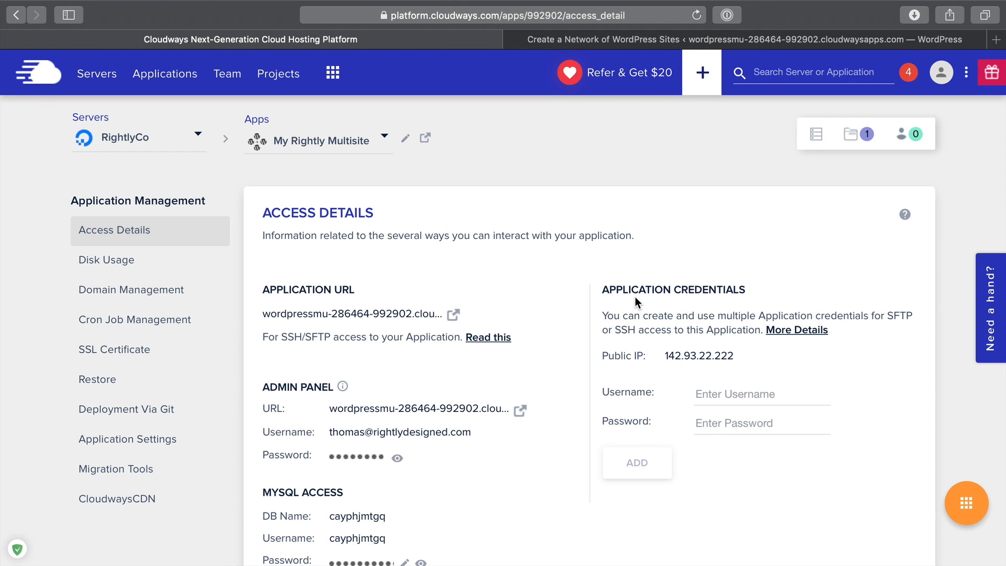
pyautogui.moveTo(638, 264)
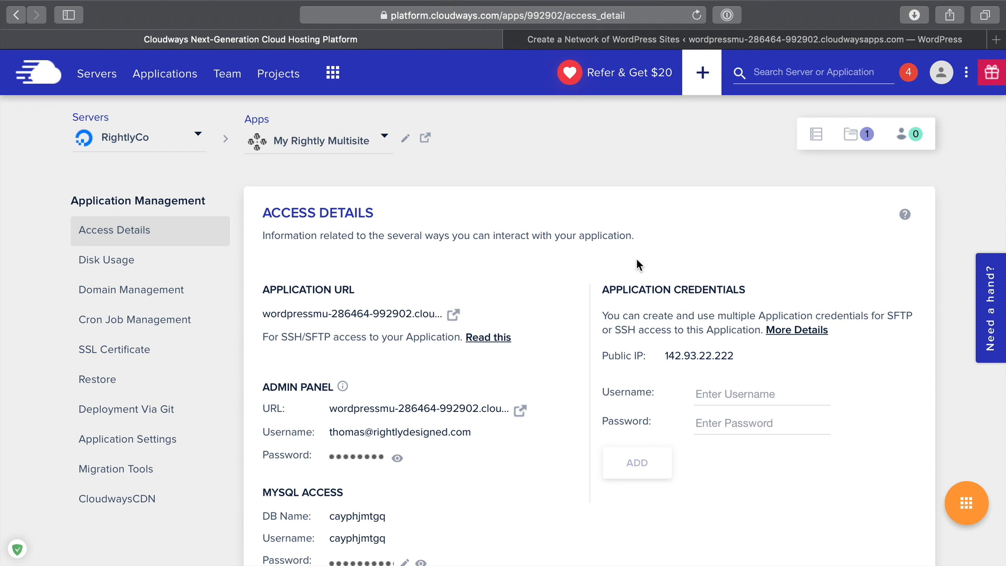
pyautogui.scroll(-3)
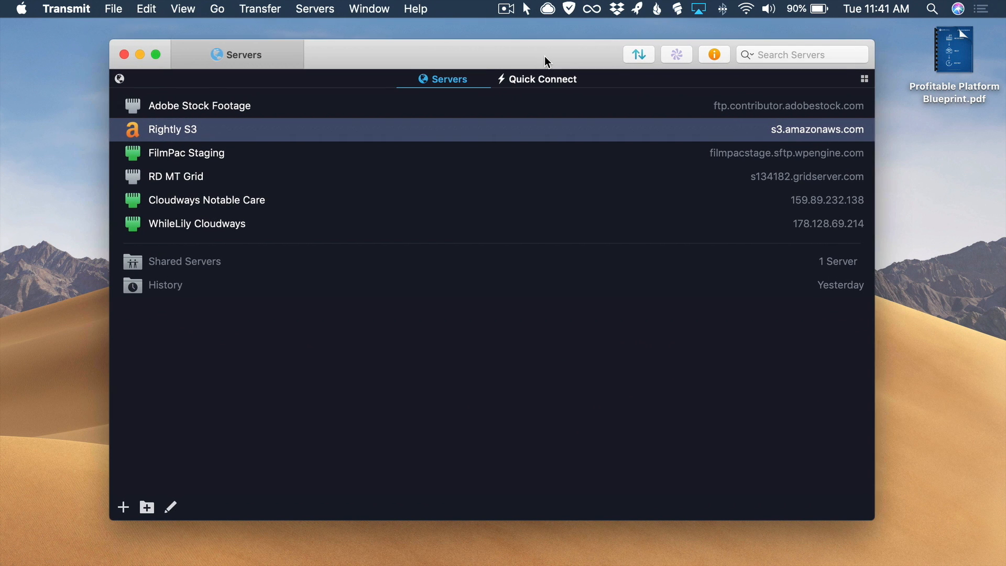
pyautogui.moveTo(204, 213)
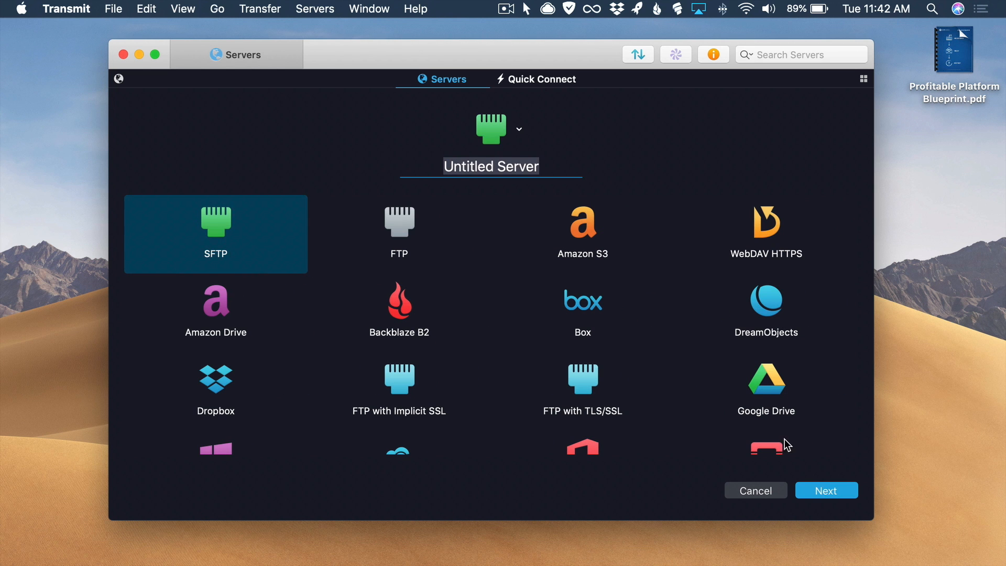
# Create the SFTP server entry with address 142.93.22.222 for the Rightly Cloudways connection.
pyautogui.click(825, 491)
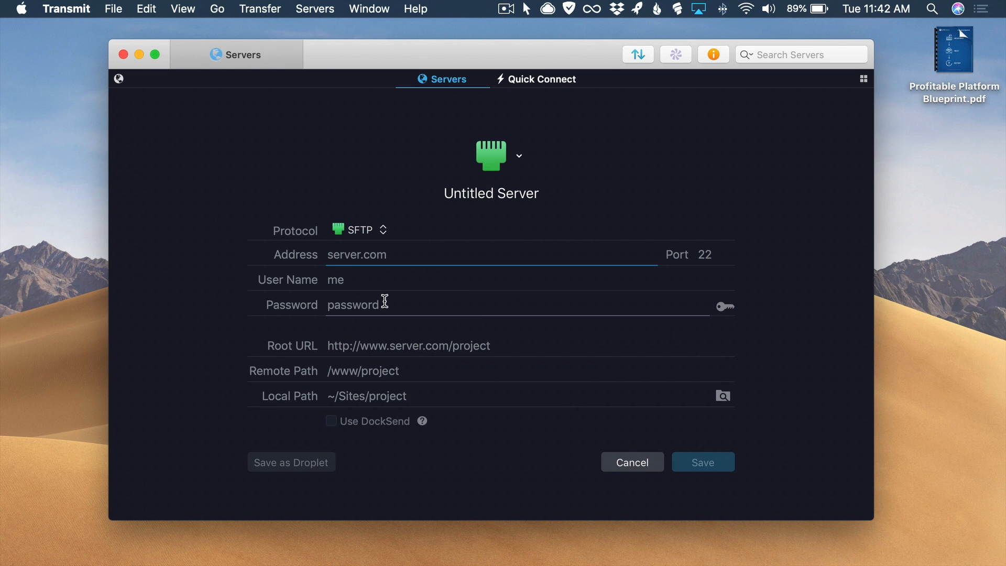
pyautogui.moveTo(610, 406)
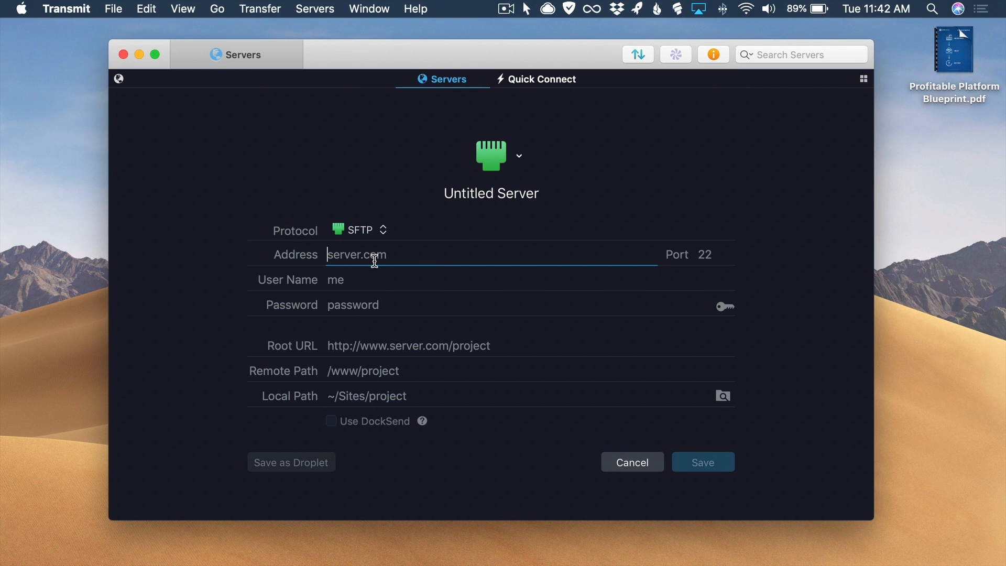
pyautogui.write('142.93.22.222')
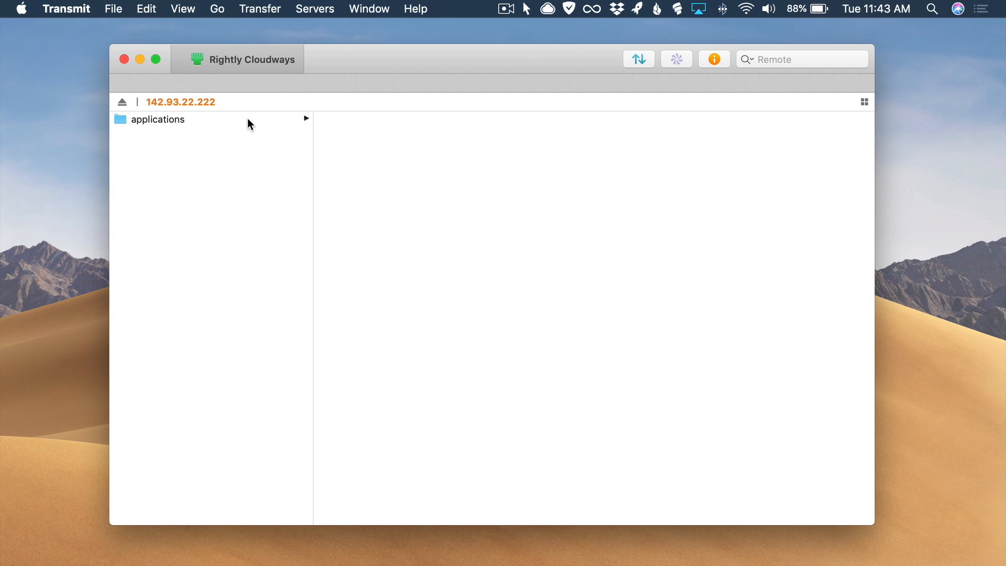
# Expand the server's applications folder and search the Cloudways server list for 'multi'.
pyautogui.doubleClick(158, 119)
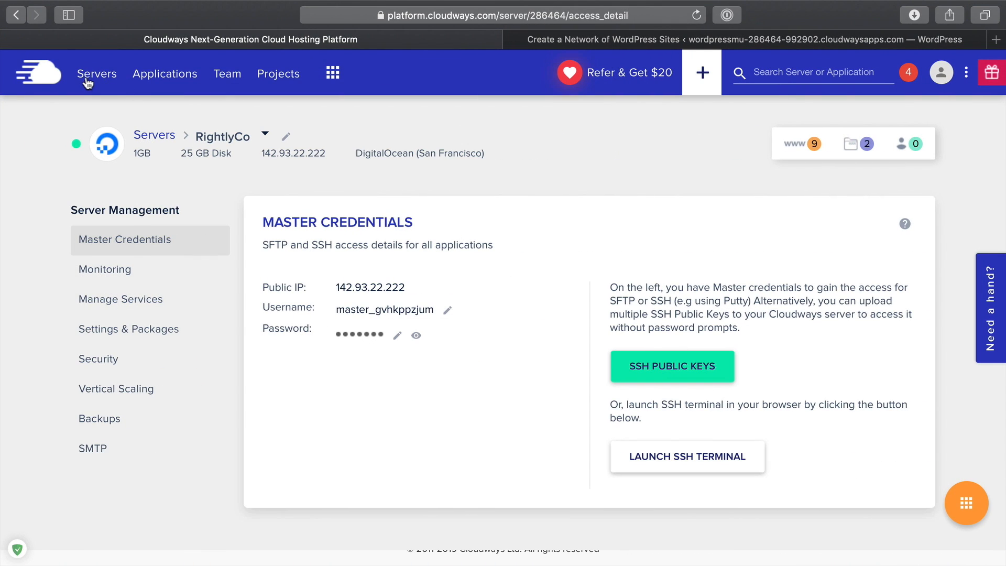
pyautogui.click(97, 73)
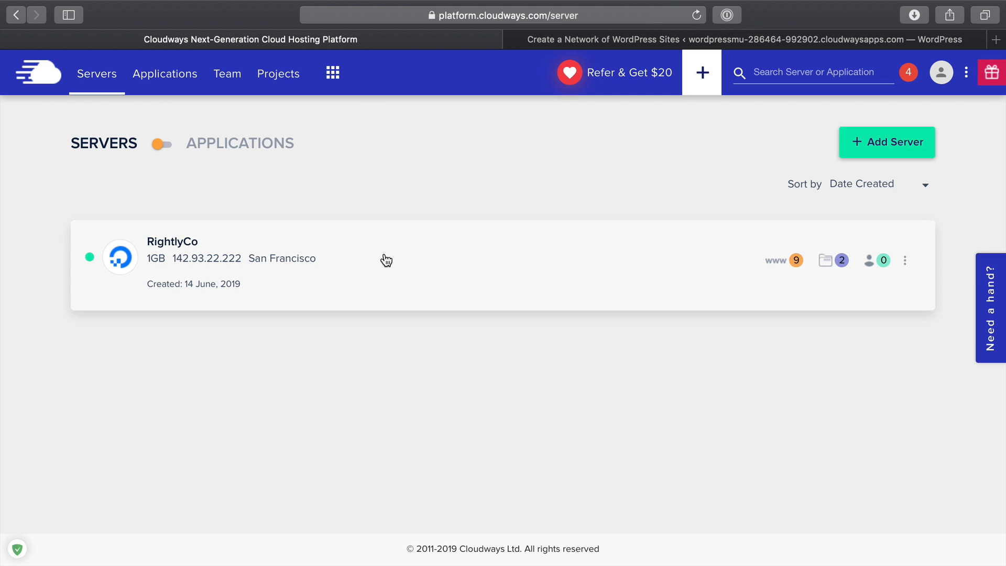
pyautogui.click(171, 250)
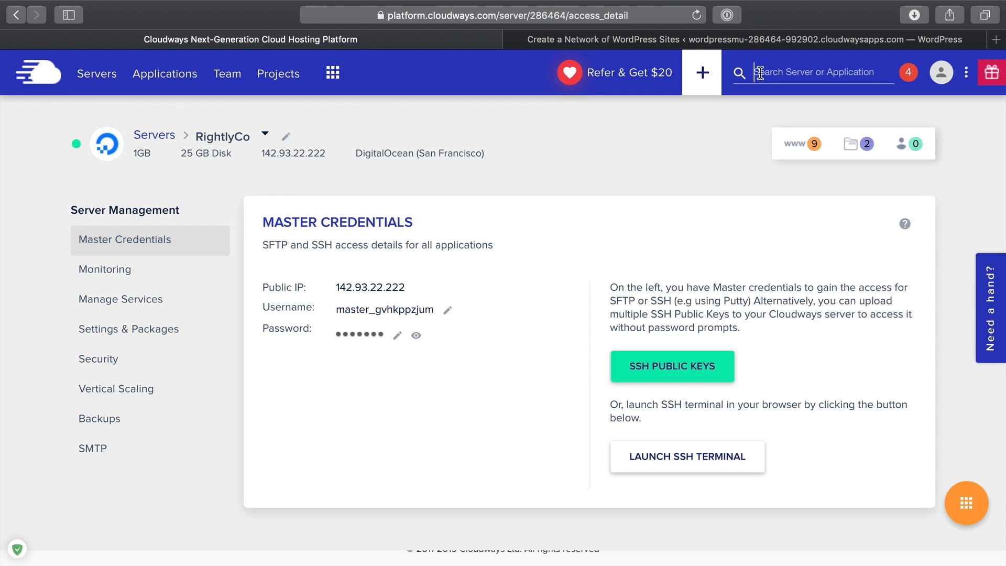
pyautogui.write('multi')
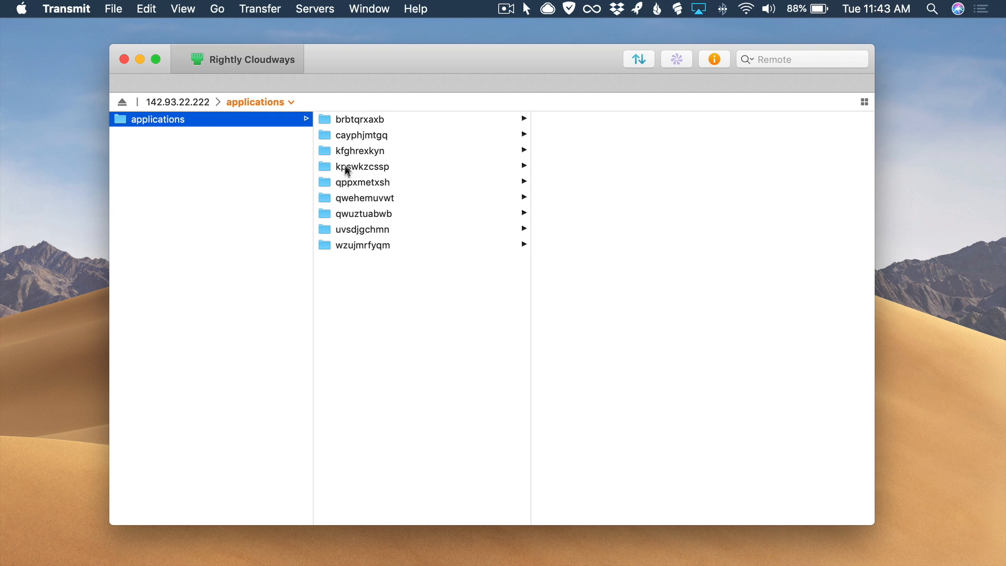
# Navigate into cayphjmtgq > public_html and select wp-config.php.
pyautogui.click(361, 135)
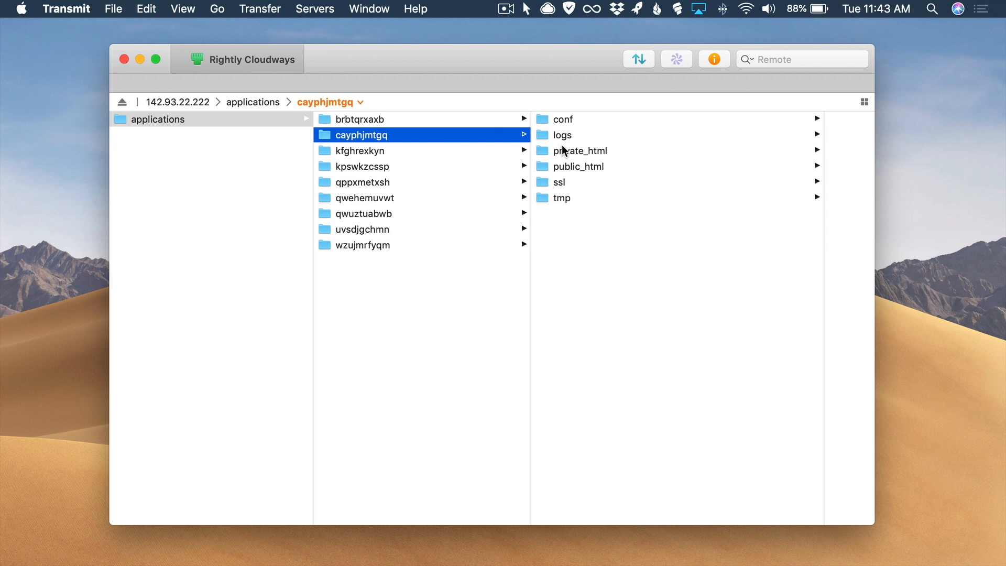
pyautogui.click(580, 150)
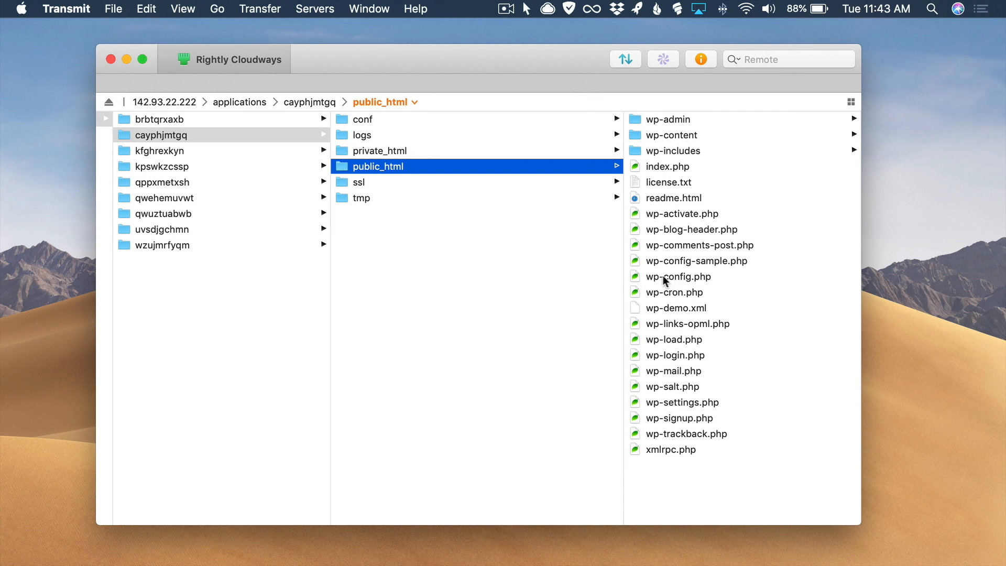
pyautogui.click(678, 276)
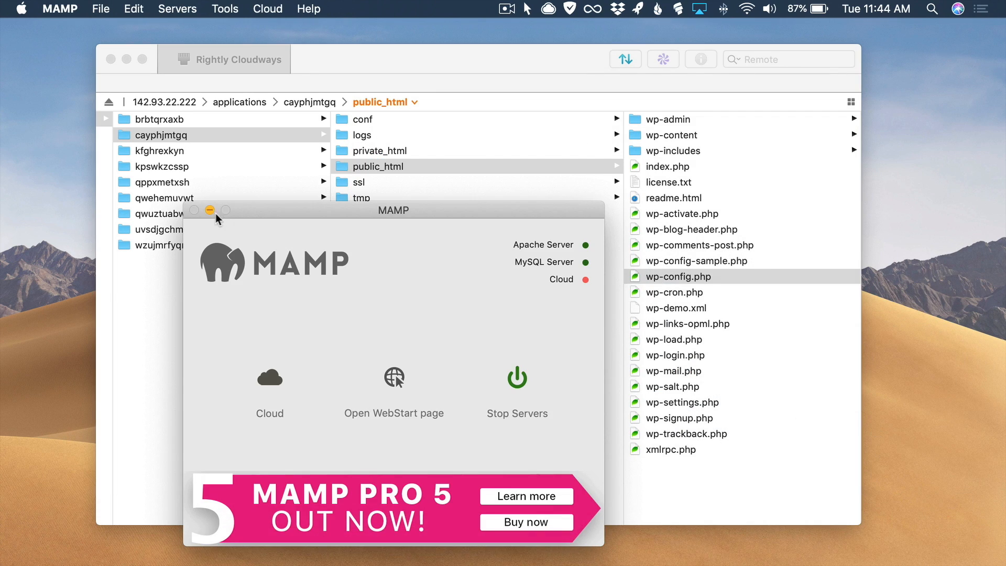
# Copy wp-config.php to the desktop, edit it in Coda, and replace the server copy with it.
pyautogui.click(209, 210)
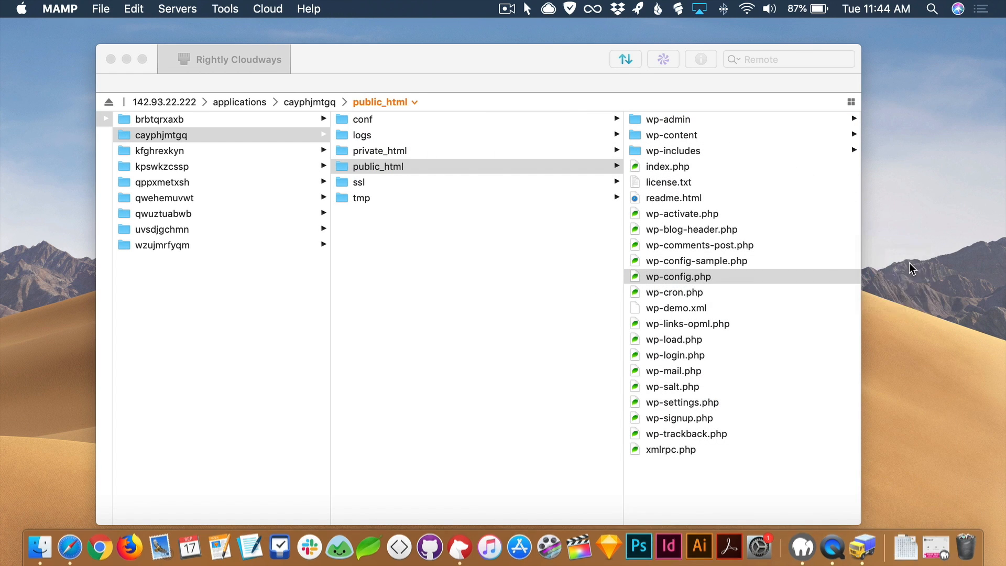
pyautogui.moveTo(678, 276); pyautogui.dragTo(941, 281)
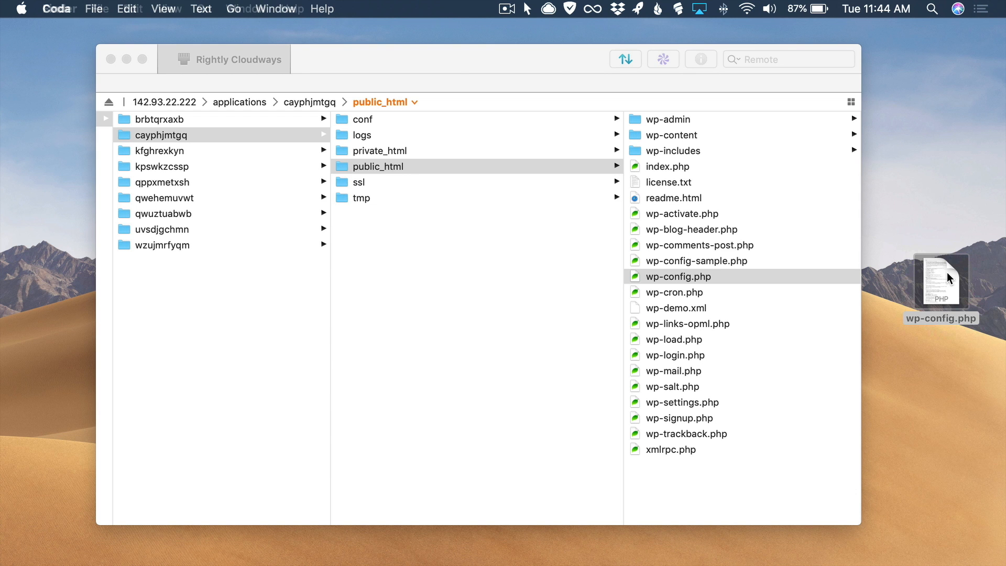
pyautogui.doubleClick(677, 276)
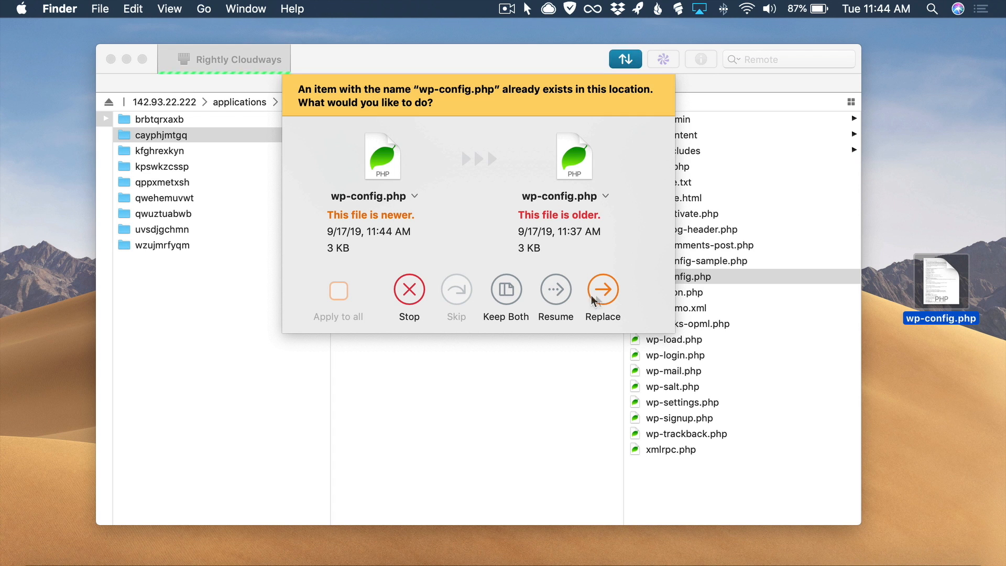
pyautogui.click(601, 289)
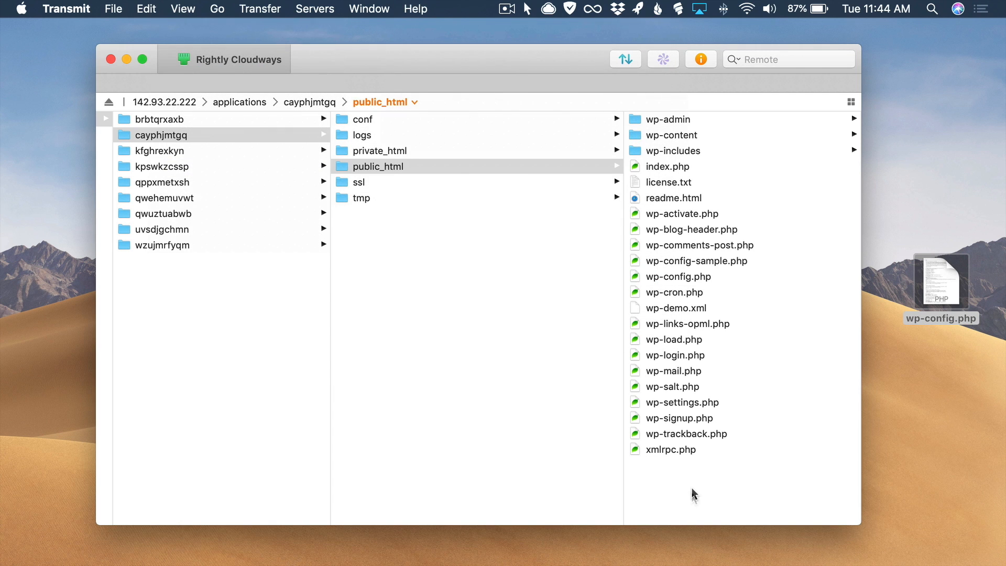
pyautogui.moveTo(422, 24)
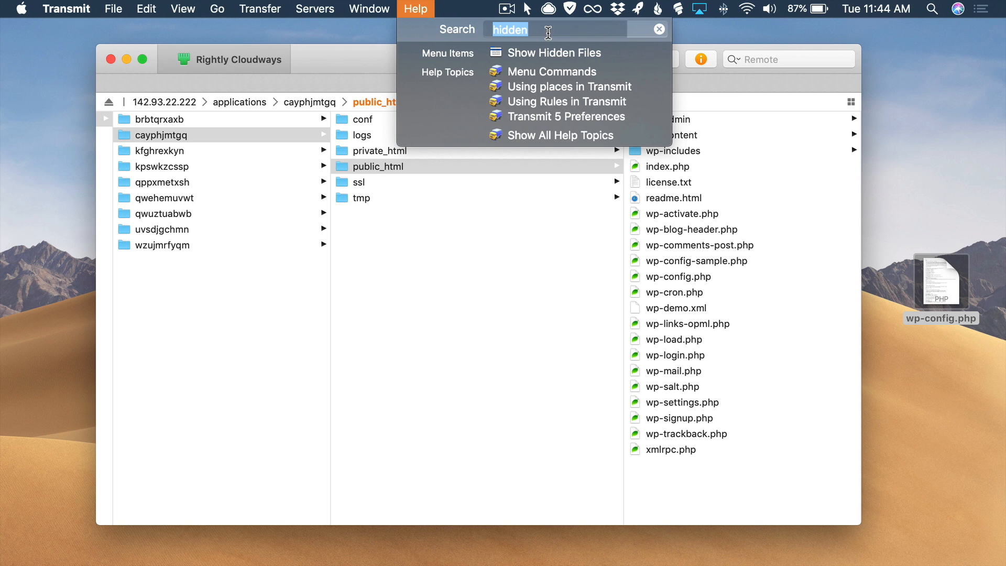
# Show hidden files on the server and copy .htaccess to the desktop.
pyautogui.click(183, 9)
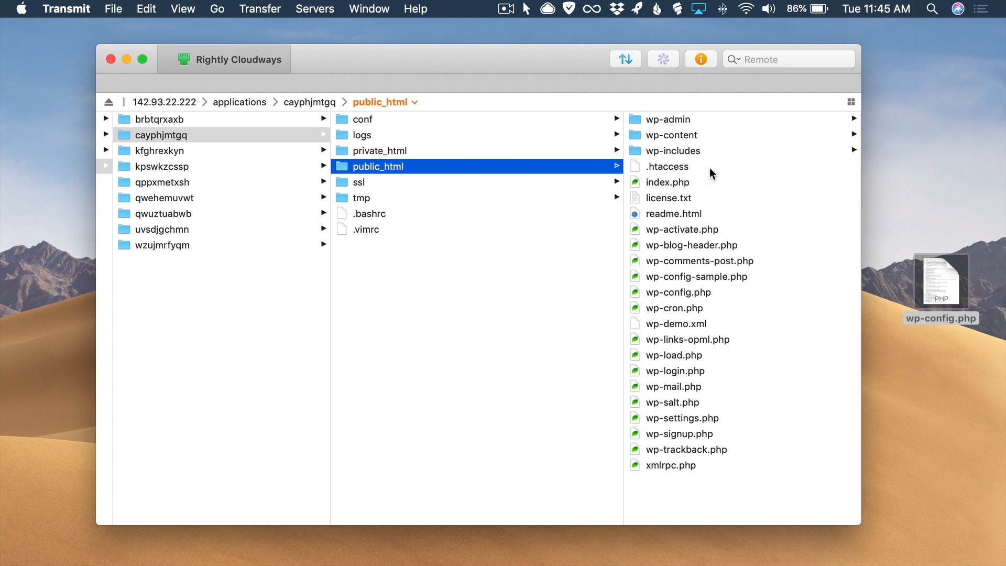
pyautogui.moveTo(664, 167); pyautogui.dragTo(930, 180)
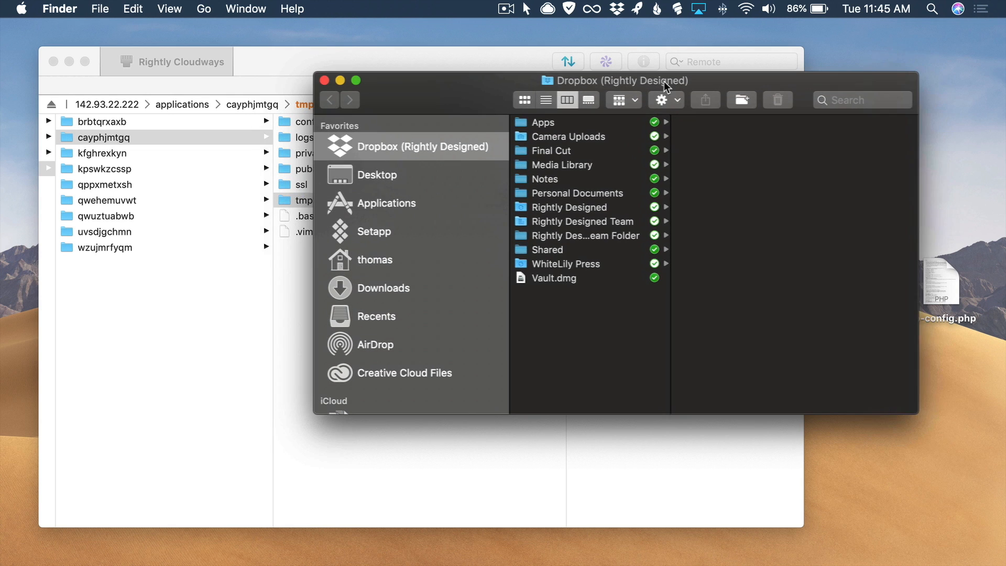
pyautogui.click(377, 175)
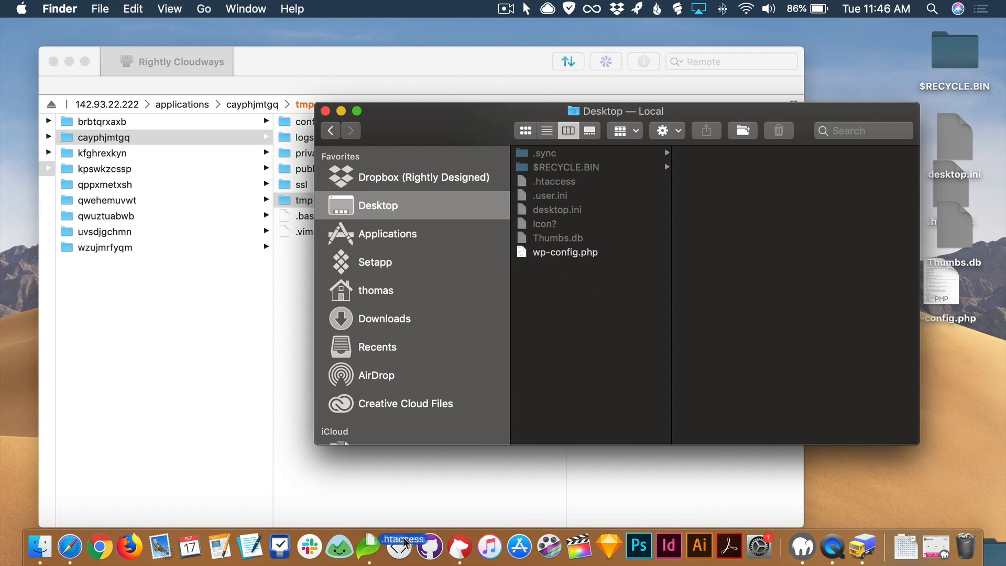
# Edit the desktop .htaccess in Coda and replace the server's older copy with it.
pyautogui.click(398, 547)
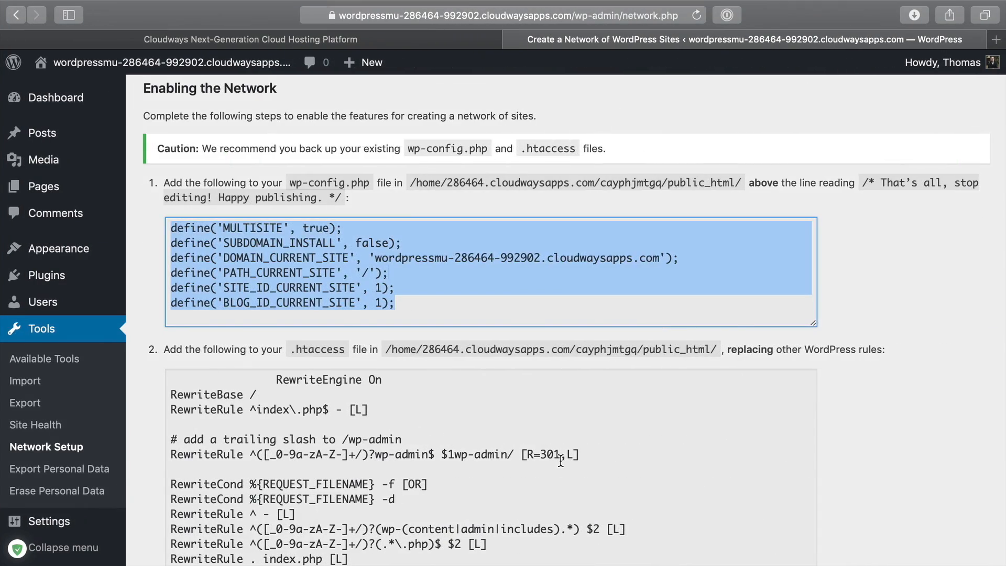
pyautogui.scroll(-3)
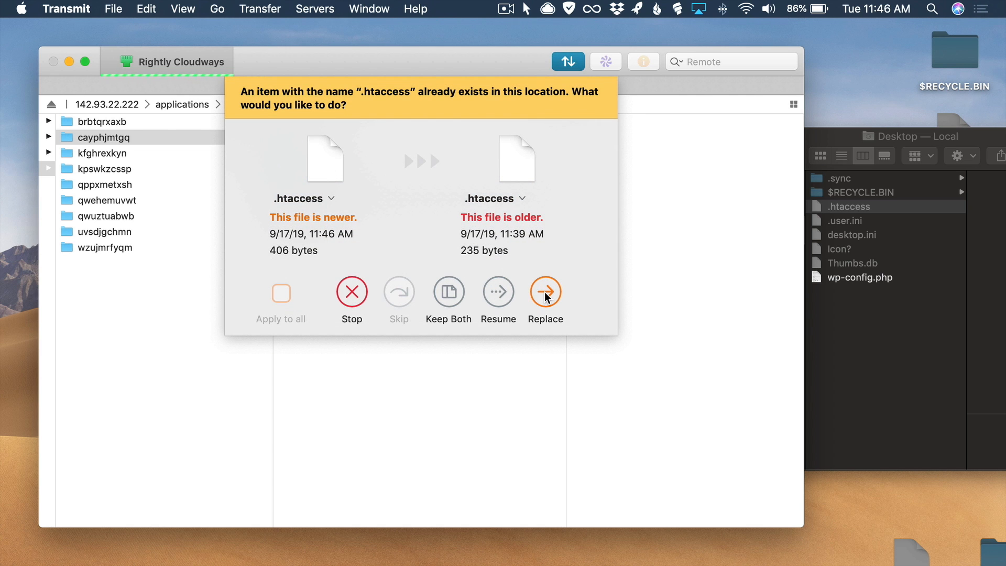
pyautogui.click(544, 291)
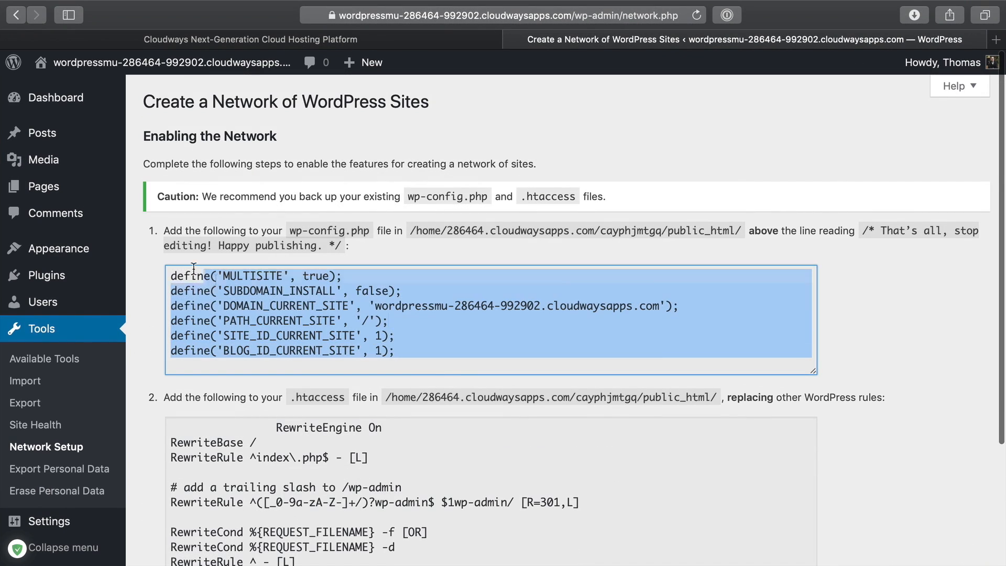
# Reach the WordPress login page from the Log In link at the bottom of Network Setup.
pyautogui.scroll(-3)
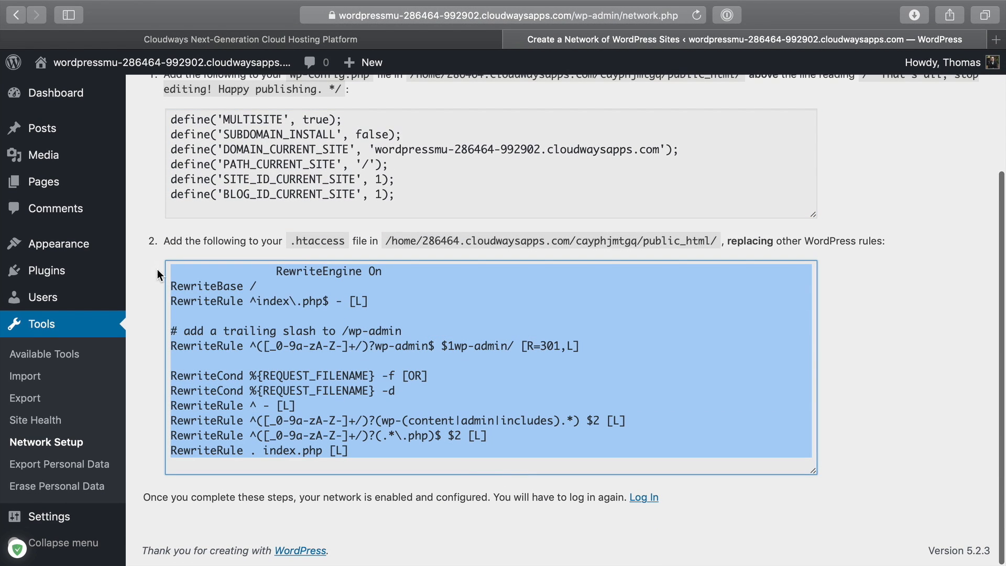
pyautogui.moveTo(574, 478)
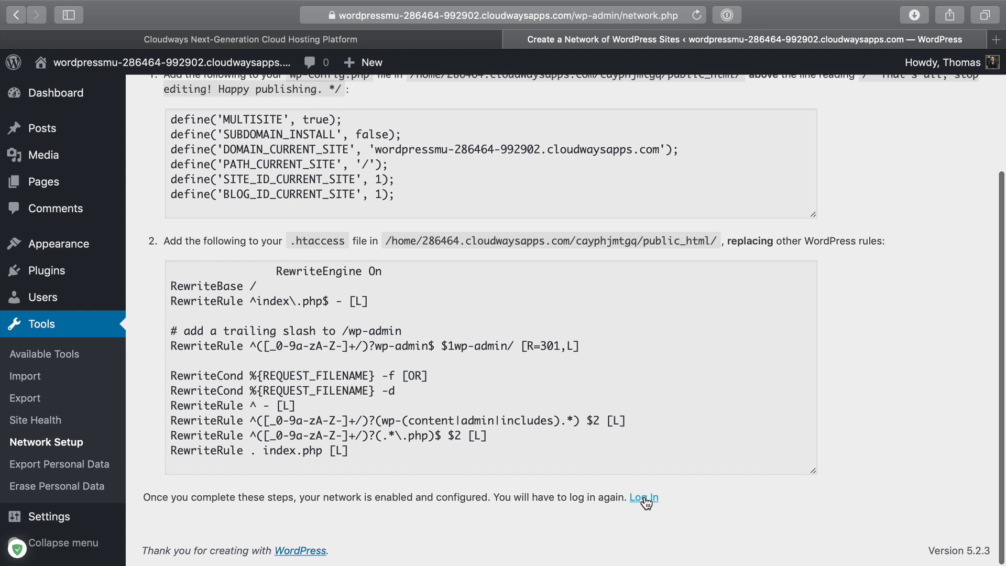
pyautogui.click(643, 497)
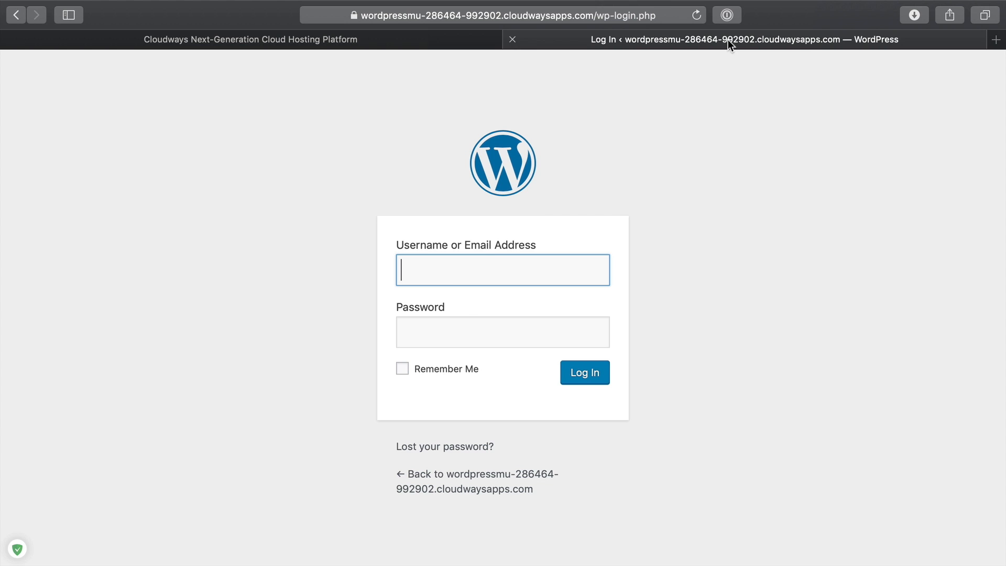
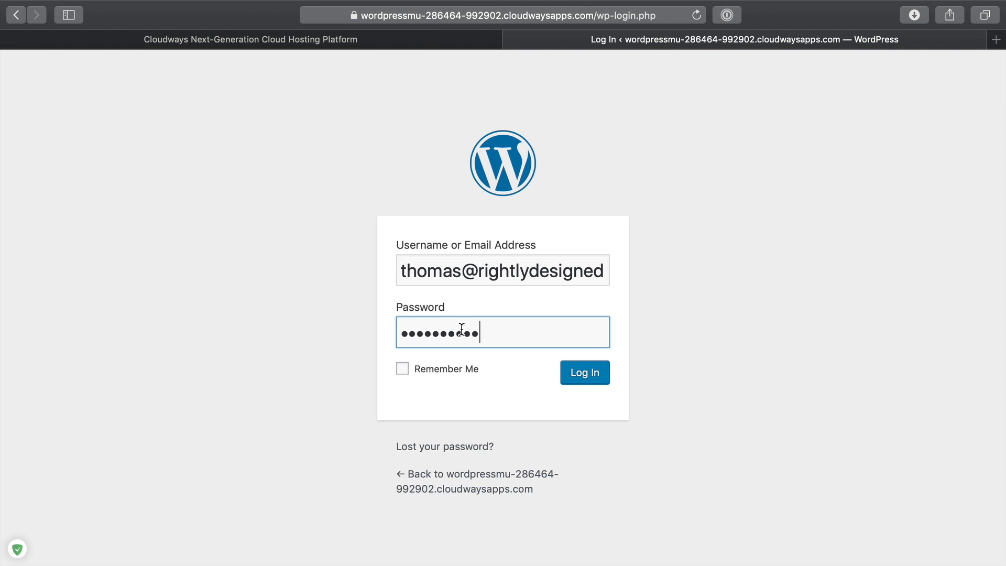
pyautogui.click(583, 373)
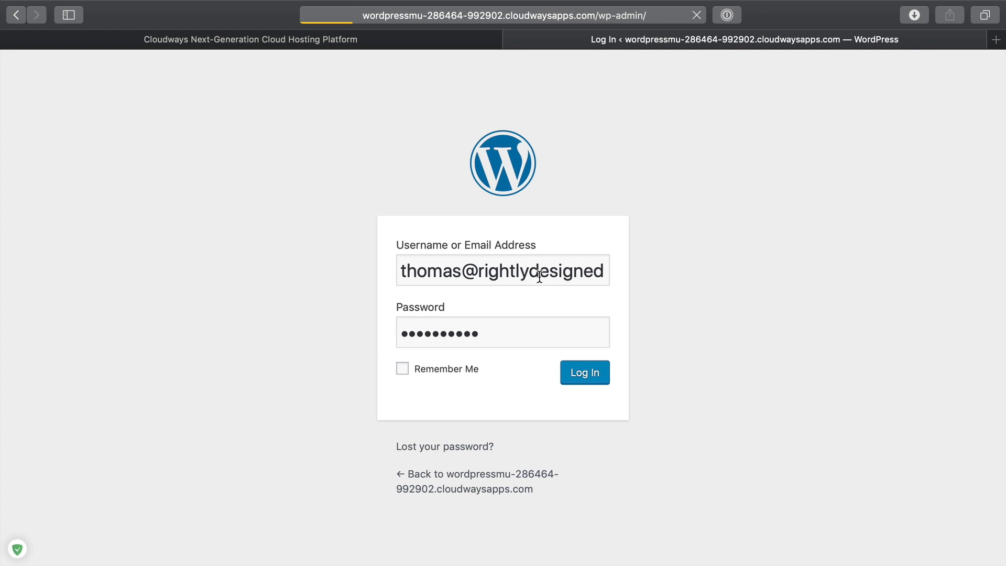
pyautogui.click(584, 372)
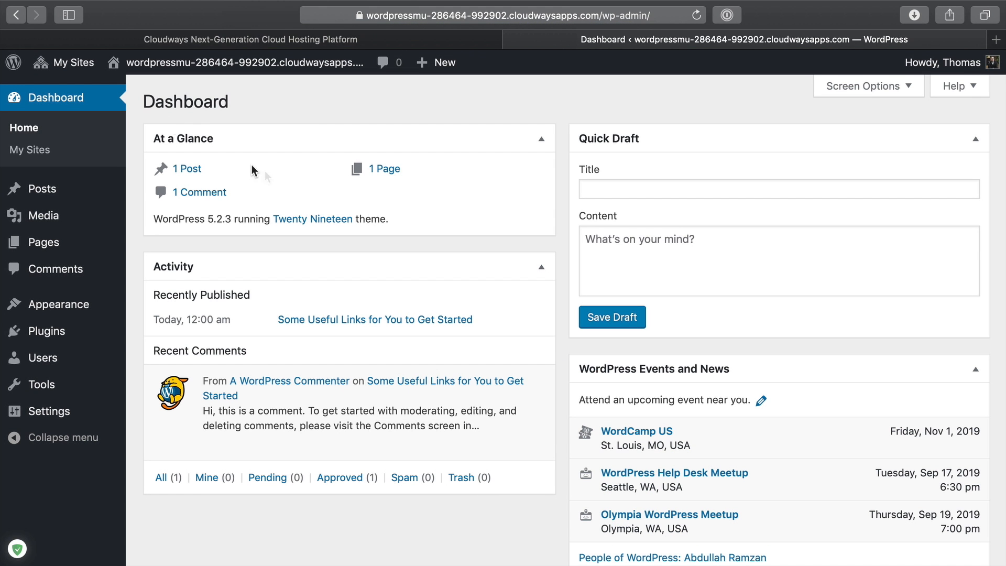
# Go to My Sites > Network Admin > Sites and start the Add New Site form.
pyautogui.click(73, 61)
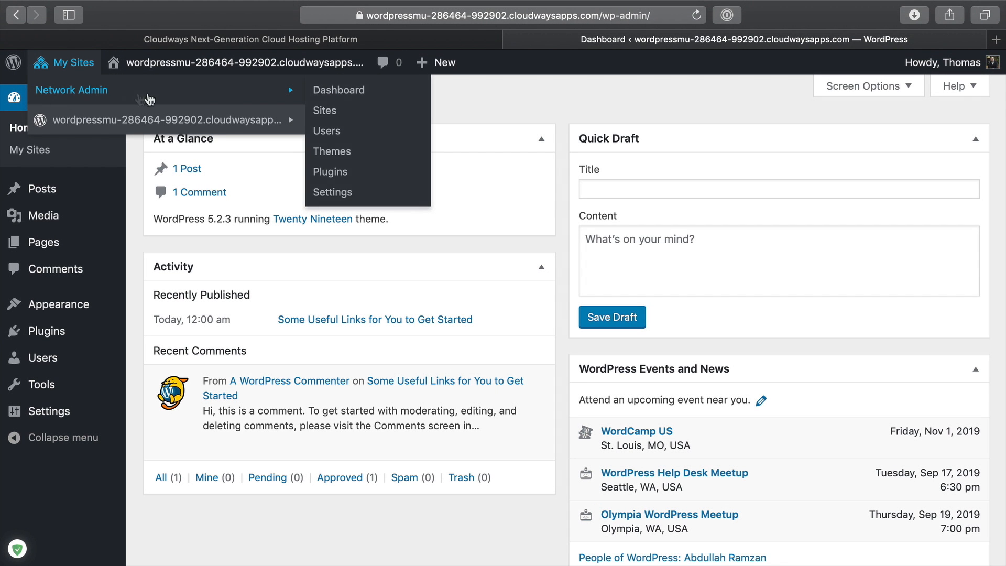
pyautogui.moveTo(324, 109)
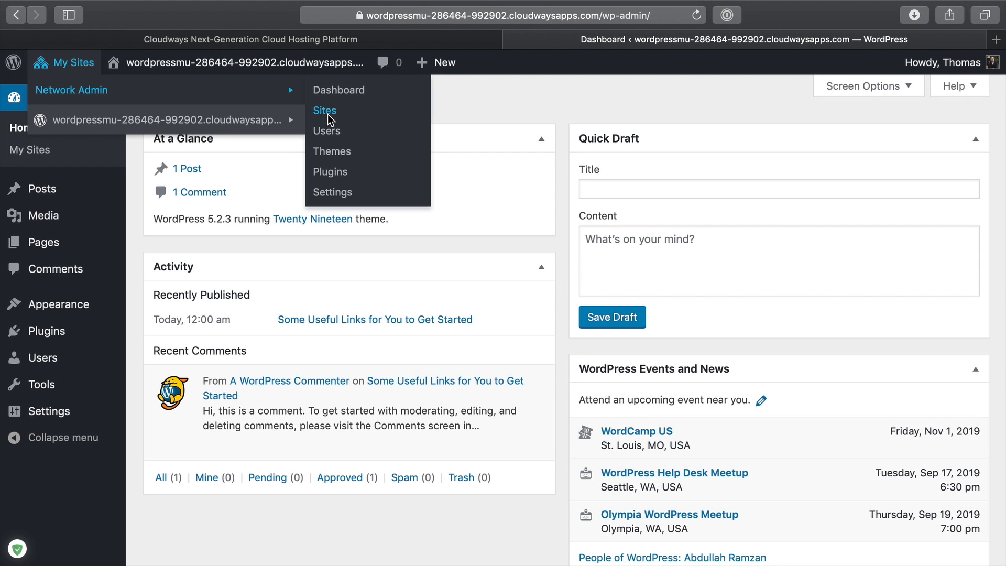
pyautogui.click(325, 110)
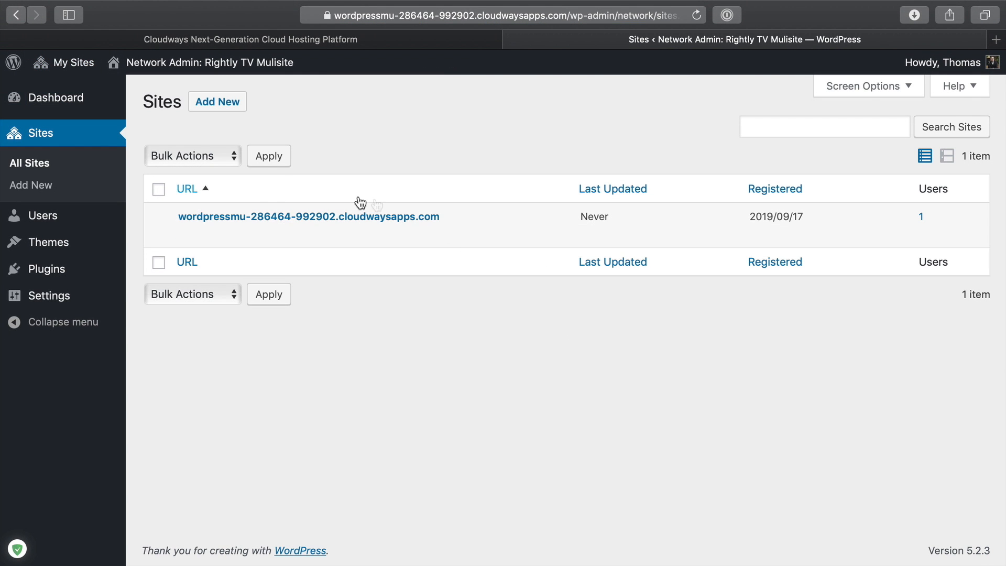
pyautogui.moveTo(374, 273)
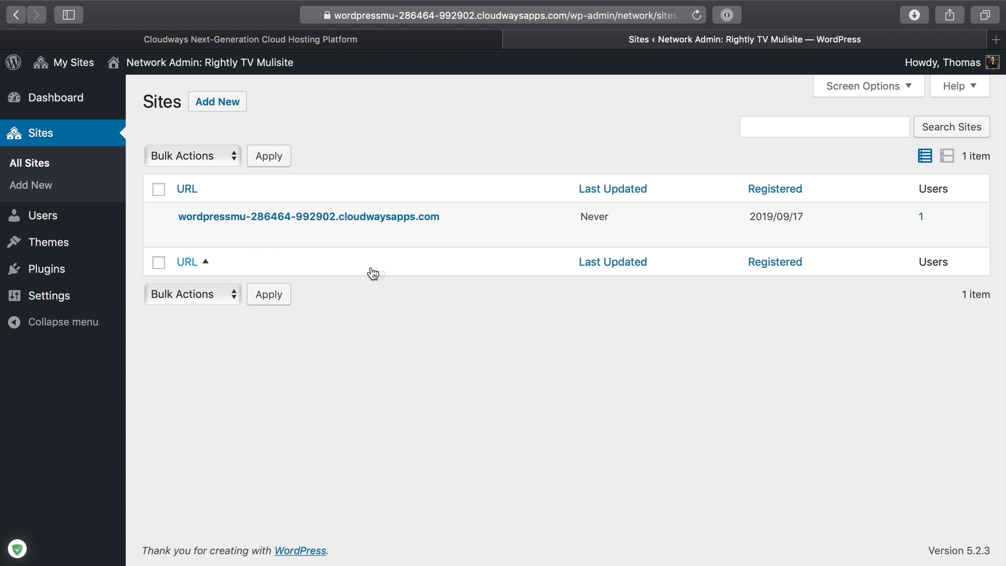
pyautogui.moveTo(308, 216)
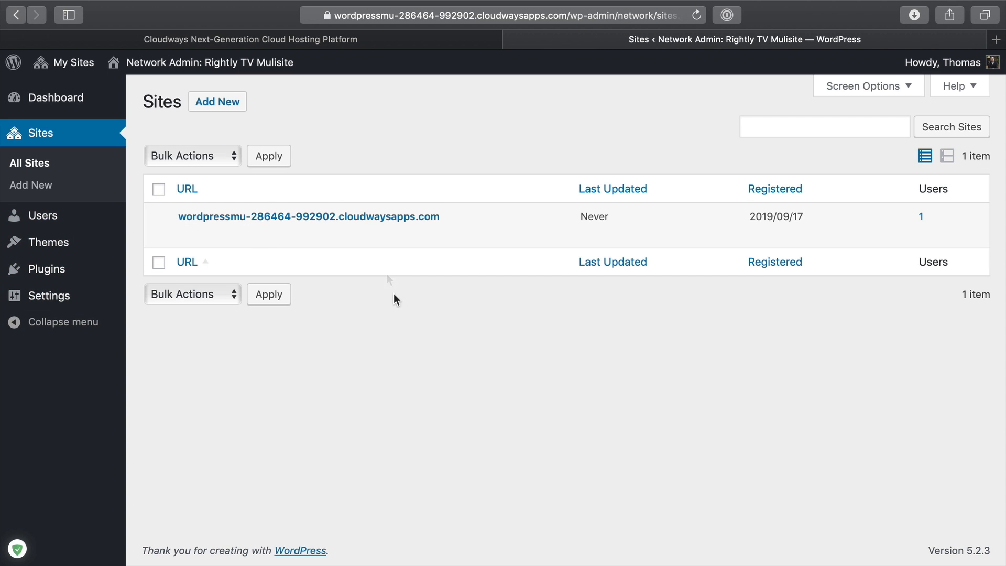
pyautogui.click(216, 102)
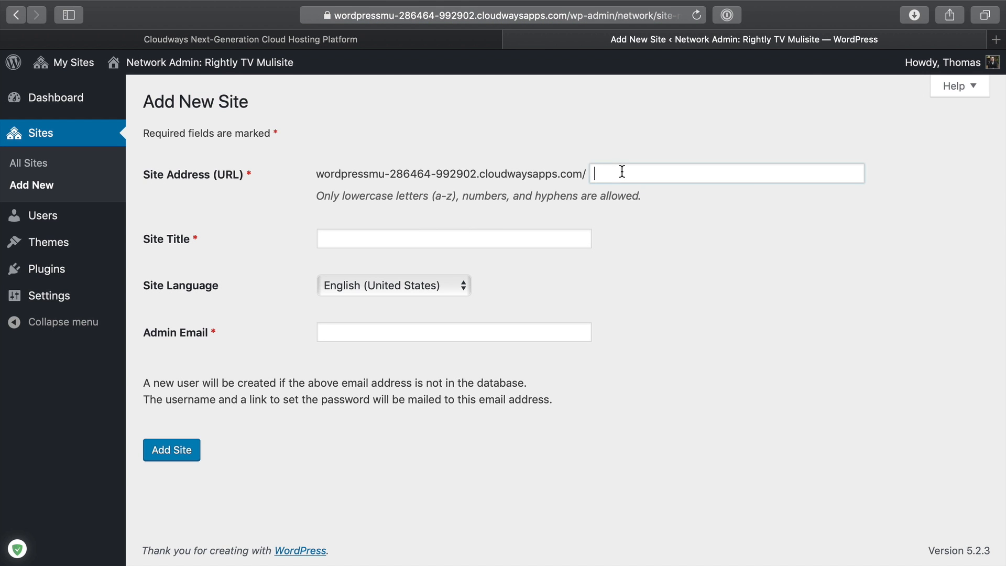
# Enter 'landing' then 'blo' as trial subdomains in the Site Address (URL) field.
pyautogui.write('p')
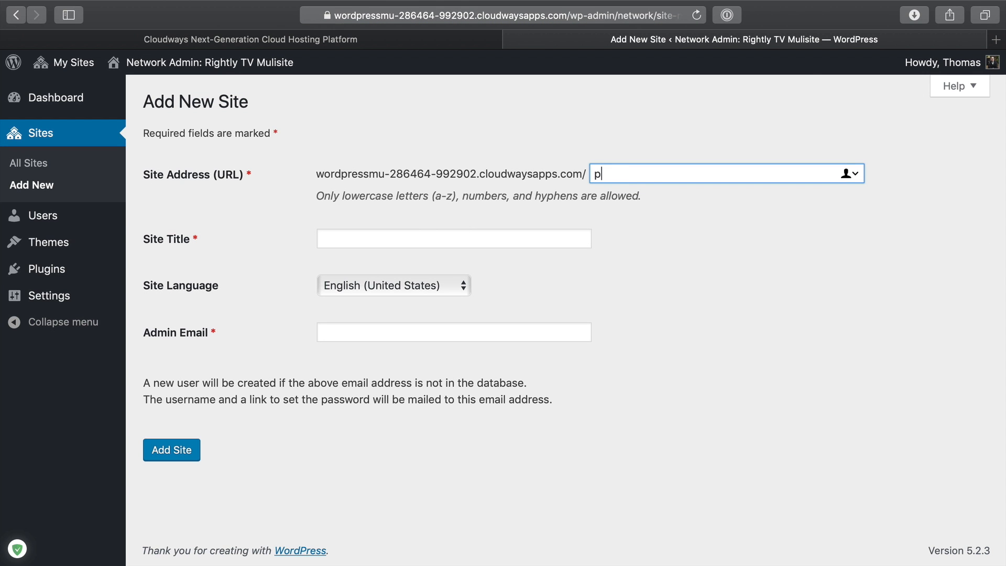
pyautogui.press('Backspace')
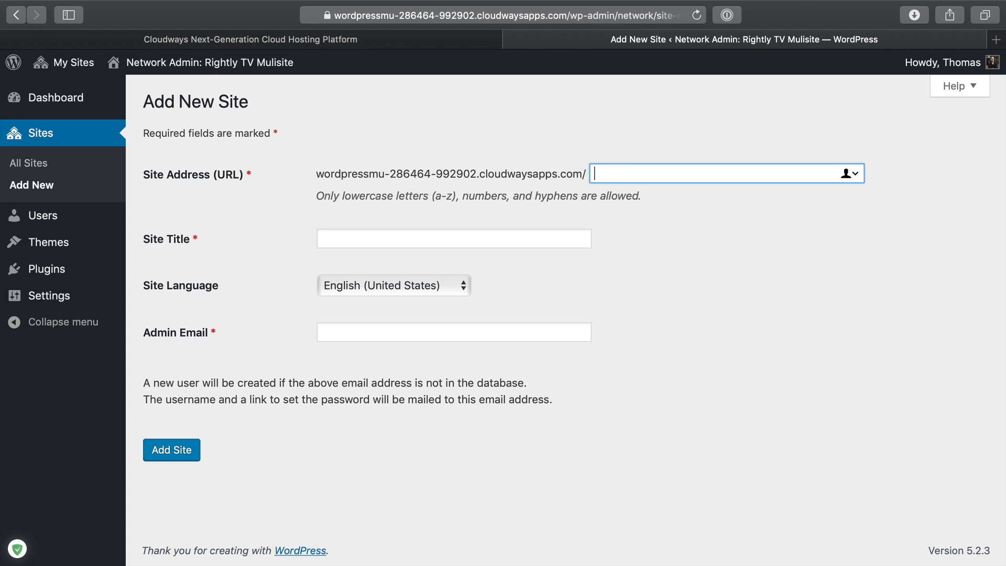
pyautogui.write('landing')
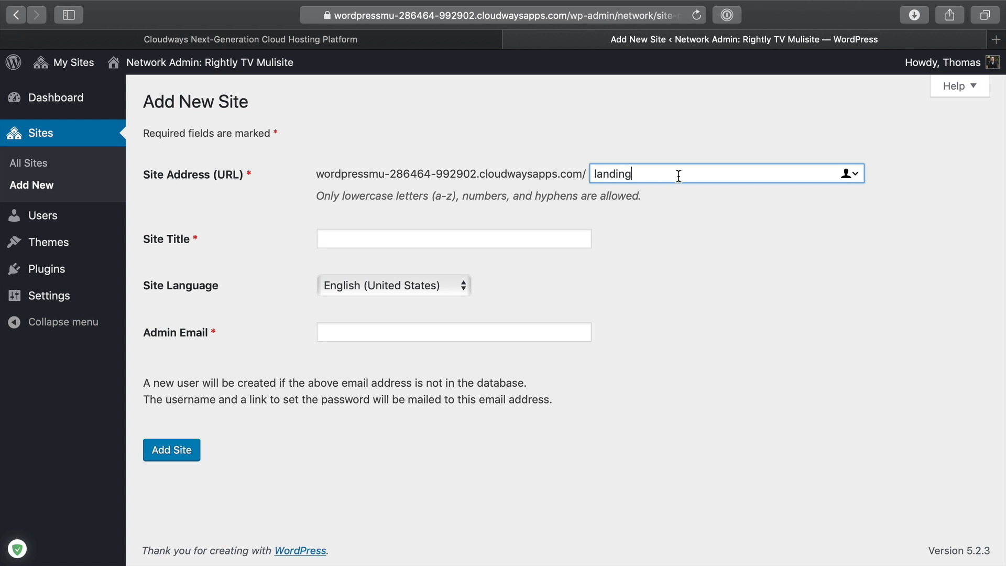
pyautogui.write('blo')
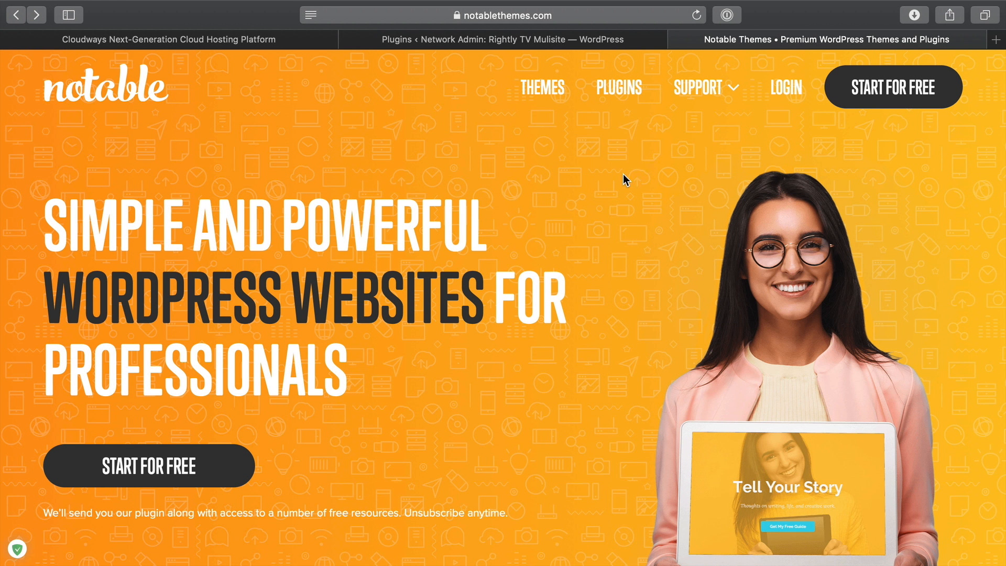
pyautogui.moveTo(633, 175)
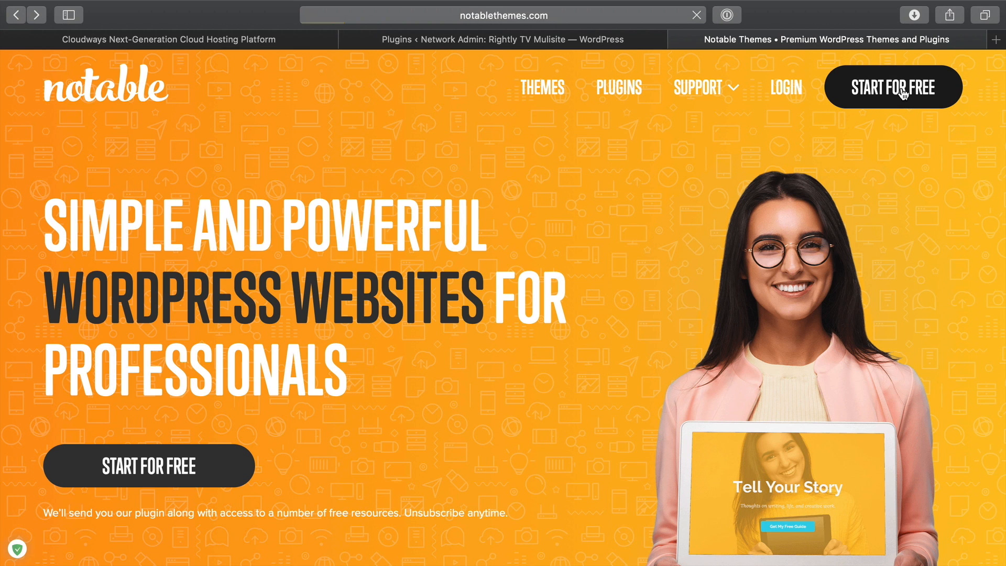
# Visit Notable Themes' Start for Free page, then return to the WordPress Installed Plugins tab.
pyautogui.click(891, 87)
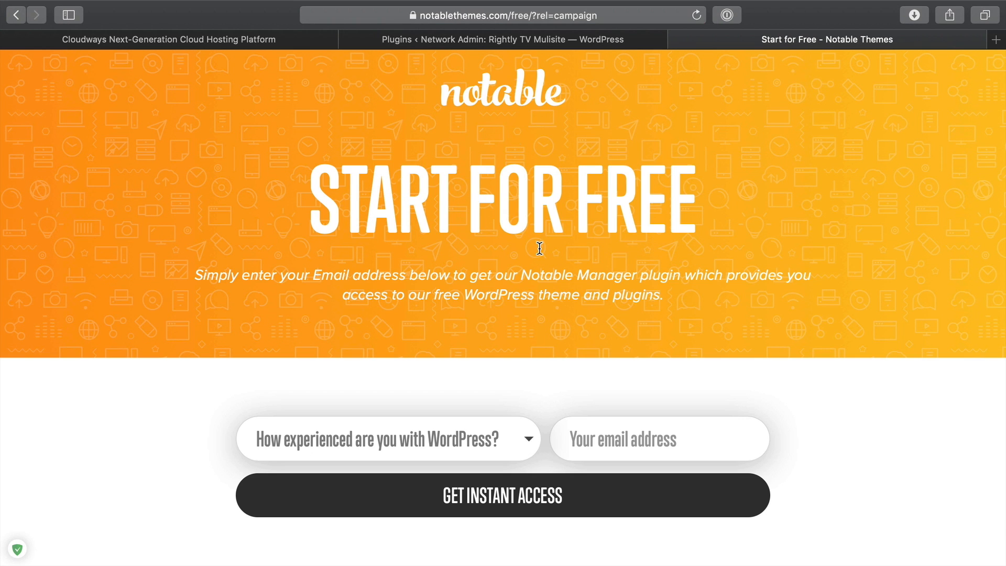
pyautogui.click(502, 39)
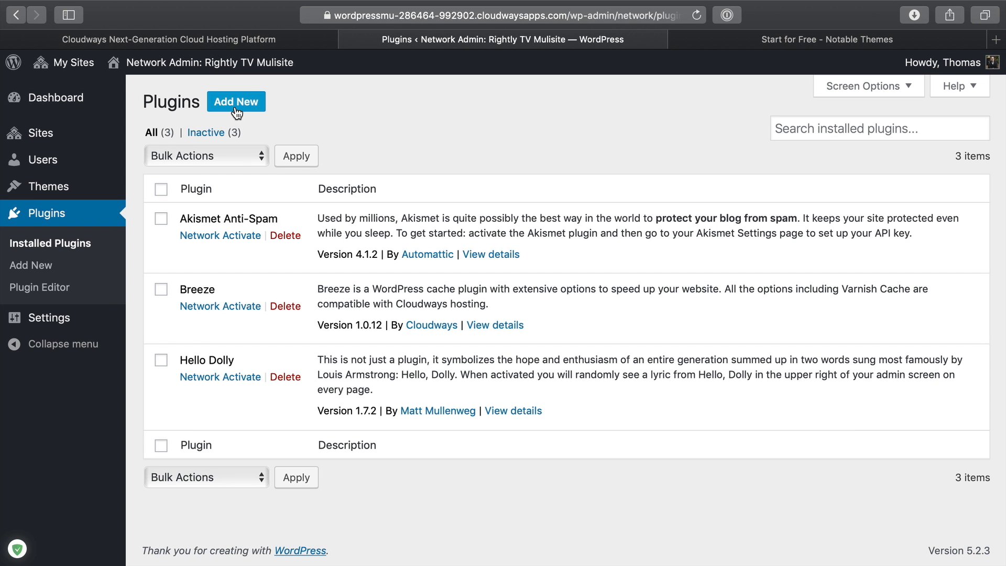
# Upload notable-themes-manager.zip as a new plugin and install it.
pyautogui.click(235, 102)
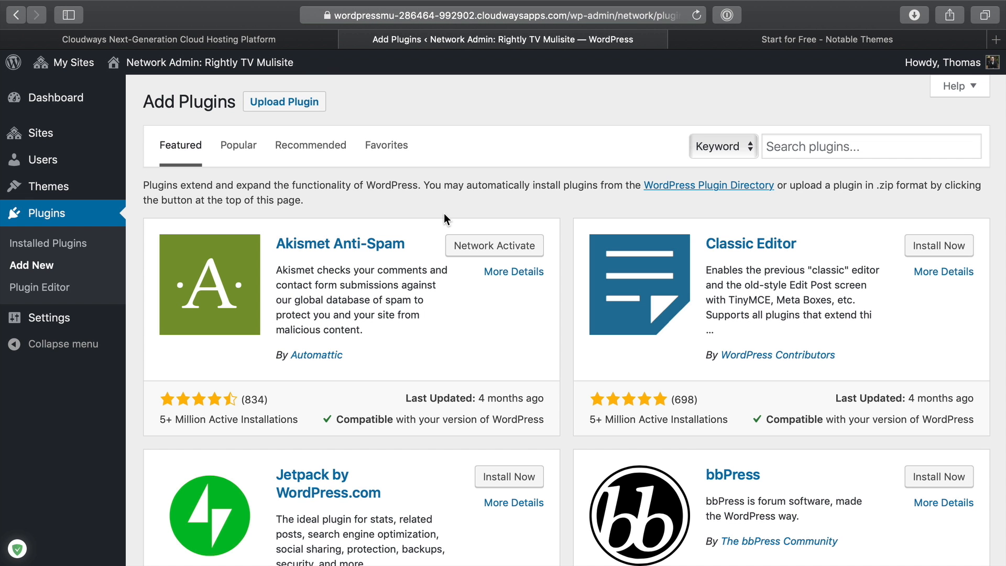
pyautogui.click(284, 101)
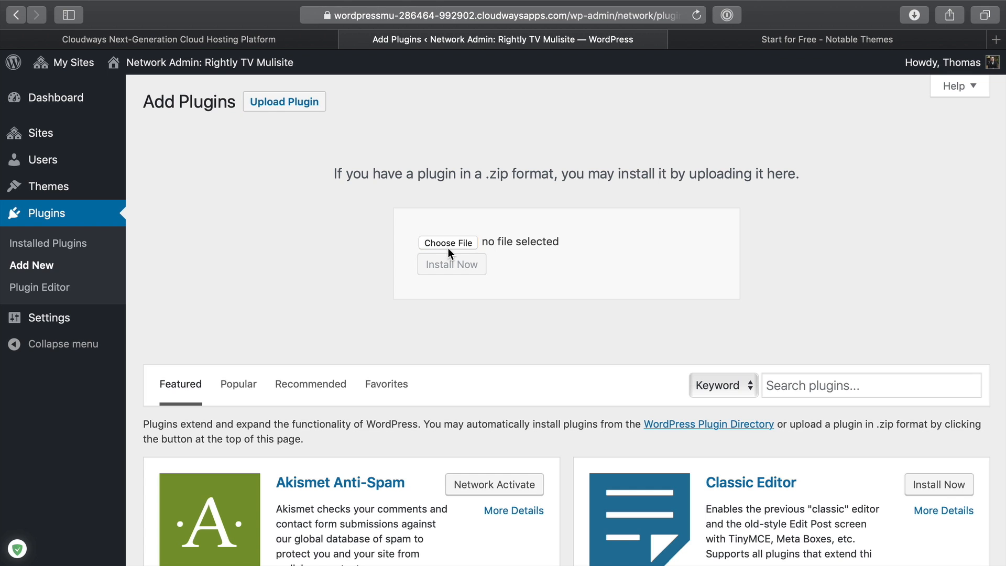
pyautogui.click(448, 242)
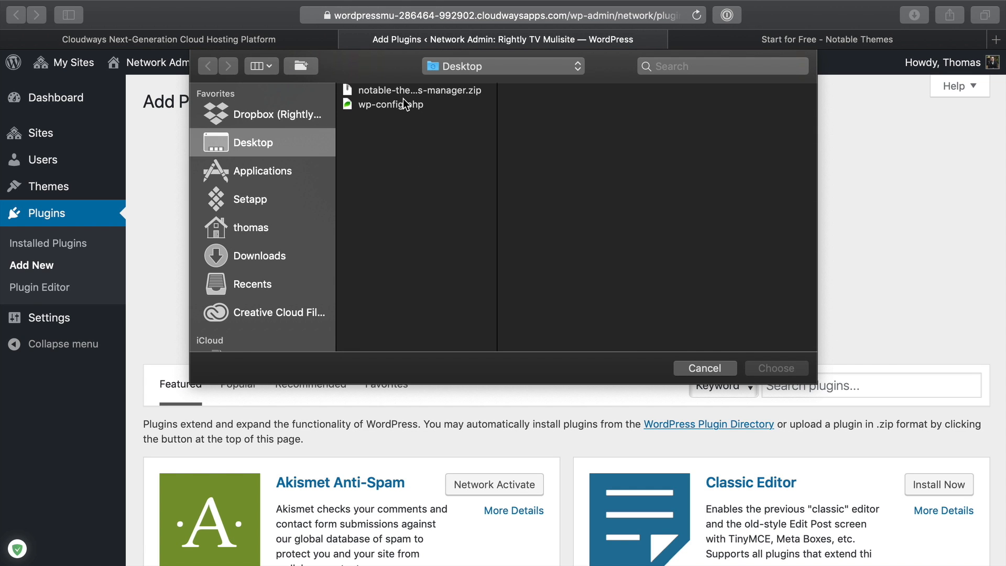
pyautogui.doubleClick(416, 90)
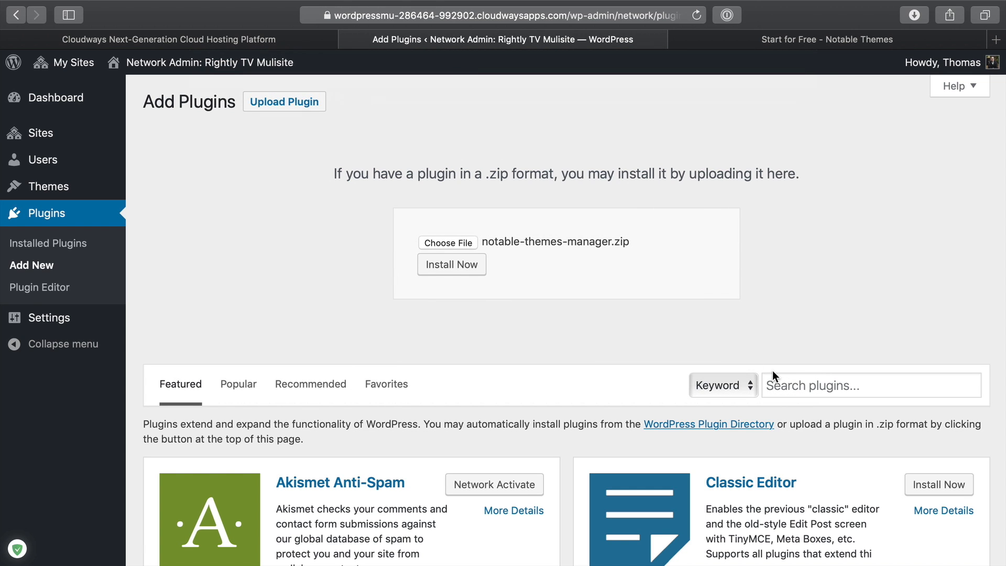
pyautogui.click(451, 264)
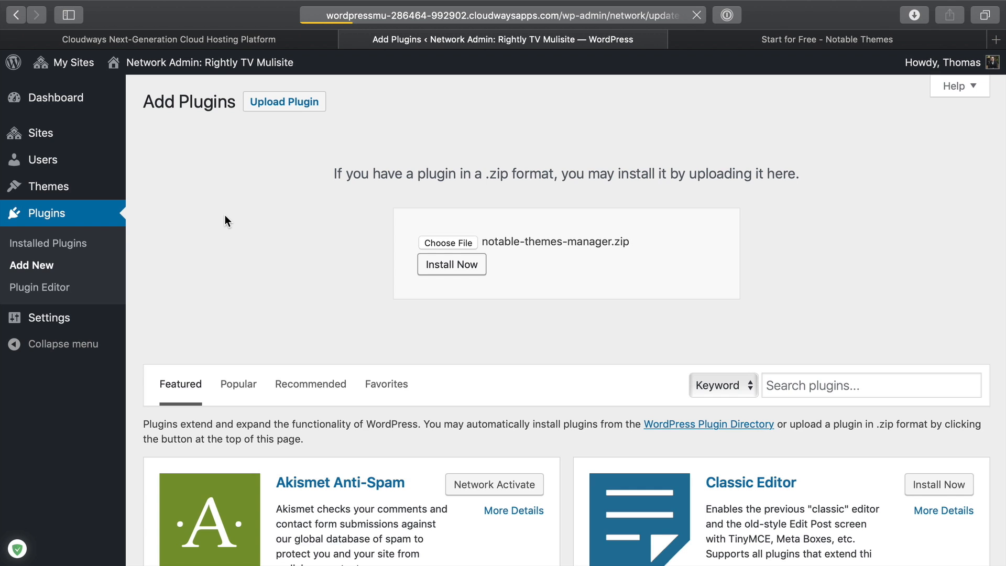
pyautogui.click(450, 263)
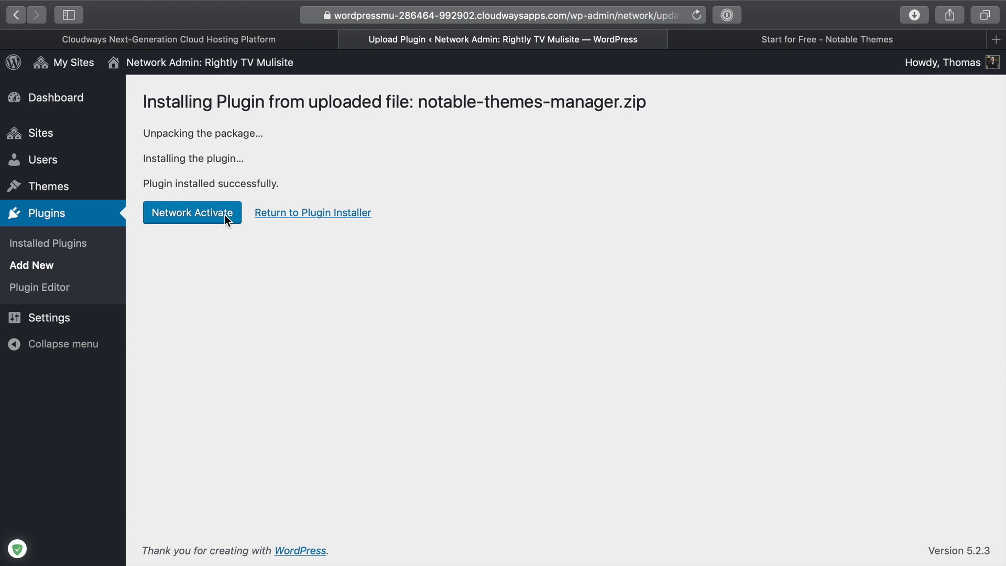
# Network-activate Notable Themes Manager and return to the Network Admin dashboard via My Sites.
pyautogui.click(192, 213)
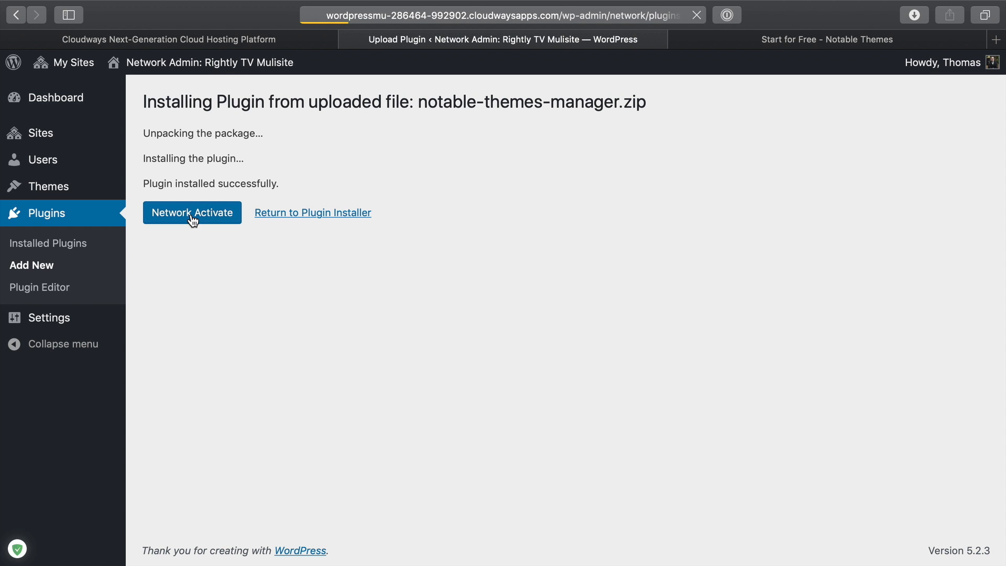
pyautogui.click(192, 213)
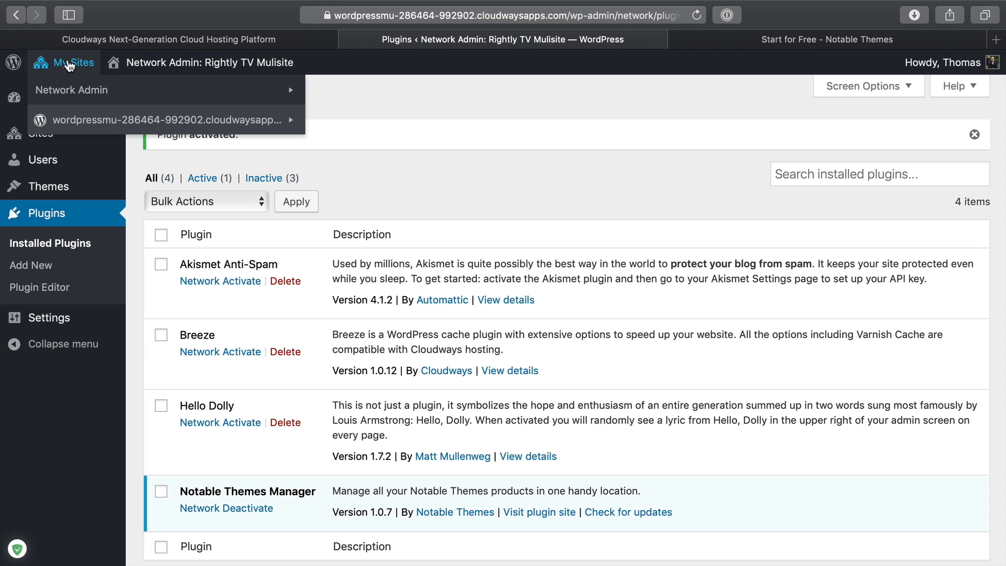
pyautogui.click(71, 90)
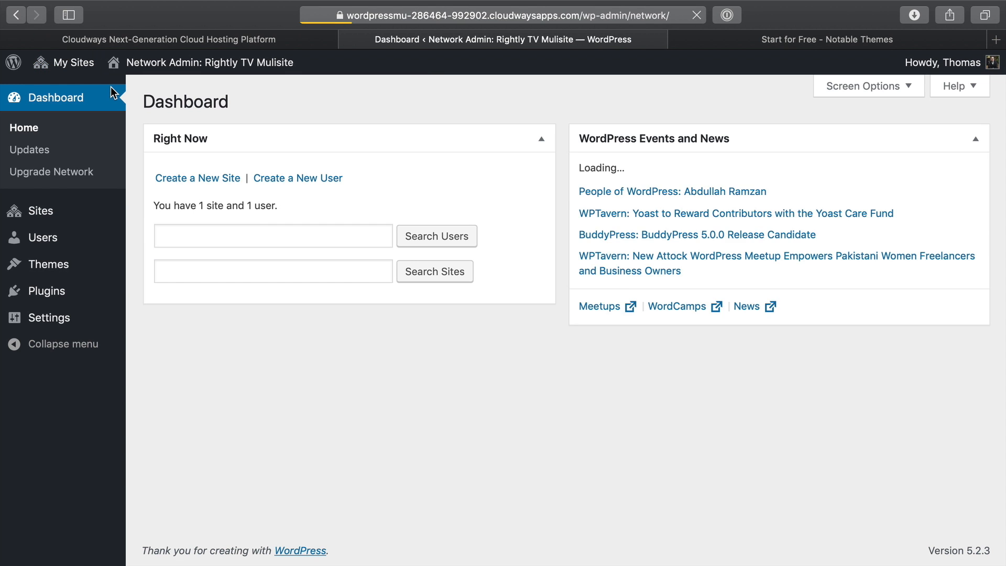
# Go to the main site's dashboard and scroll through the Notable Themes Manager catalog of themes and plugins.
pyautogui.click(73, 62)
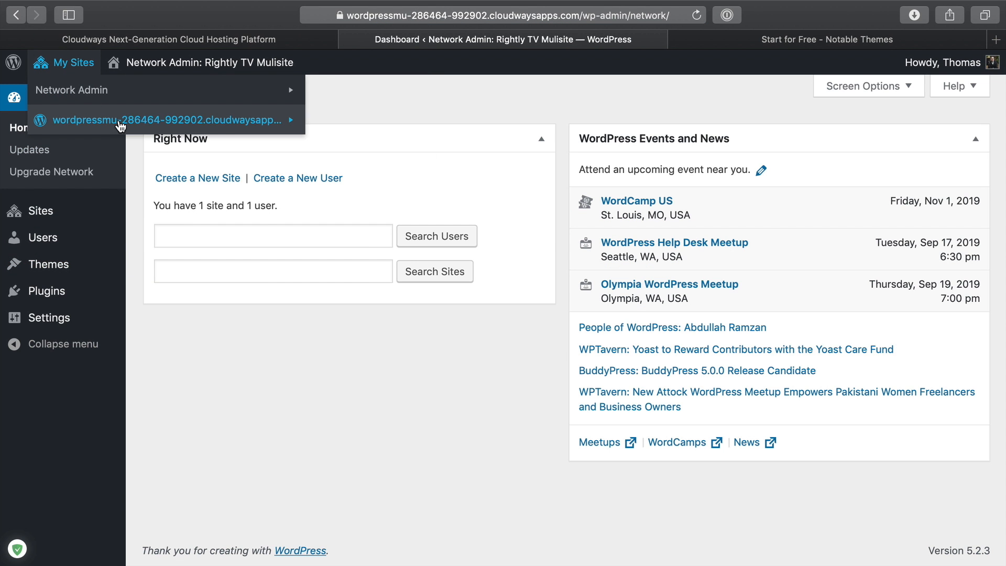
pyautogui.click(160, 119)
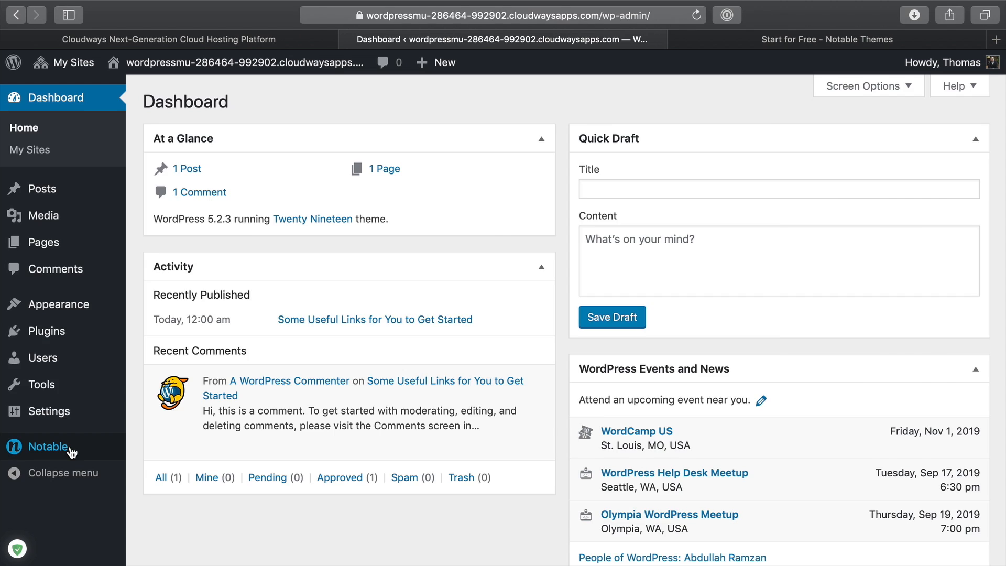
pyautogui.click(47, 446)
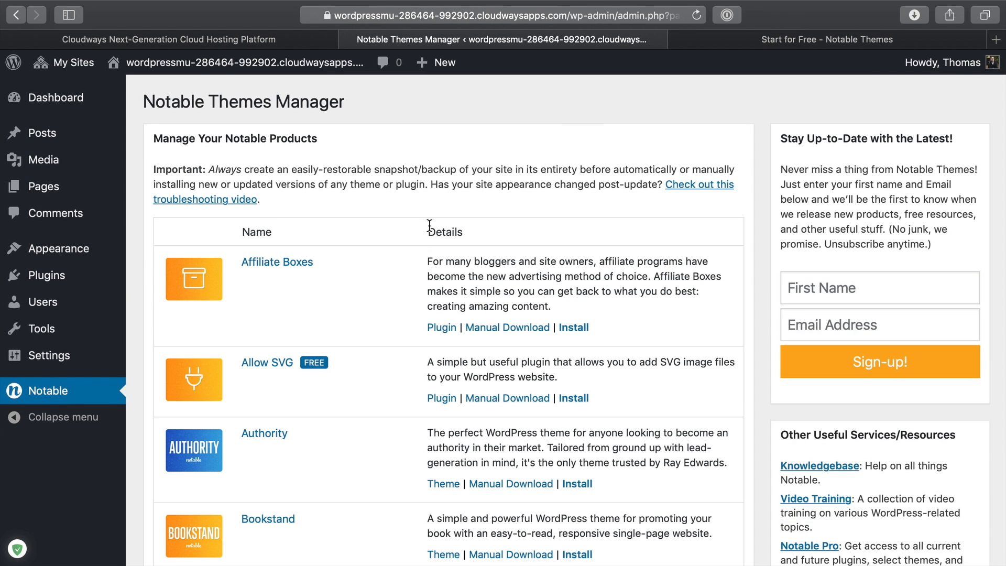
pyautogui.scroll(-3)
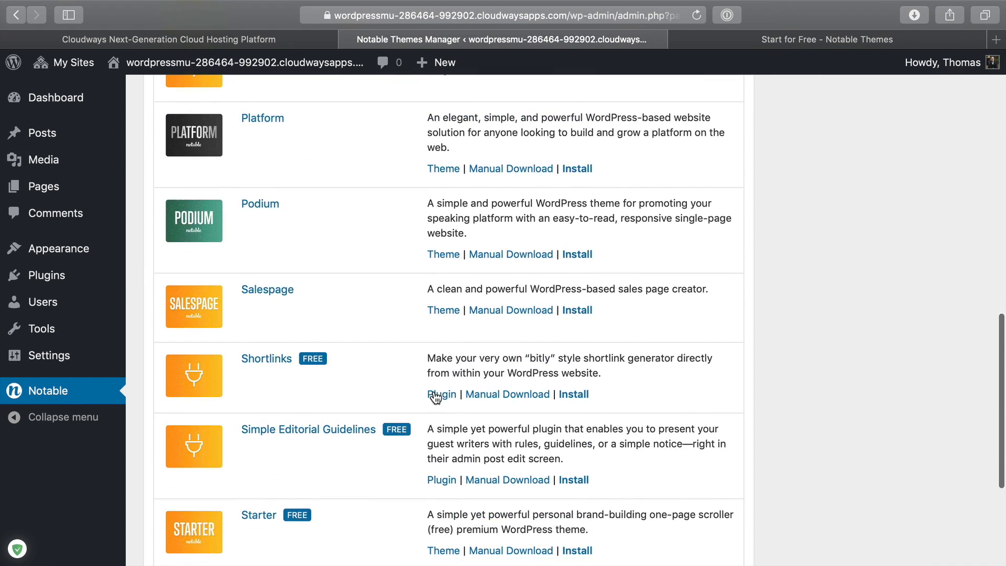
pyautogui.scroll(-3)
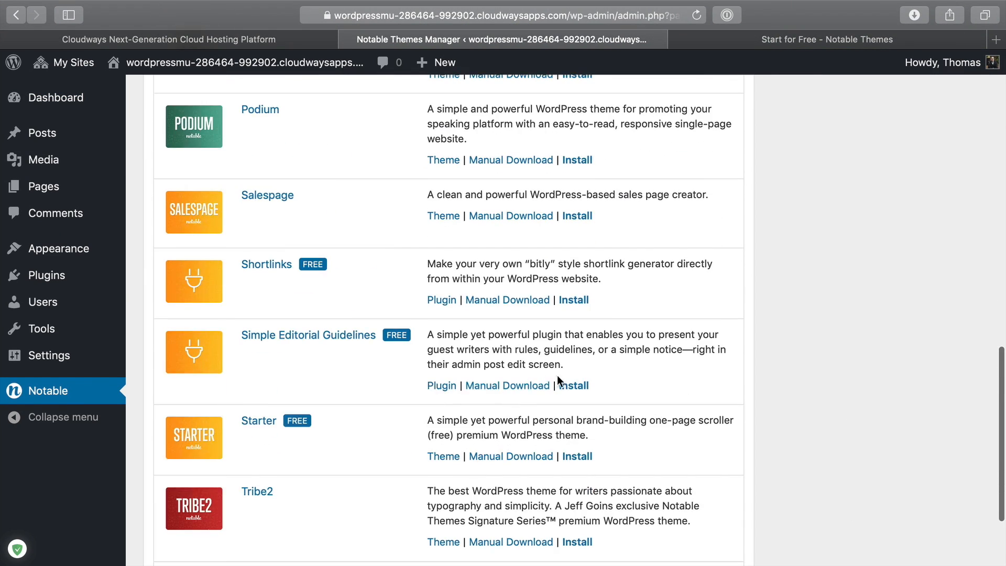
pyautogui.scroll(3)
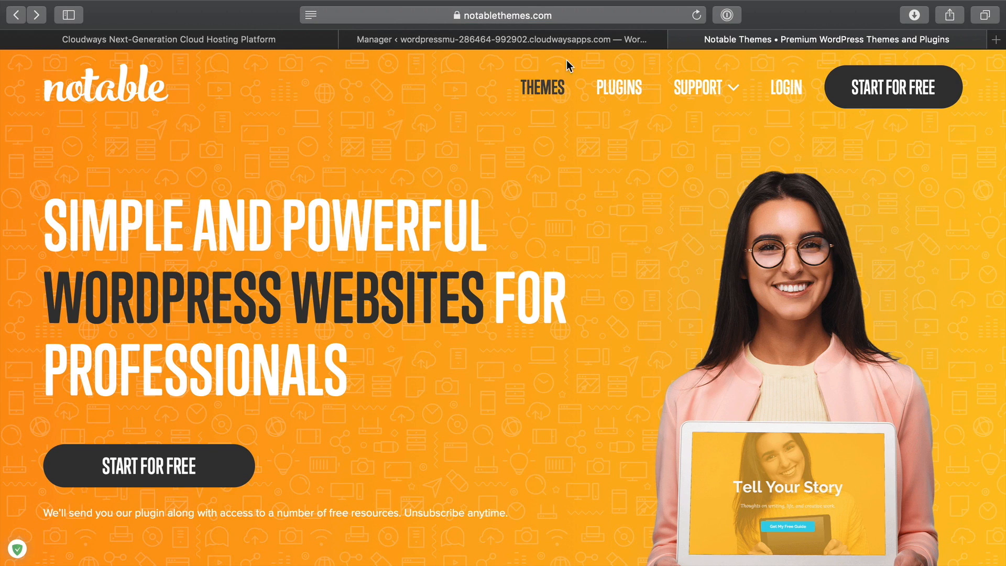
# Switch back to the WordPress manager tab and browse down to Landing, Platform, Shortlinks and Simple Editorial Guidelines.
pyautogui.click(501, 38)
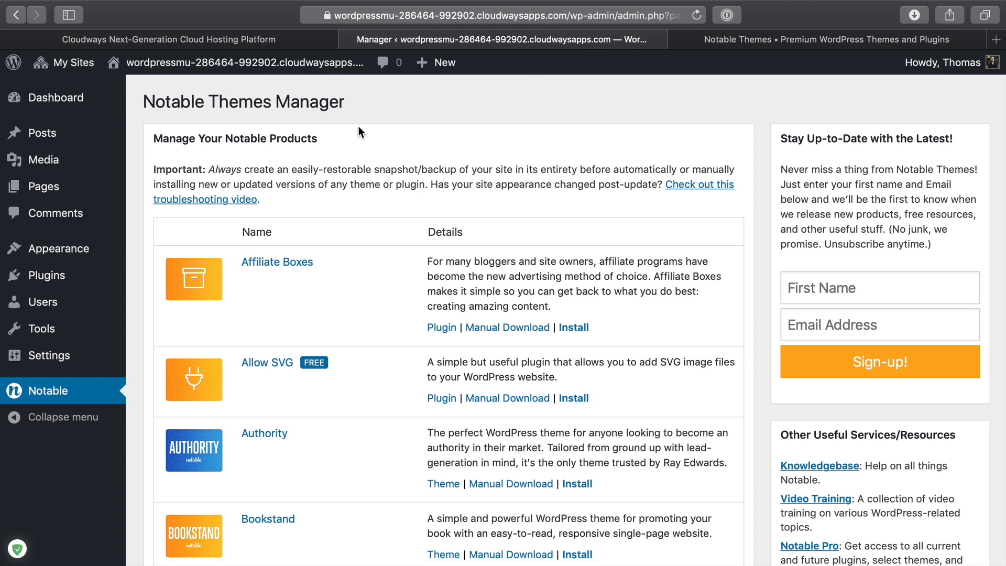
pyautogui.scroll(-3)
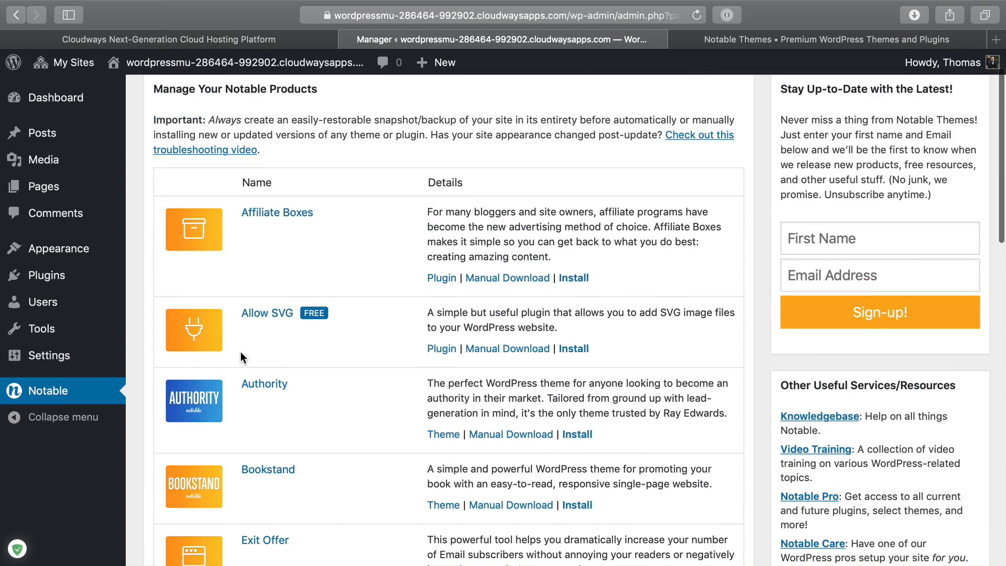
pyautogui.scroll(-3)
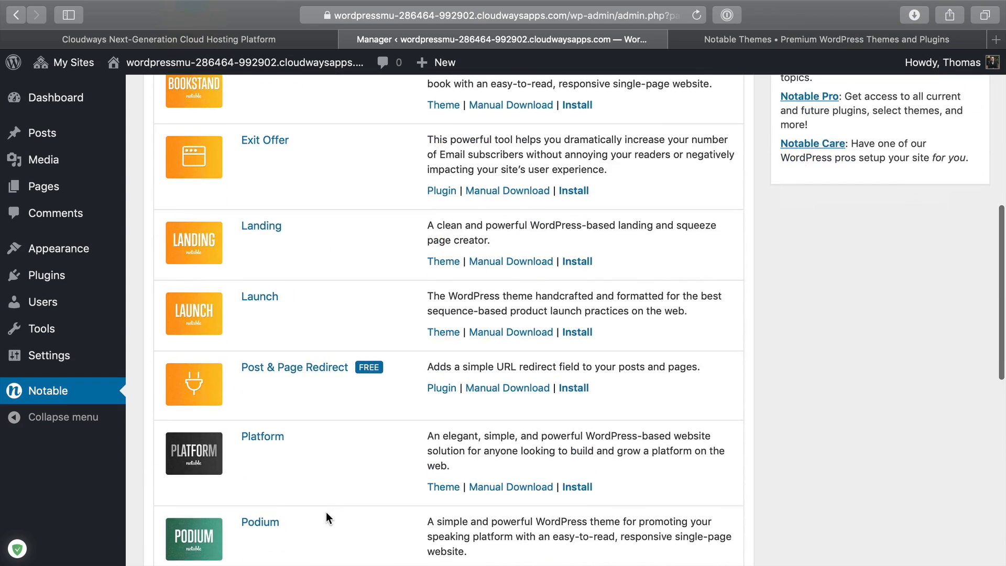
pyautogui.scroll(-3)
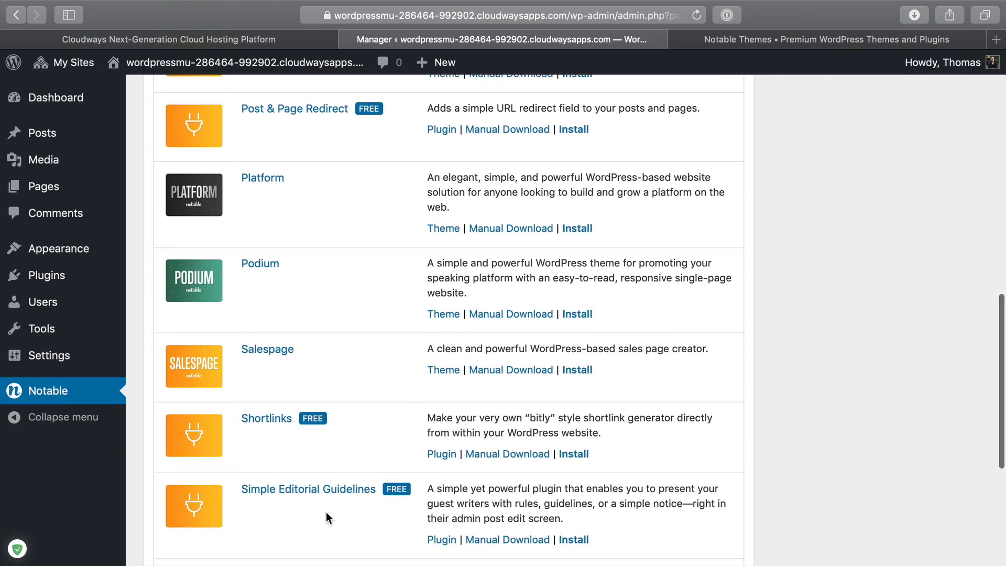